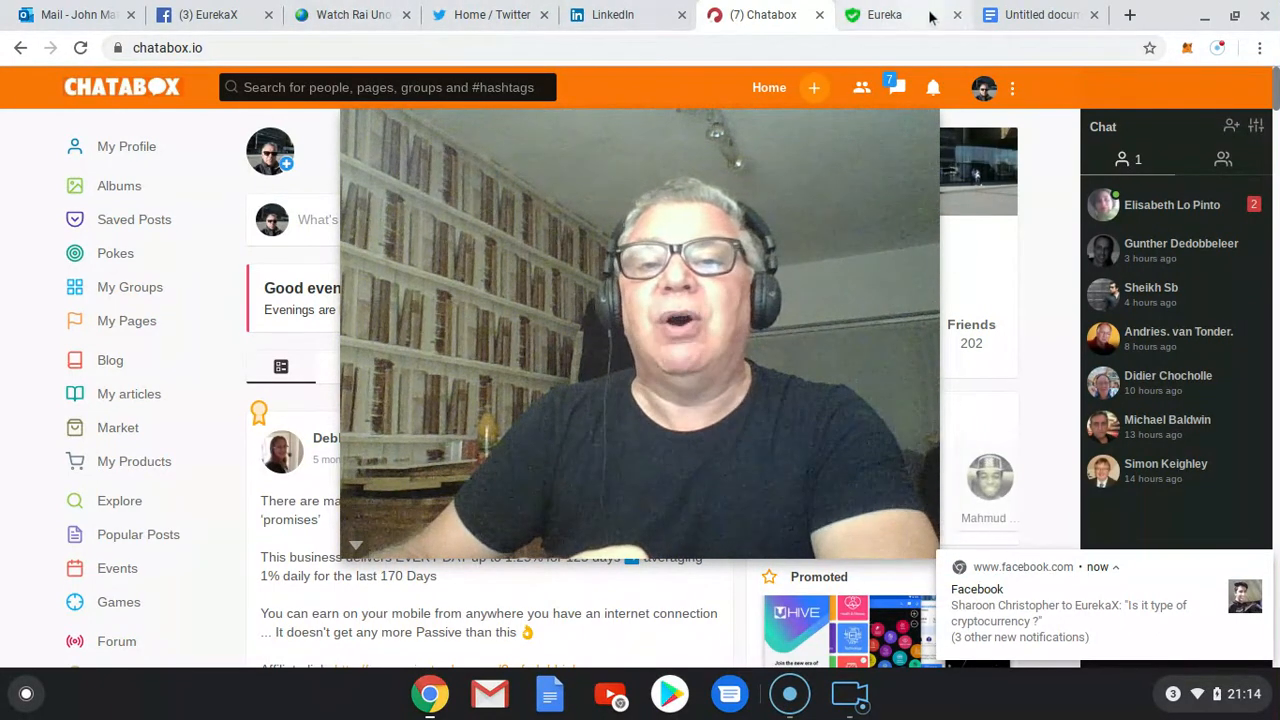
Step: Glance at the EurekaX website, return to the Chatabox feed, and open My Articles
{"action": "left_click", "coordinate": [884, 14]}
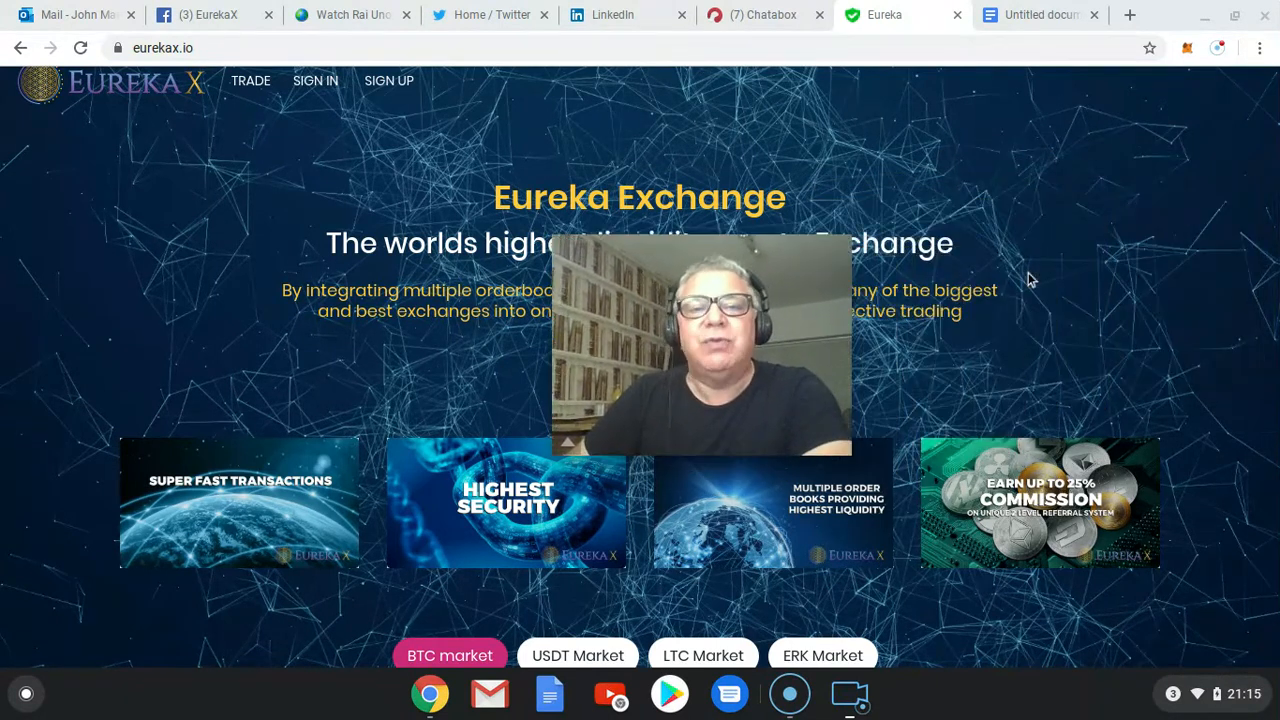
{"action": "left_click", "coordinate": [763, 14]}
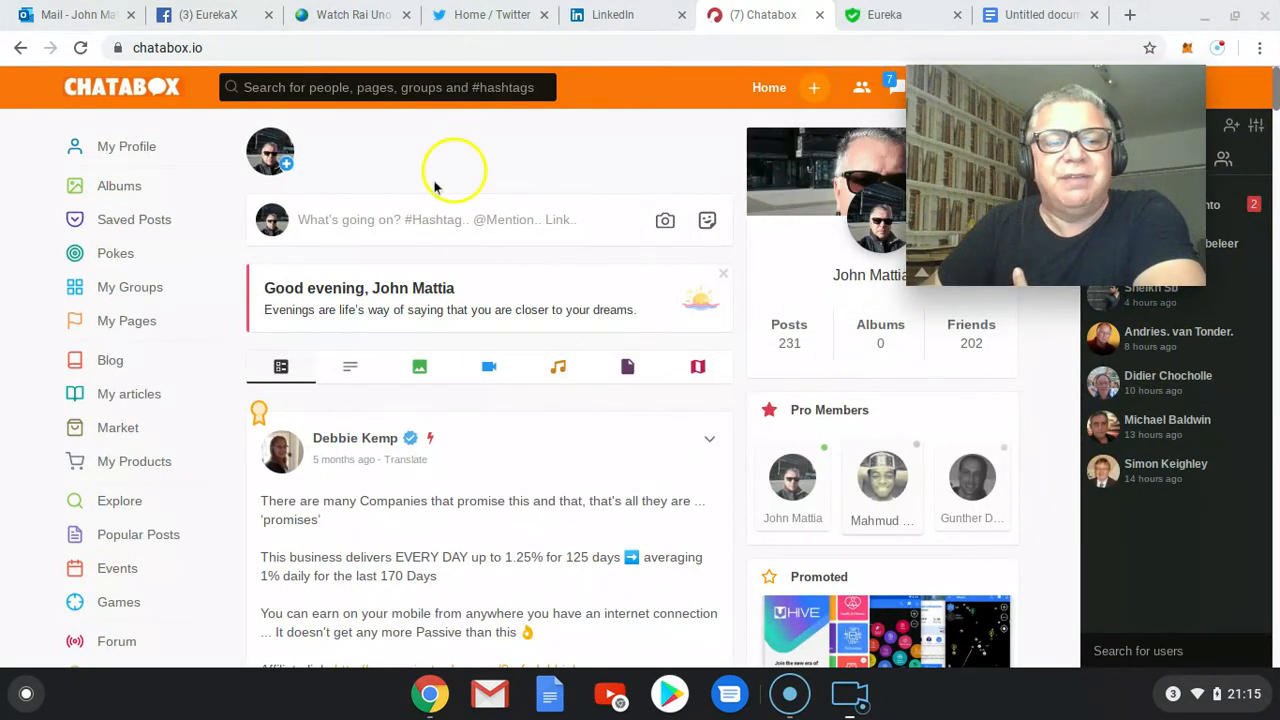
{"action": "mouse_move", "coordinate": [533, 188]}
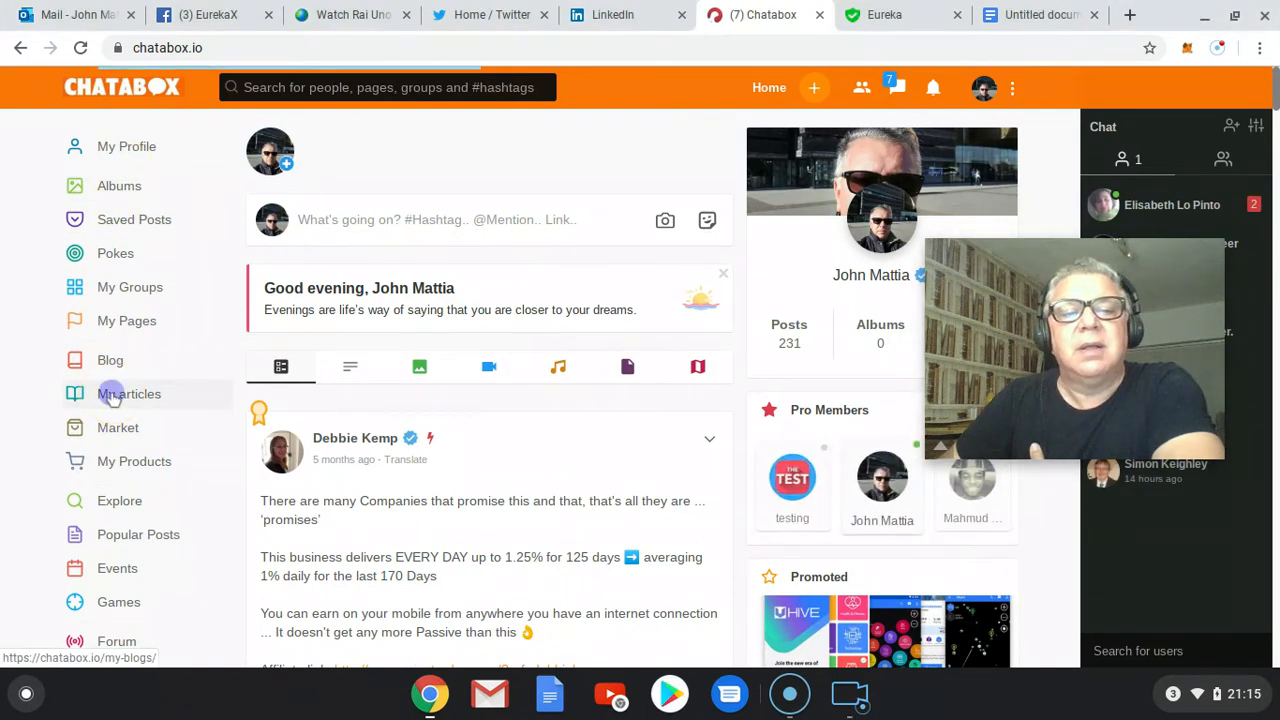
{"action": "left_click", "coordinate": [128, 393]}
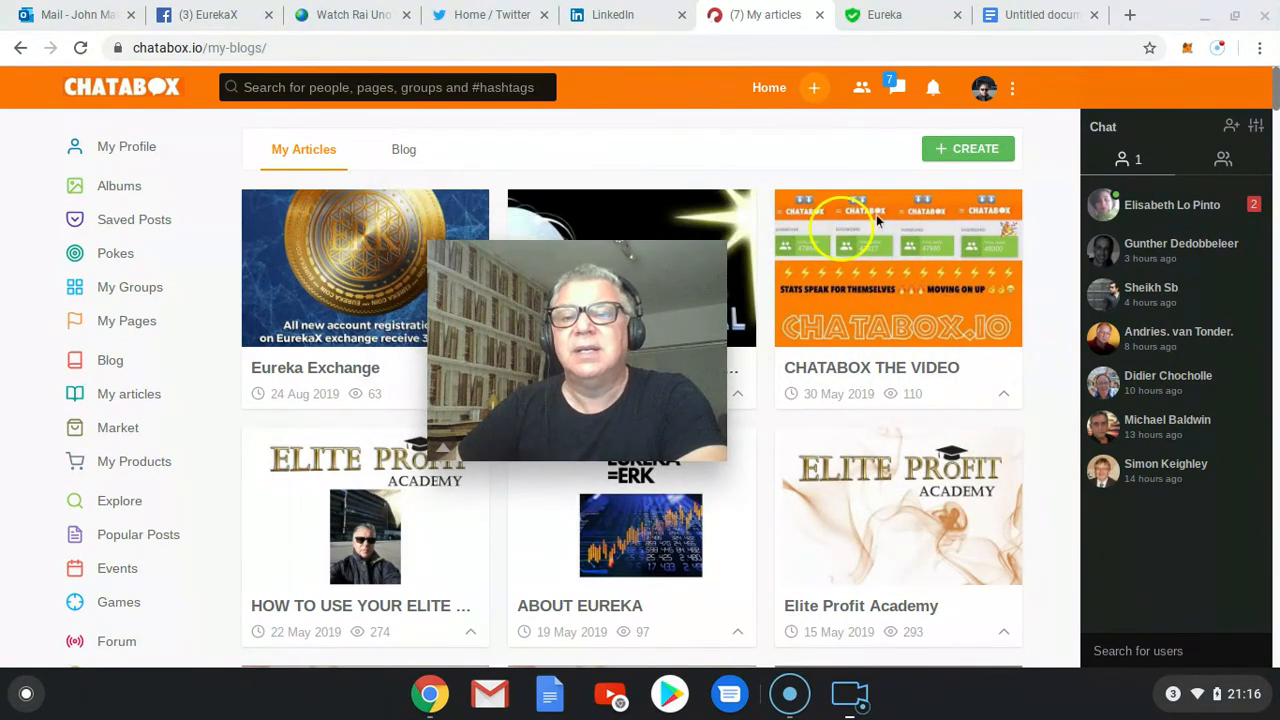
{"action": "mouse_move", "coordinate": [538, 178]}
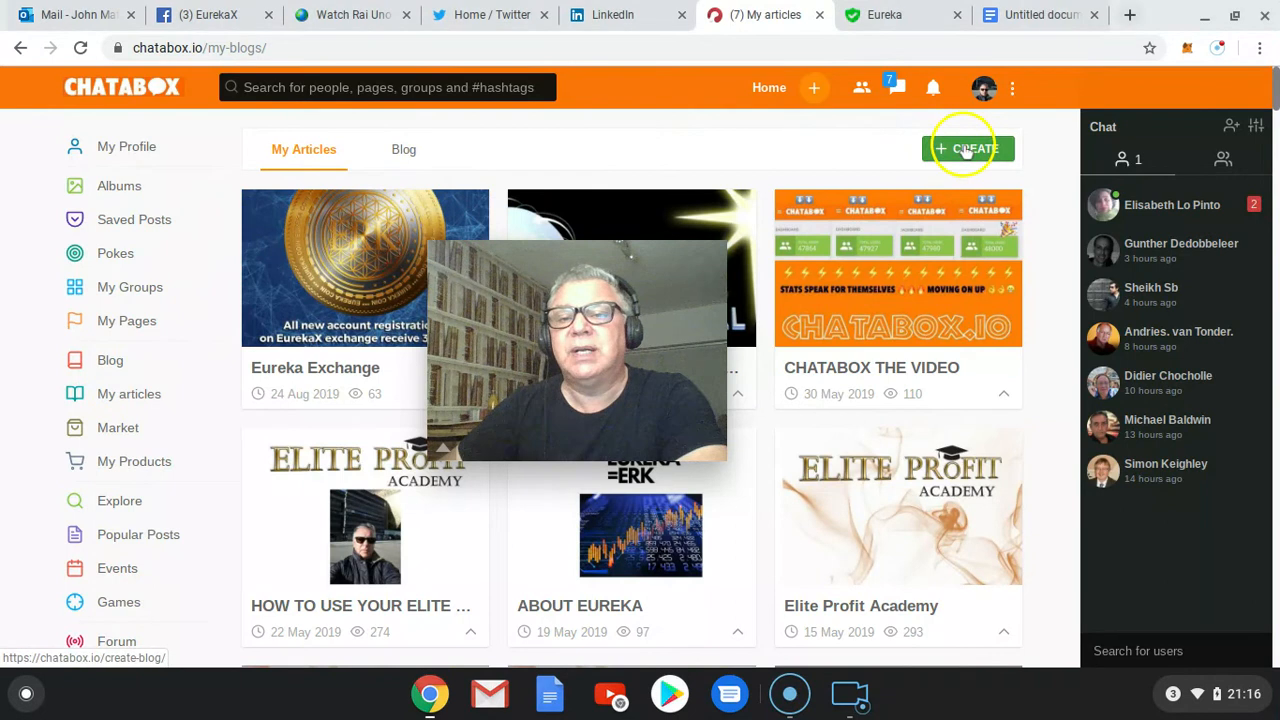
Step: Start a new article titled 'Eureka Exchange' and dismiss the autofill suggestions
{"action": "left_click", "coordinate": [967, 148]}
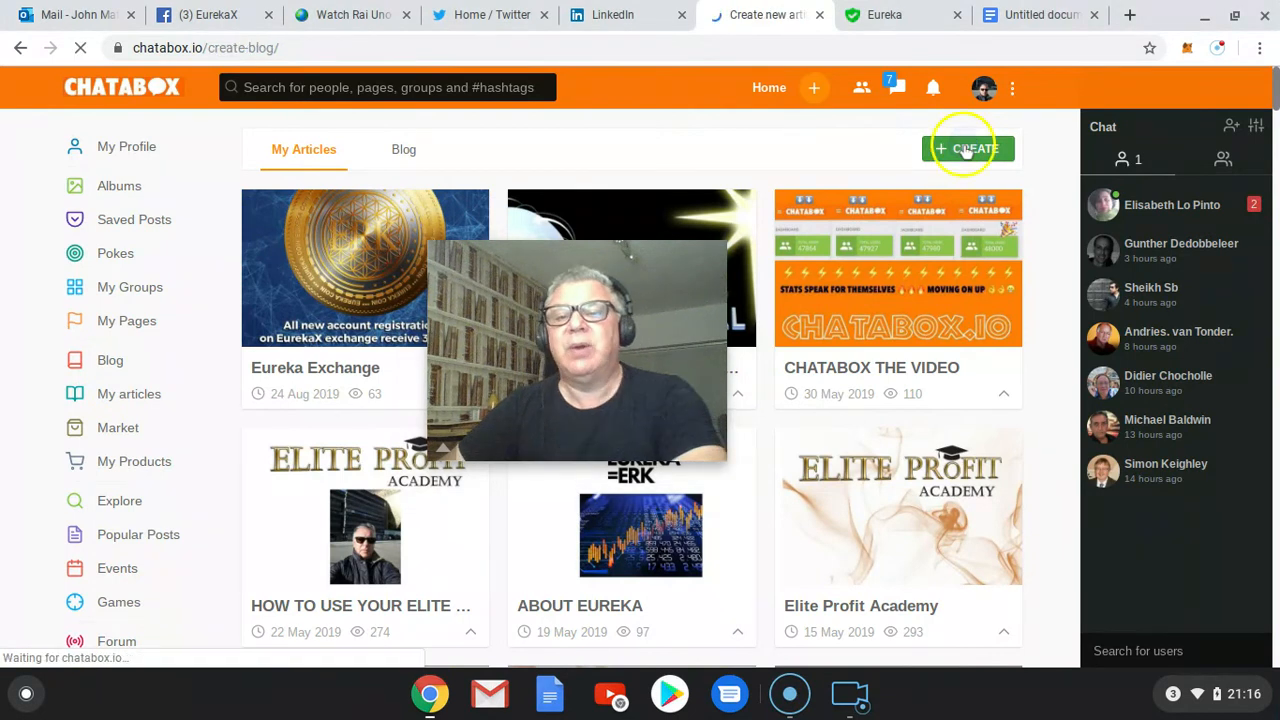
{"action": "left_click", "coordinate": [968, 148]}
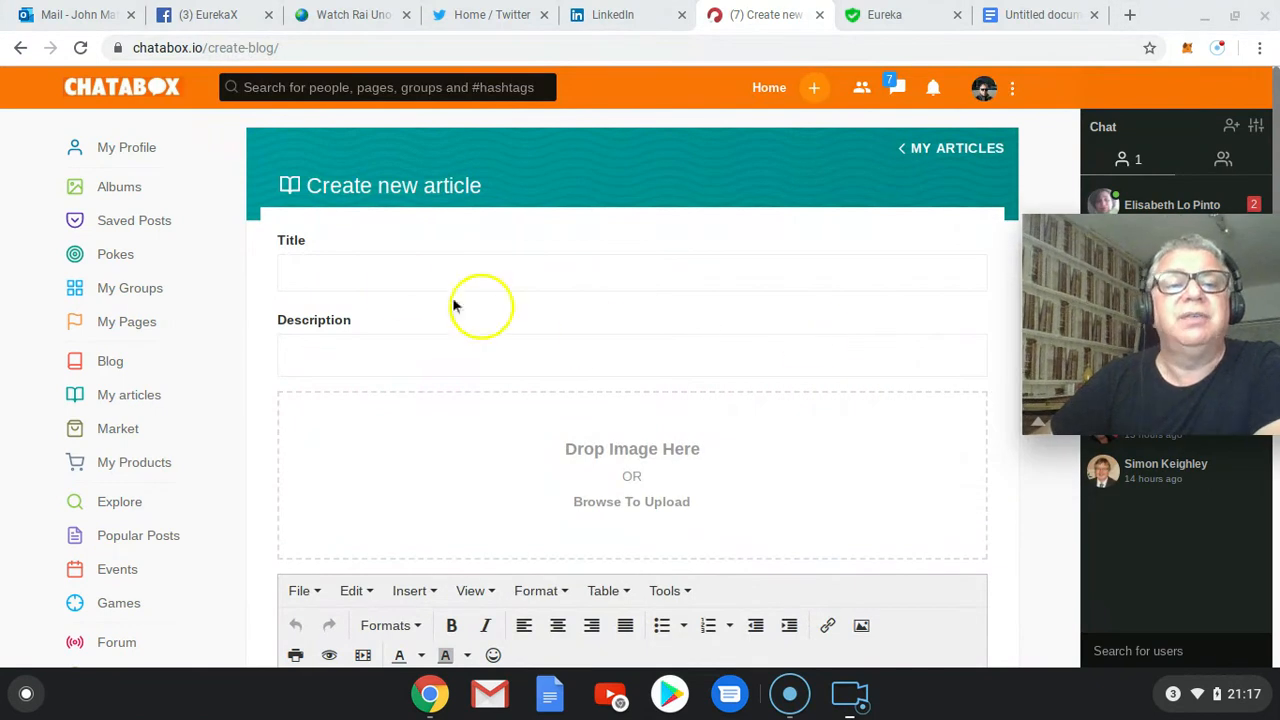
{"action": "type", "text": "Eureka Exchange"}
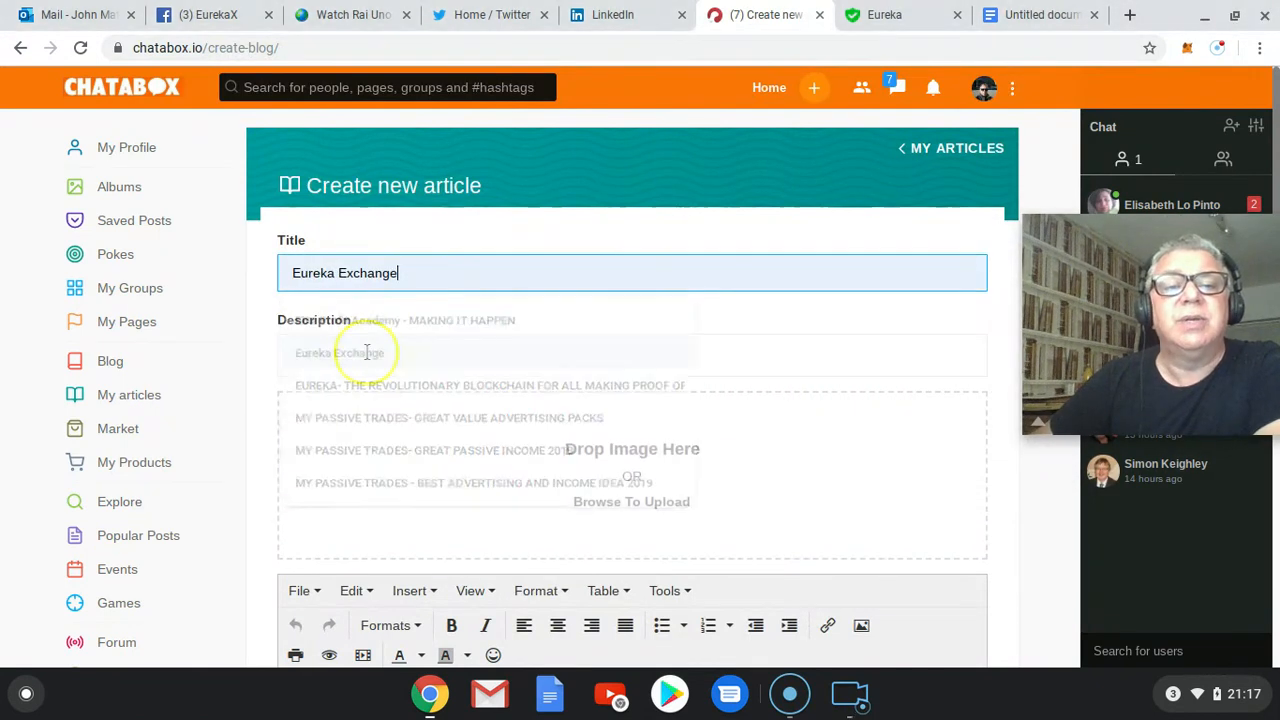
{"action": "left_click", "coordinate": [390, 356]}
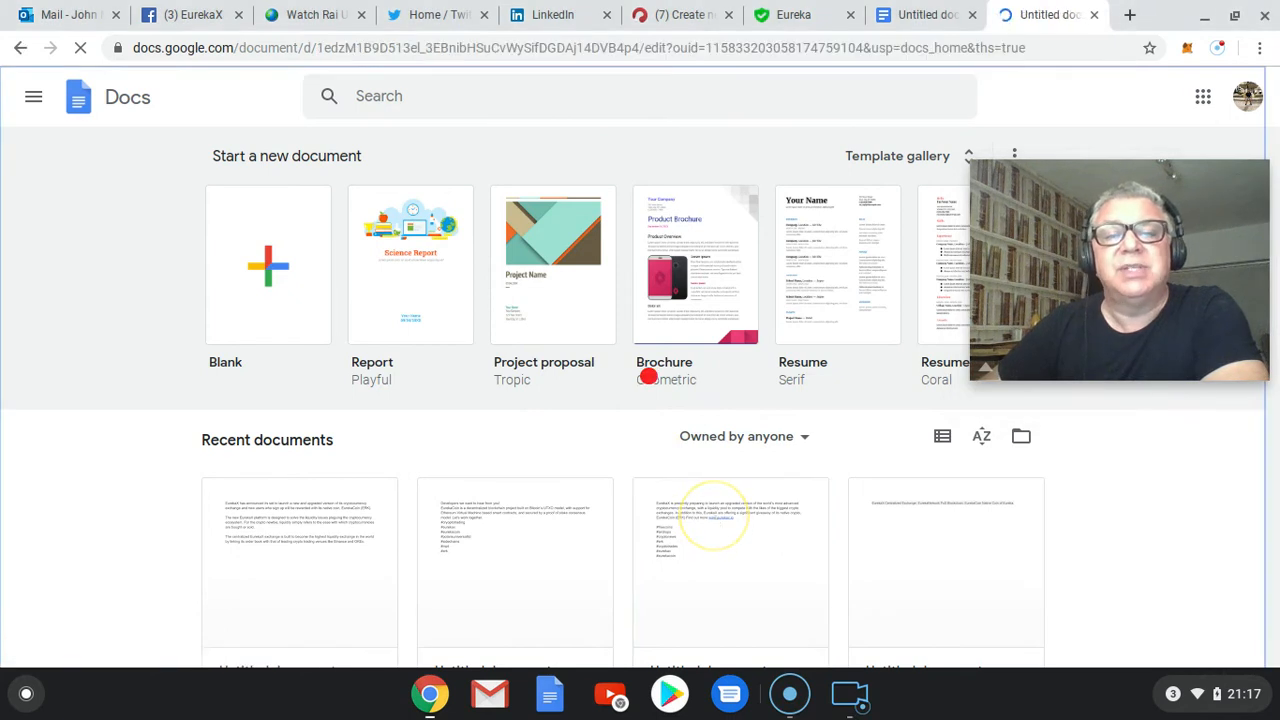
Step: Copy the opening EurekaX upgrade sentence from the draft Google Doc and return to Chatabox
{"action": "left_click", "coordinate": [268, 265]}
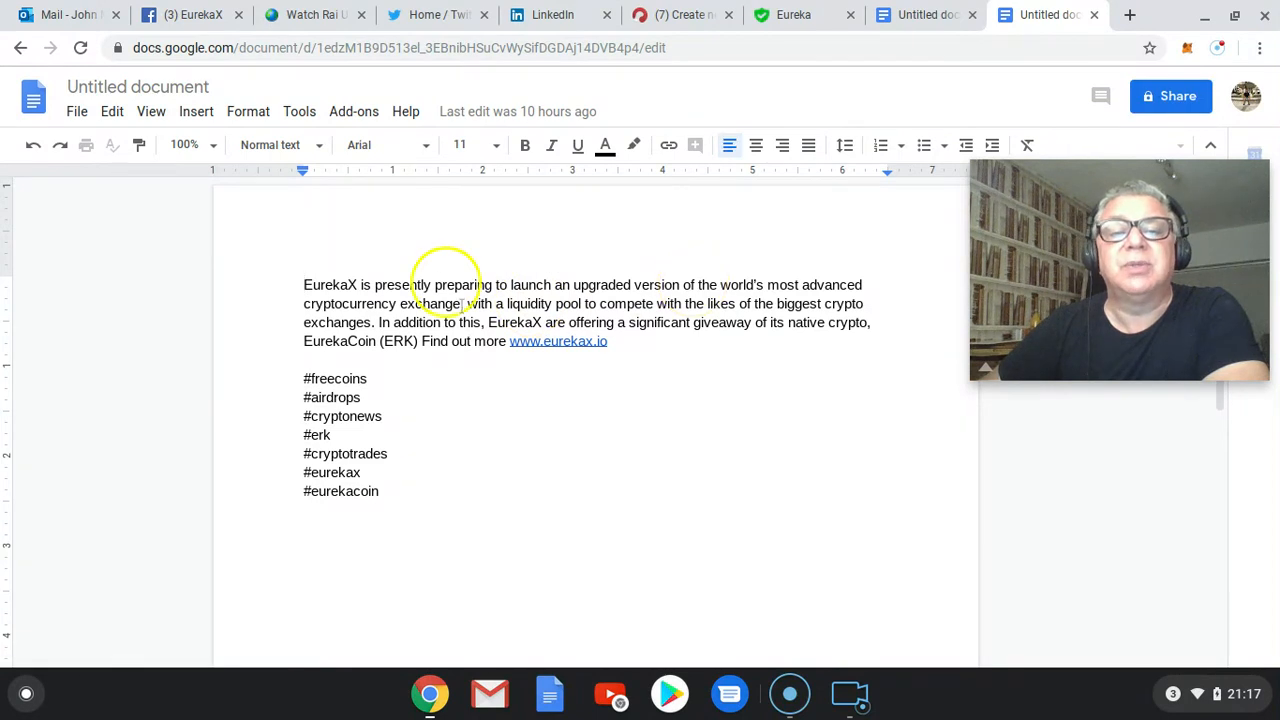
{"action": "left_click_drag", "start_coordinate": [304, 284], "coordinate": [462, 303]}
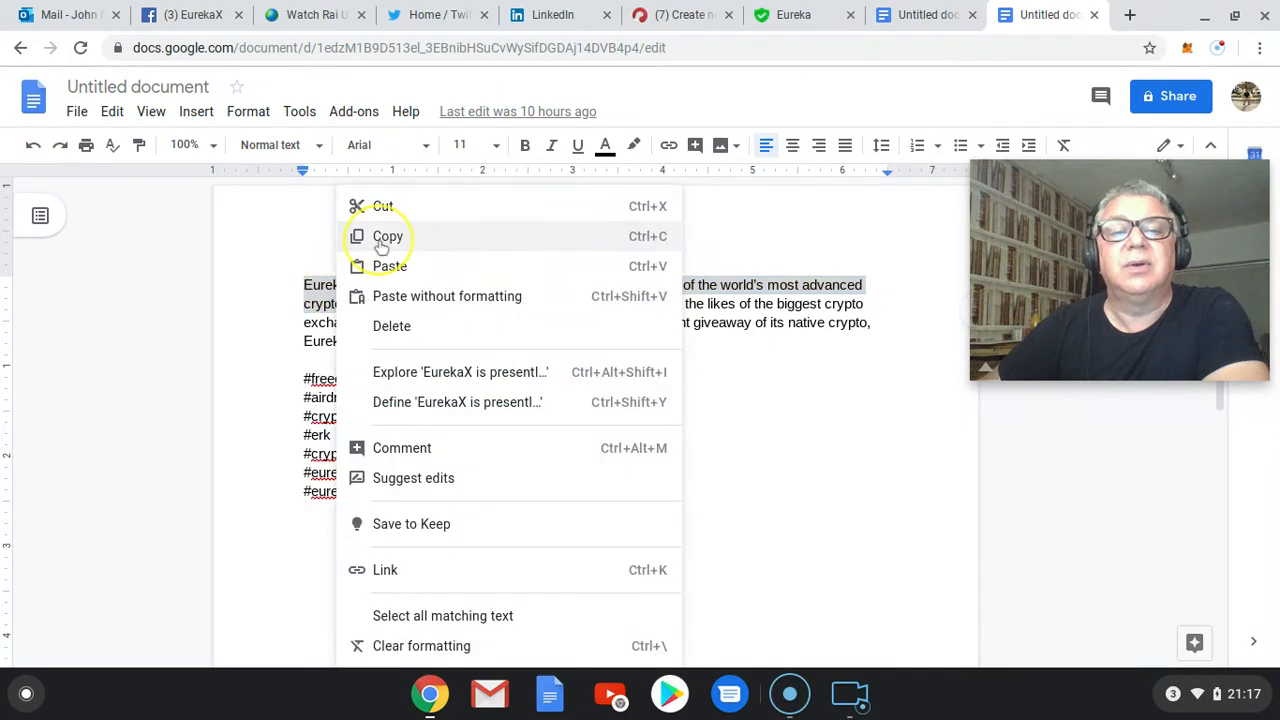
{"action": "left_click", "coordinate": [388, 236]}
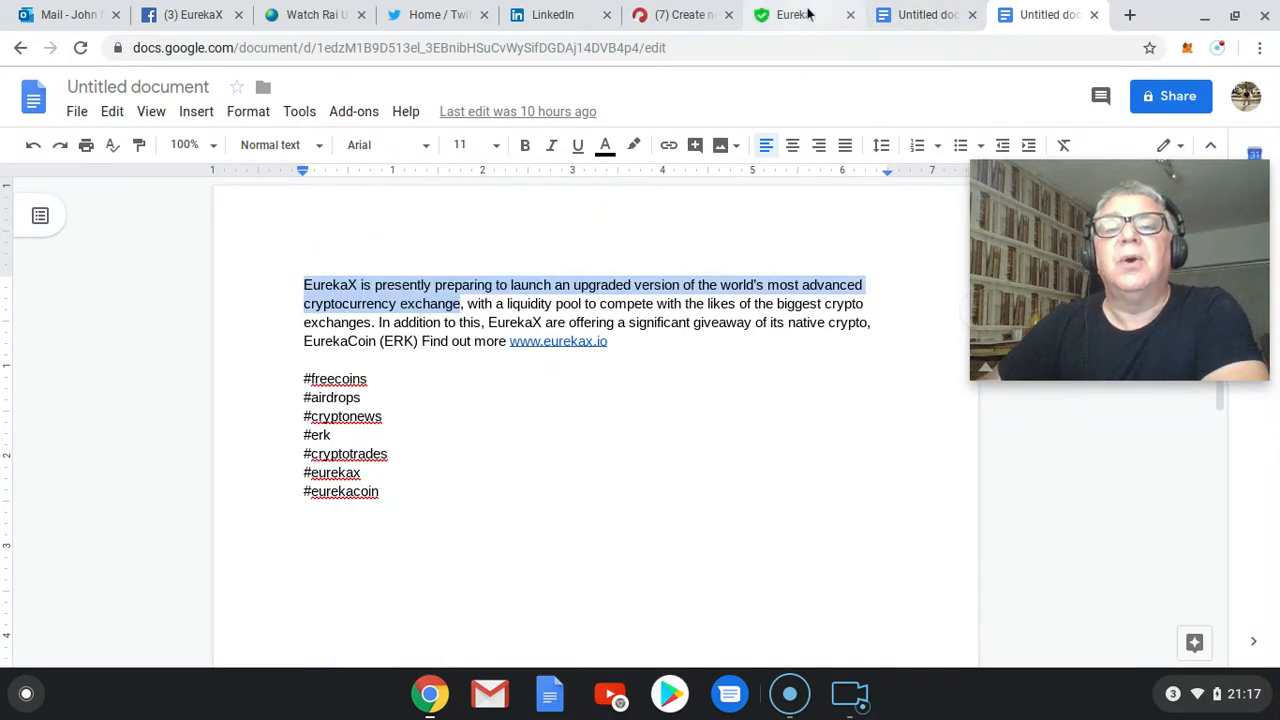
{"action": "left_click", "coordinate": [680, 14]}
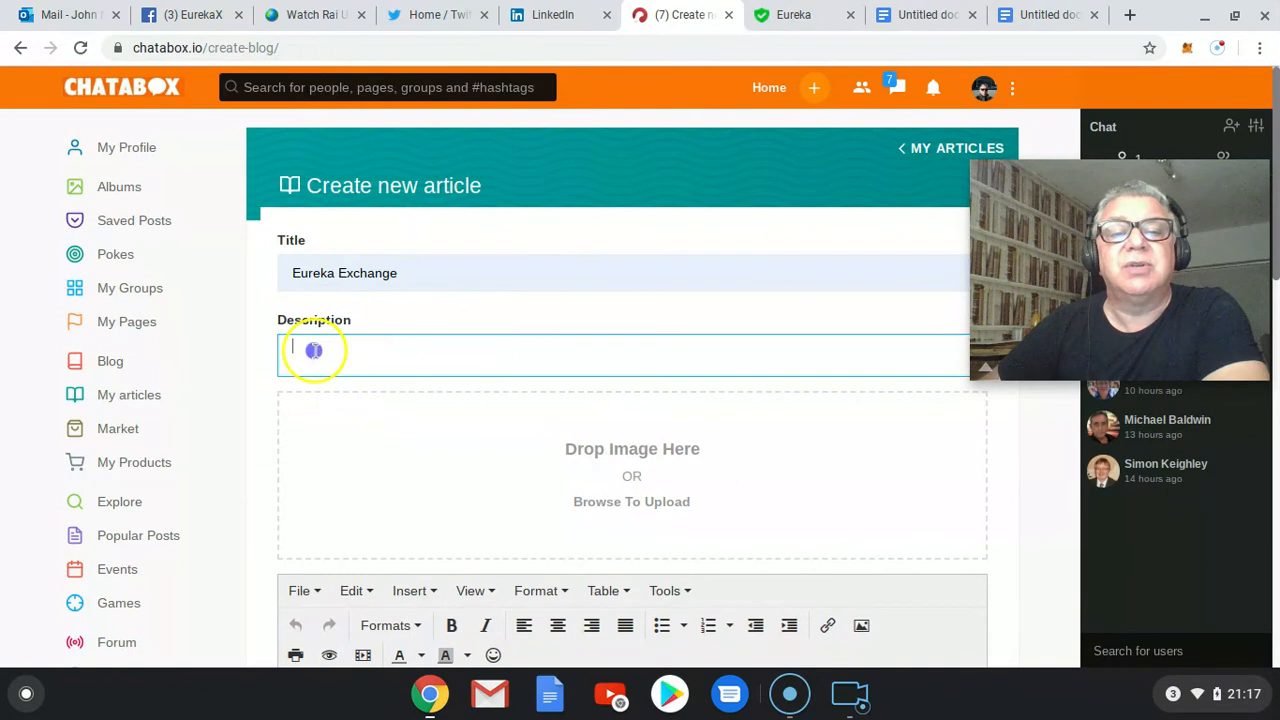
Step: Paste the EurekaX sentence as the description and upload the Eureka Coin thumbnail as cover
{"action": "type", "text": "EurekaX is presently preparing to launch an upgraded version of the world's most advanced cryptocurrency exchange"}
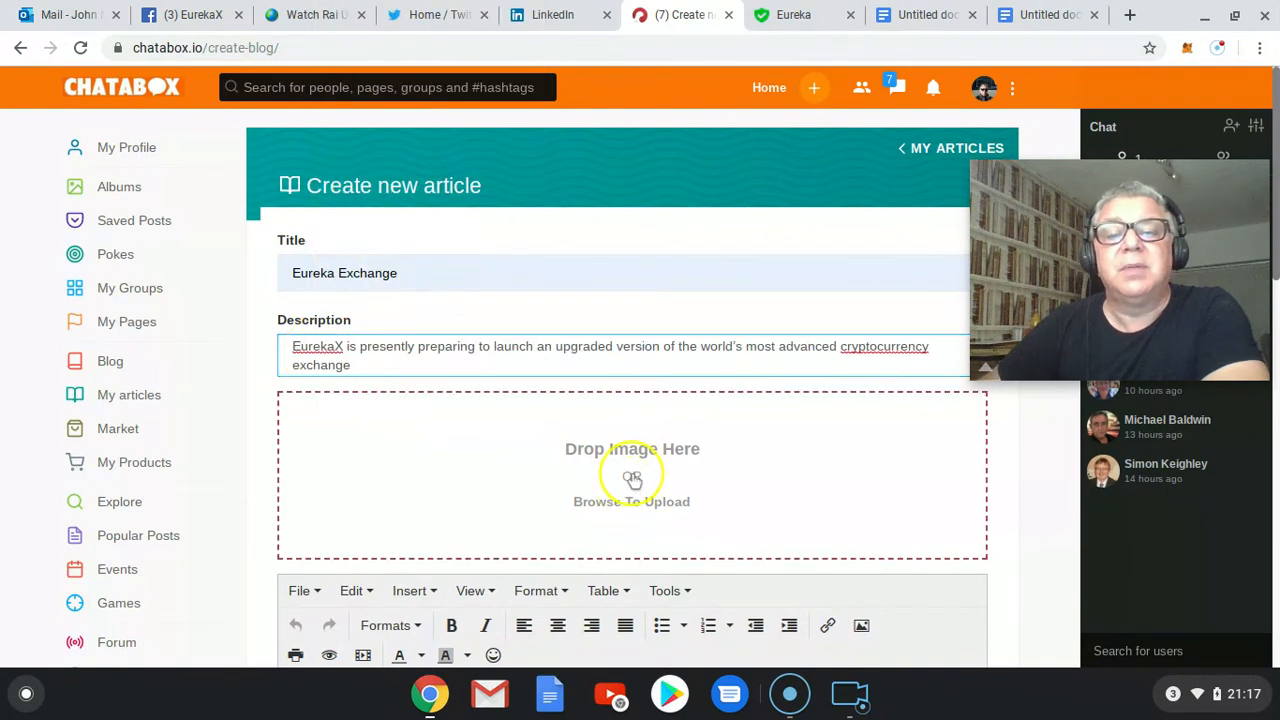
{"action": "left_click", "coordinate": [632, 475]}
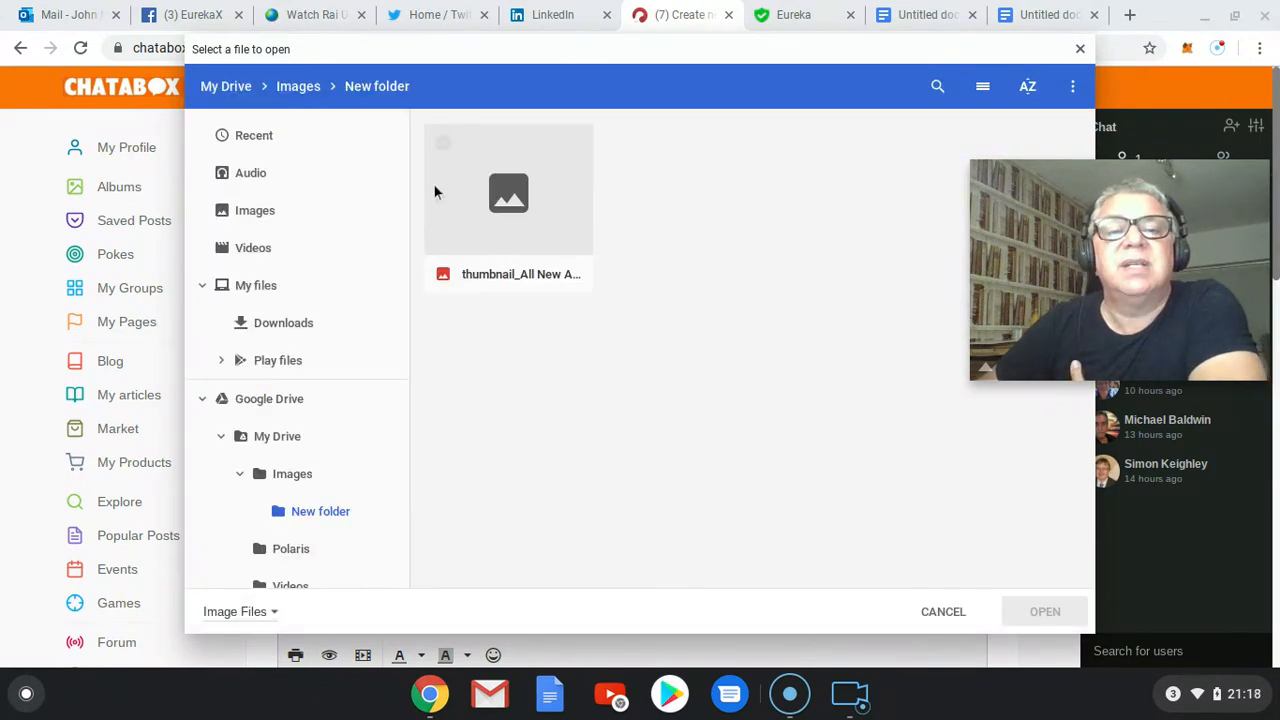
{"action": "left_click", "coordinate": [508, 190]}
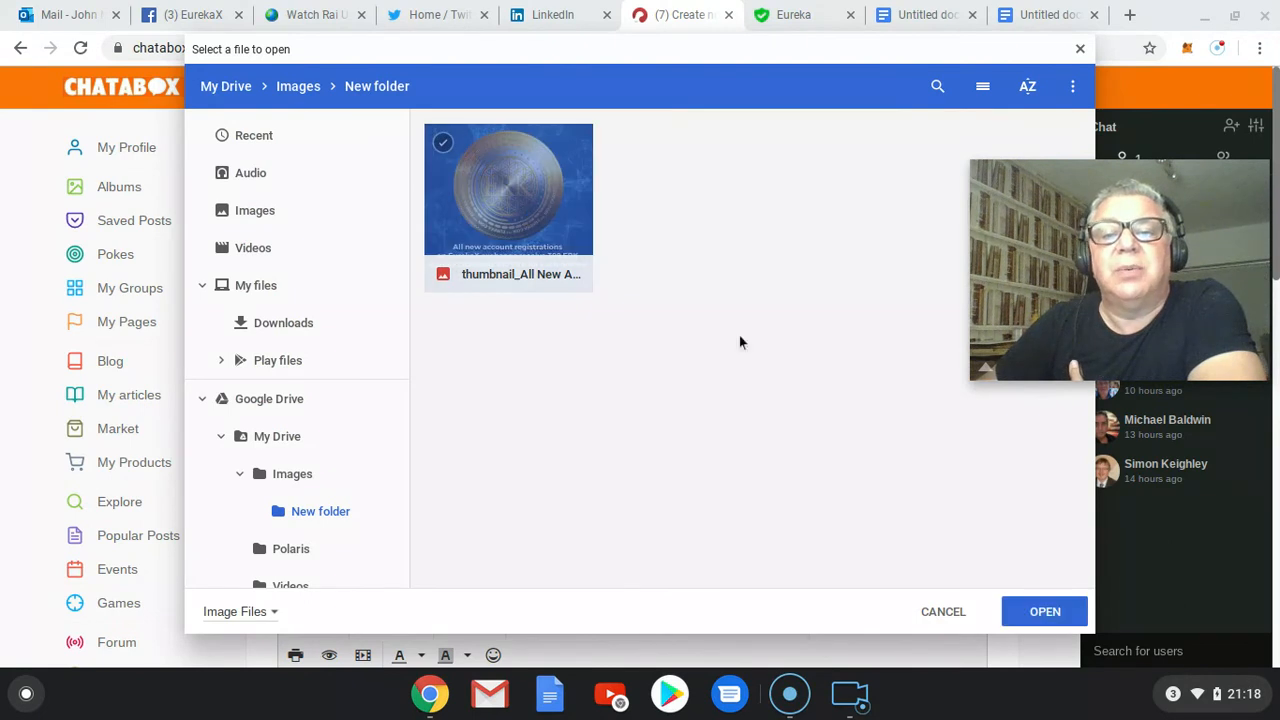
{"action": "left_click", "coordinate": [1044, 611]}
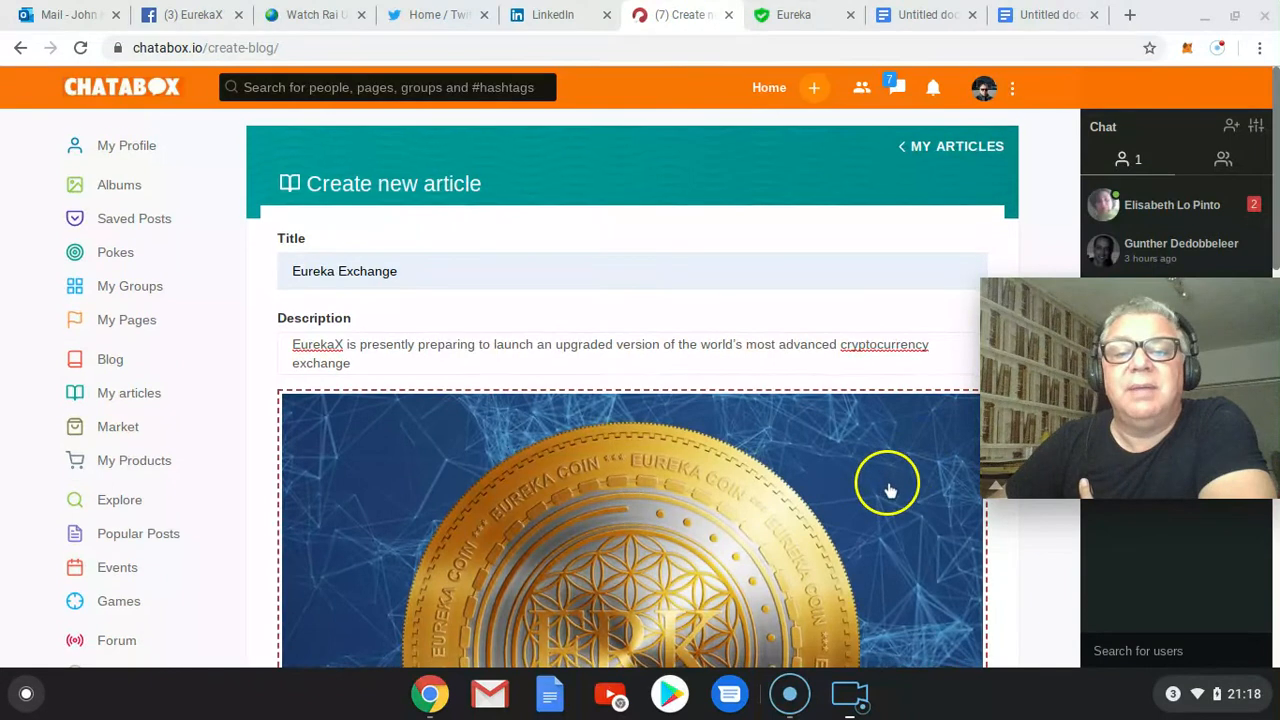
{"action": "scroll", "scroll_direction": "down", "scroll_amount": 3}
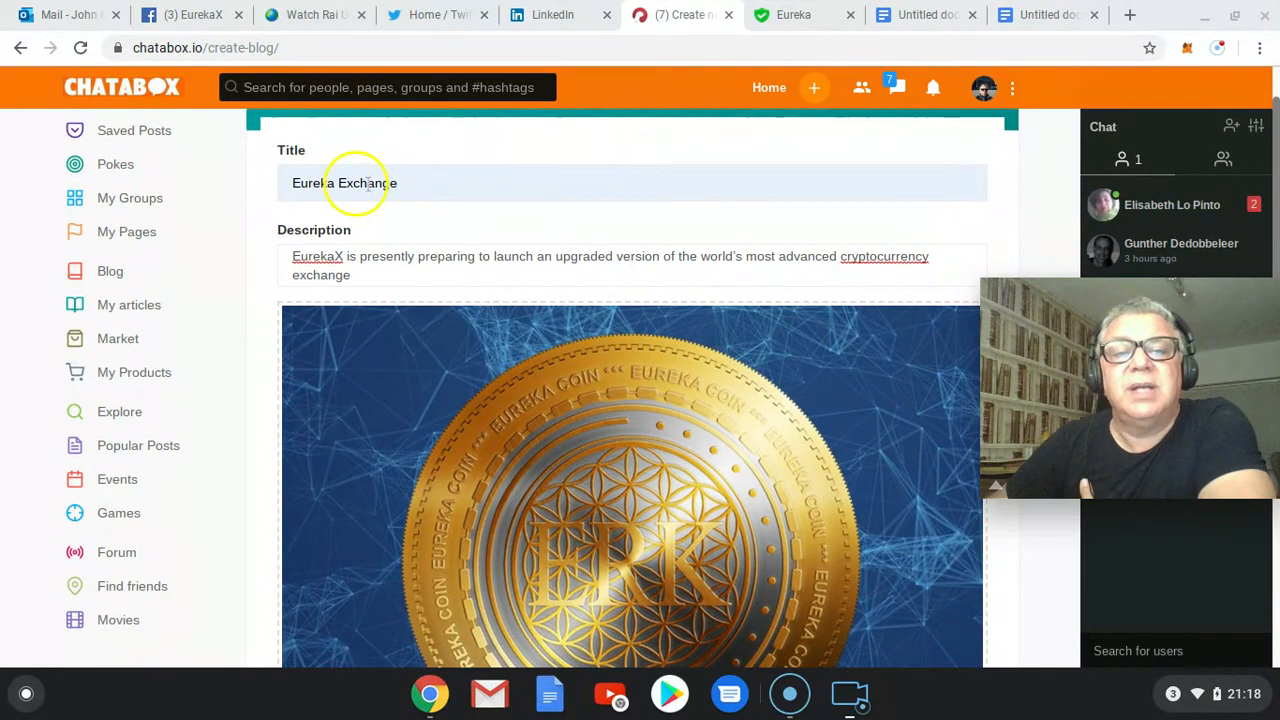
{"action": "scroll", "scroll_direction": "down", "scroll_amount": 3}
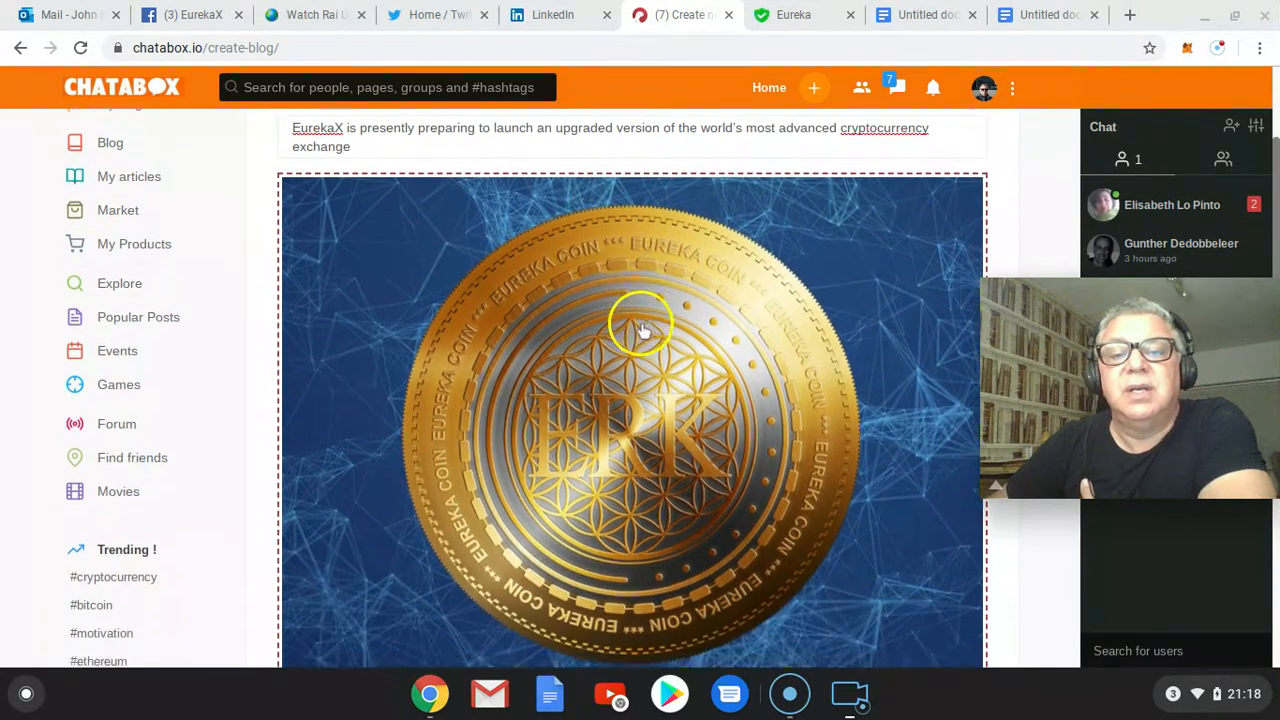
{"action": "scroll", "scroll_direction": "down", "scroll_amount": 3}
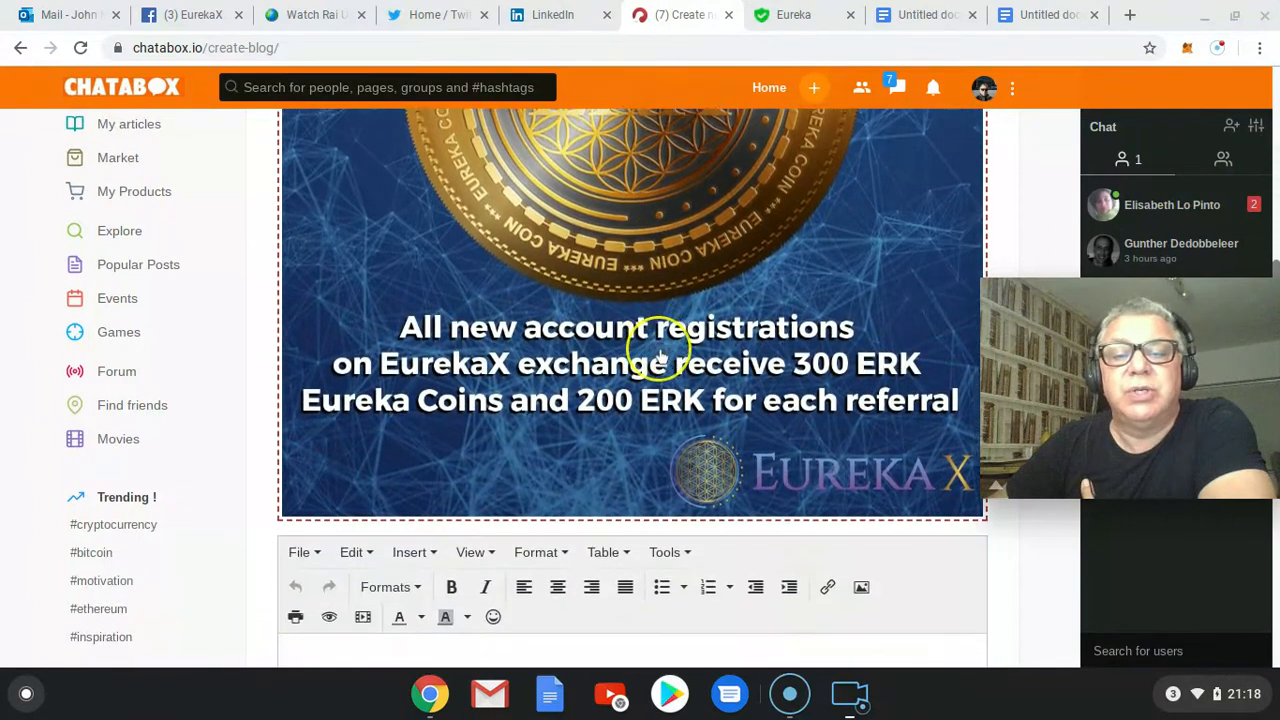
{"action": "scroll", "scroll_direction": "down", "scroll_amount": 3}
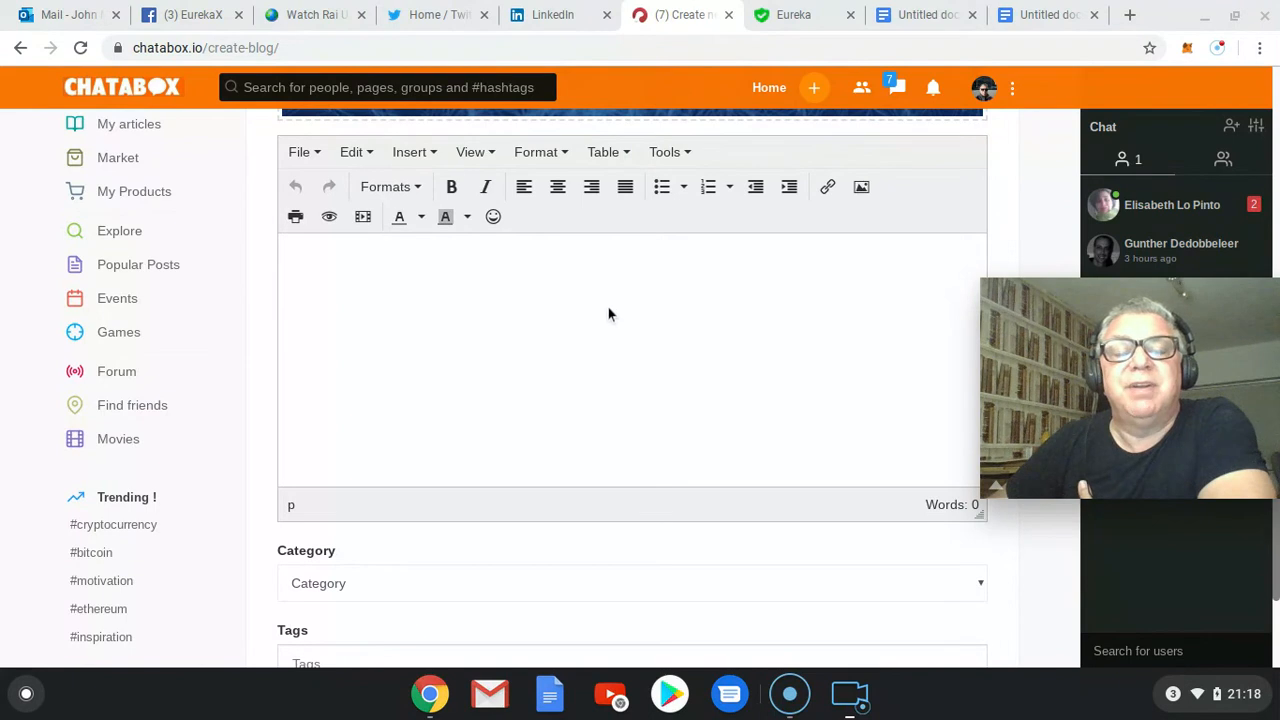
{"action": "mouse_move", "coordinate": [980, 180]}
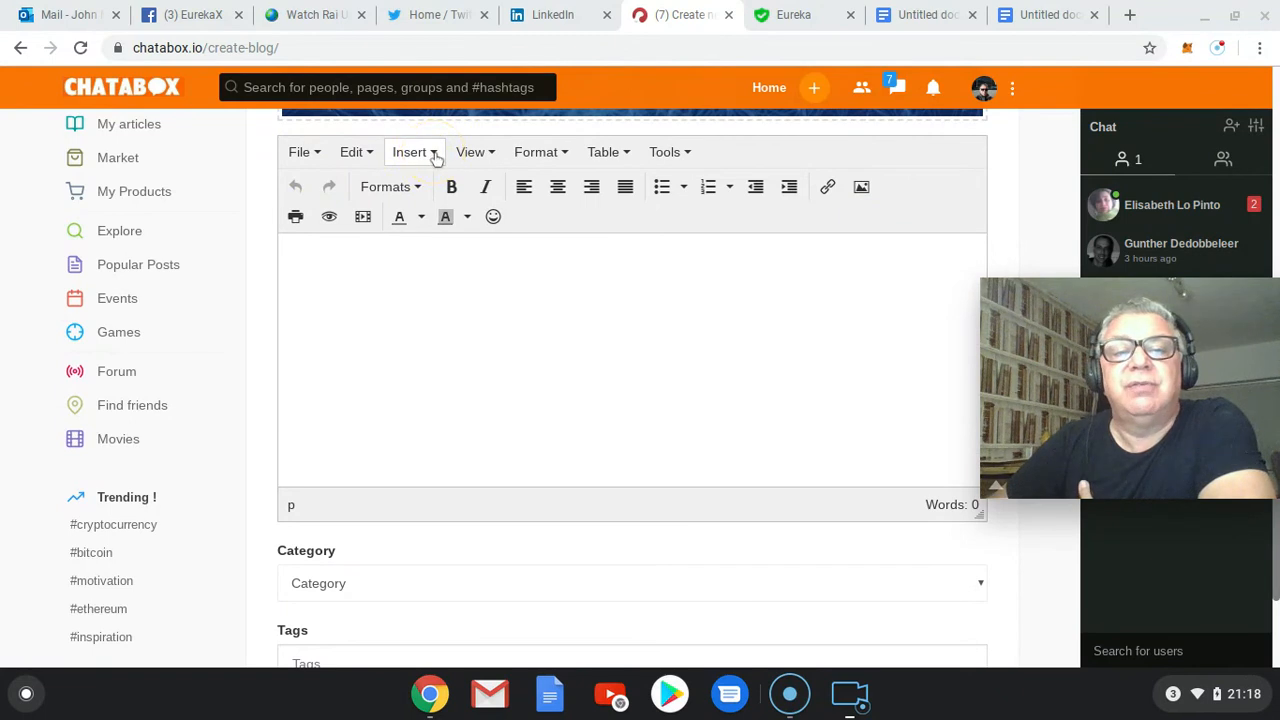
Step: Open Insert > Media for the article body, then switch to the EurekaX site
{"action": "left_click", "coordinate": [410, 152]}
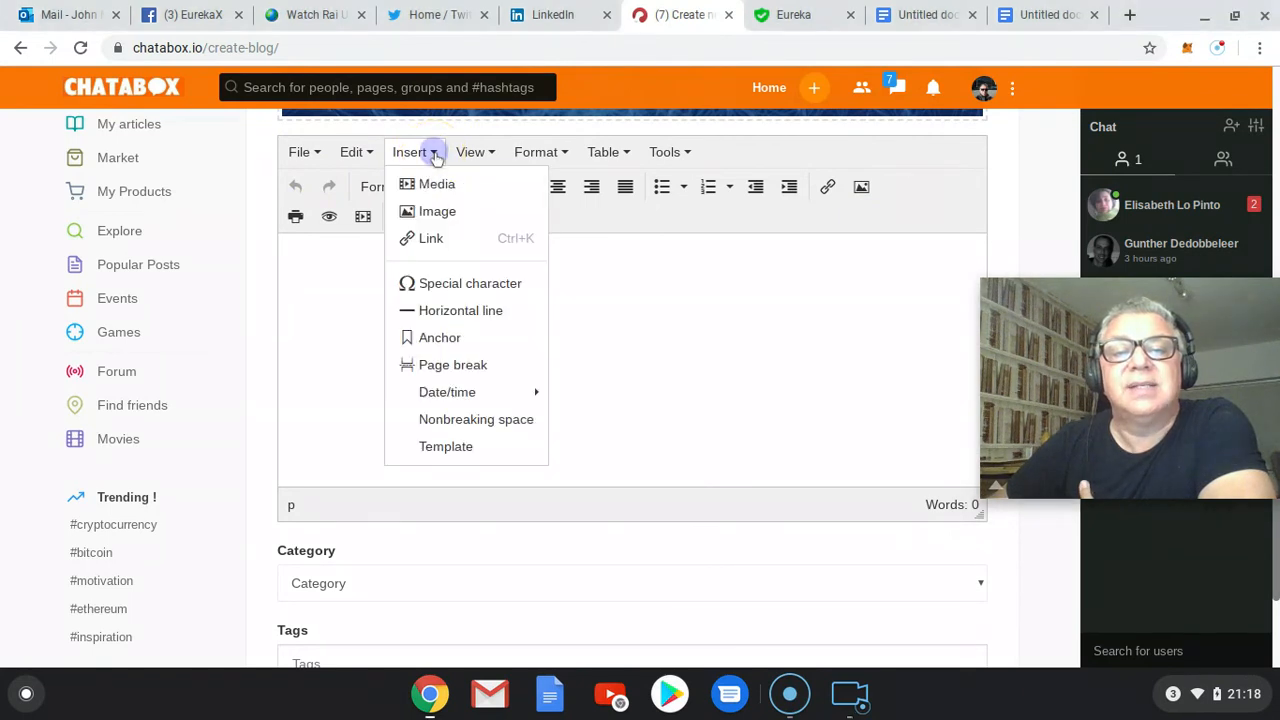
{"action": "left_click", "coordinate": [437, 183]}
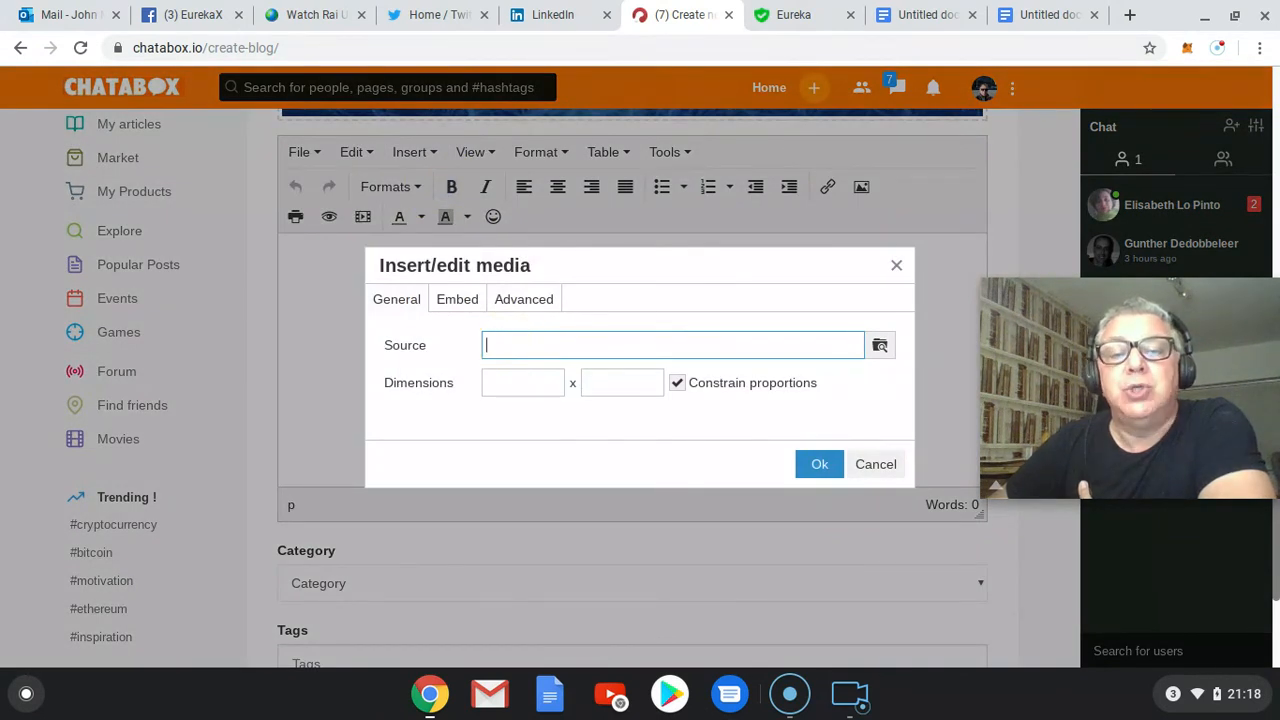
{"action": "mouse_move", "coordinate": [752, 115]}
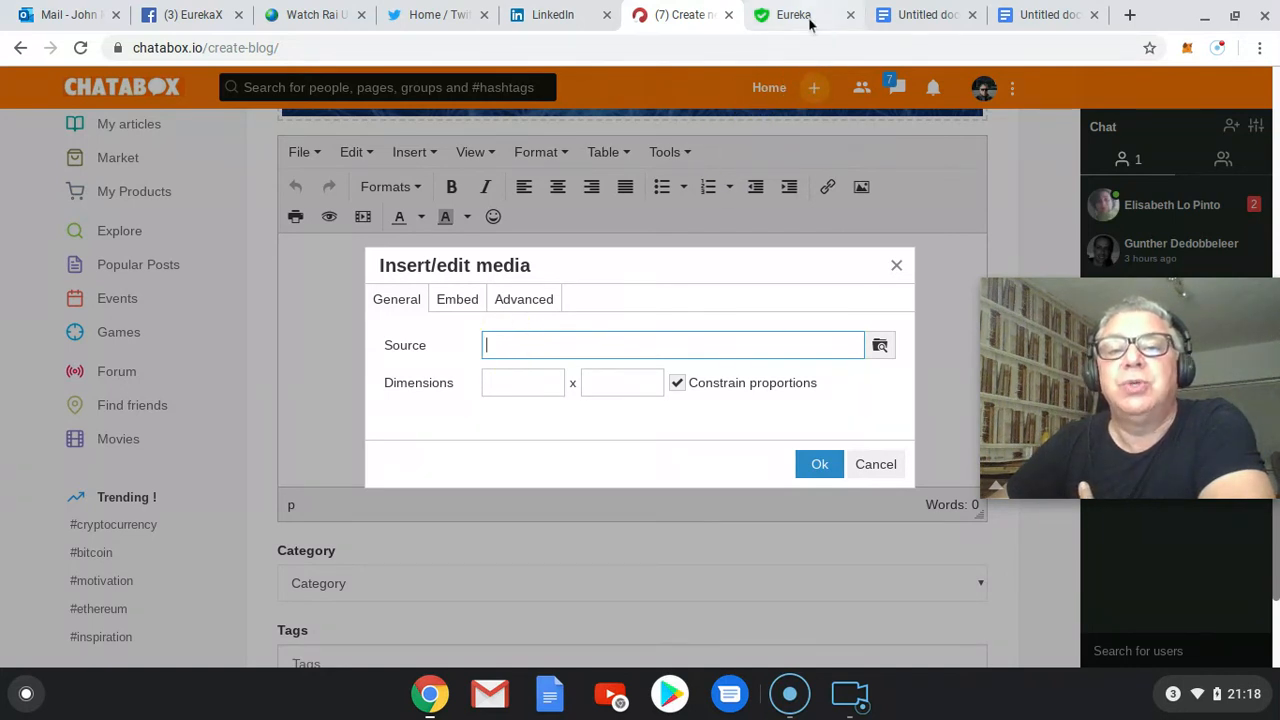
{"action": "left_click", "coordinate": [793, 14]}
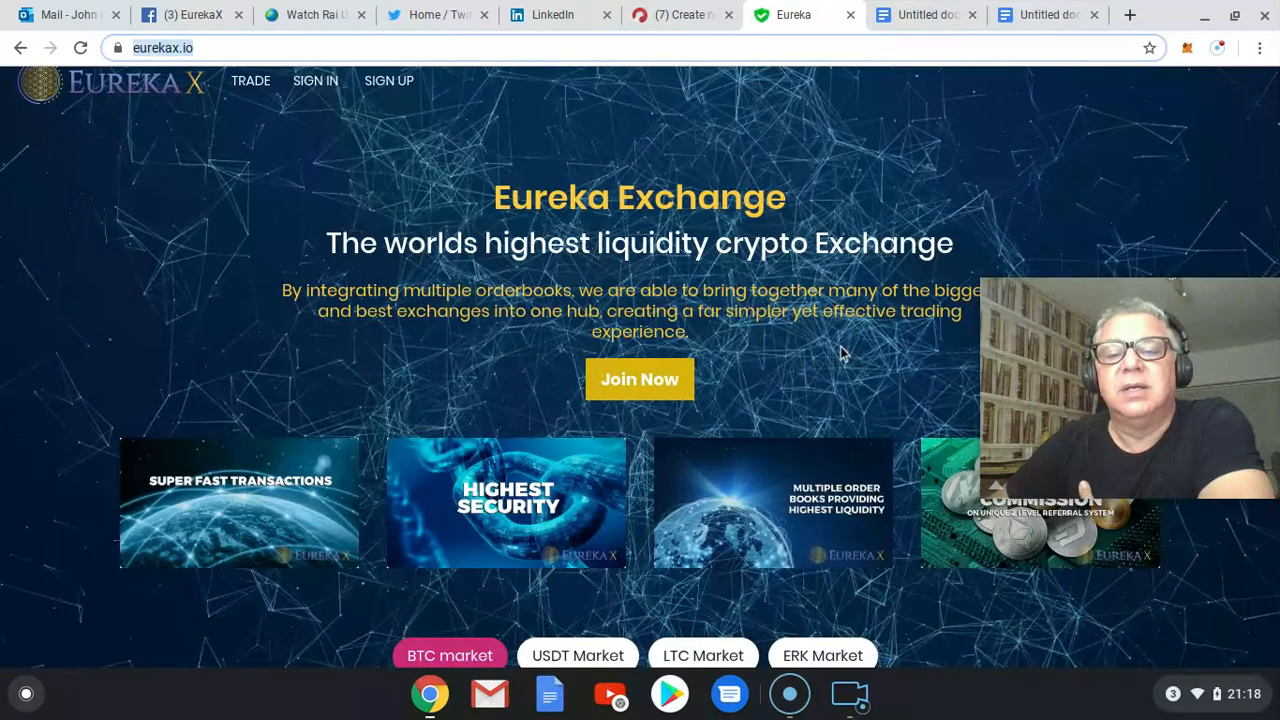
Step: Copy the Eureka Exchange promotional video's URL from the EurekaX site and return to the draft
{"action": "scroll", "scroll_direction": "down", "scroll_amount": 3}
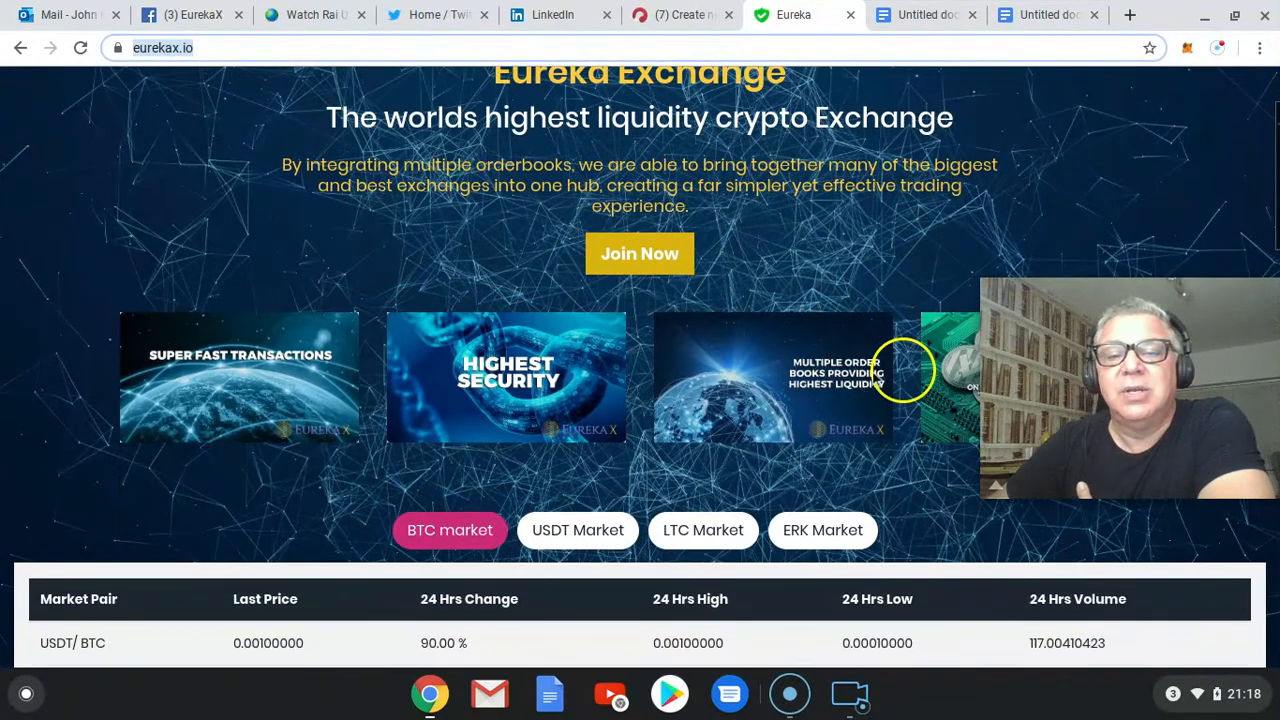
{"action": "scroll", "scroll_direction": "down", "scroll_amount": 3}
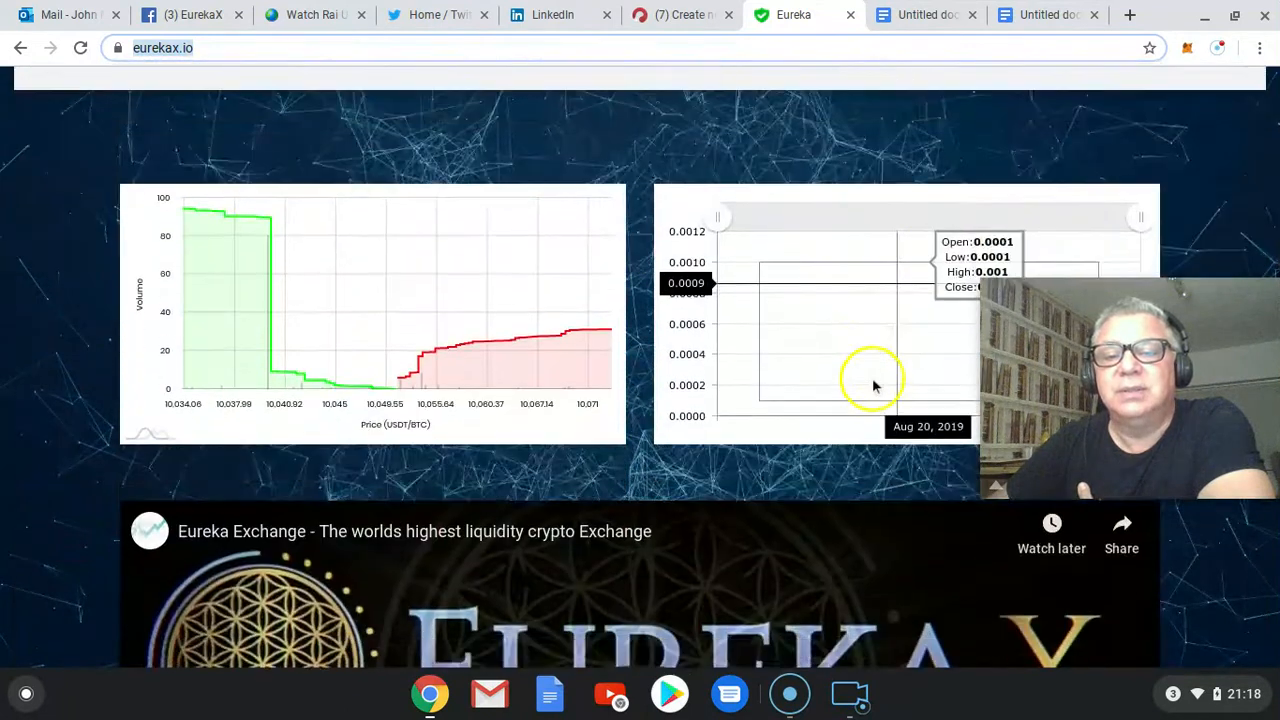
{"action": "scroll", "scroll_direction": "down", "scroll_amount": 3}
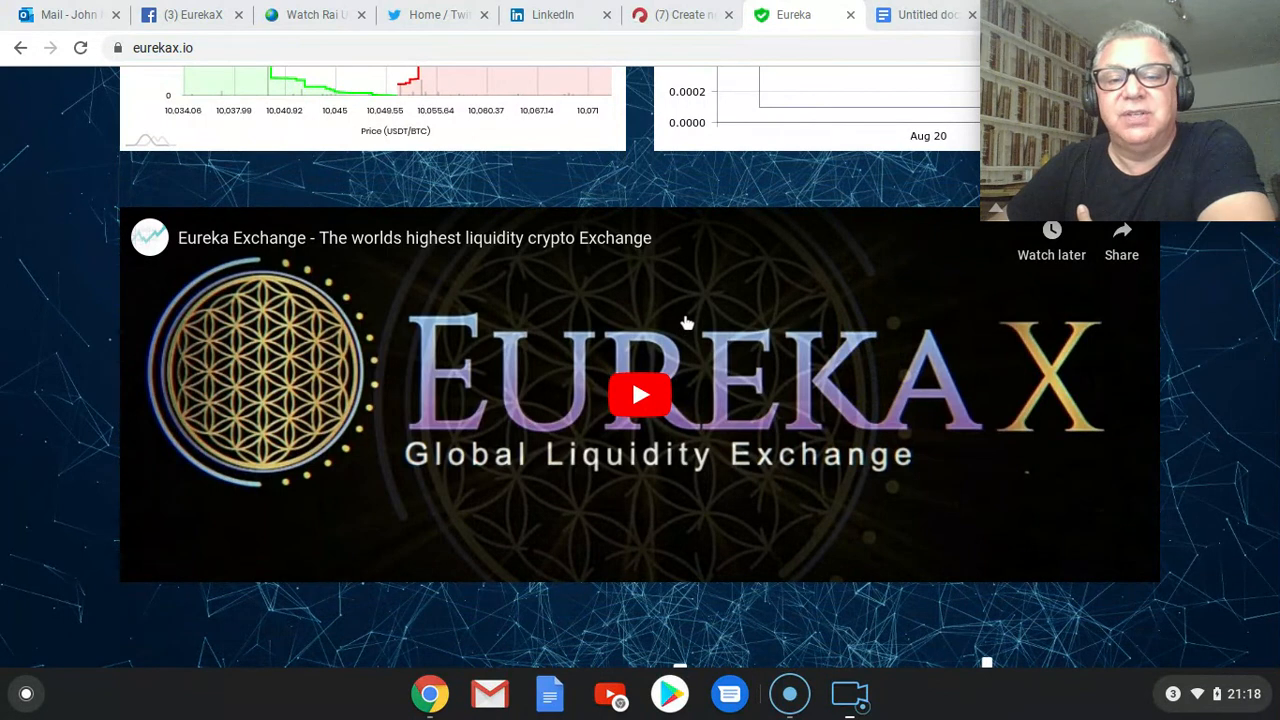
{"action": "right_click", "coordinate": [687, 323]}
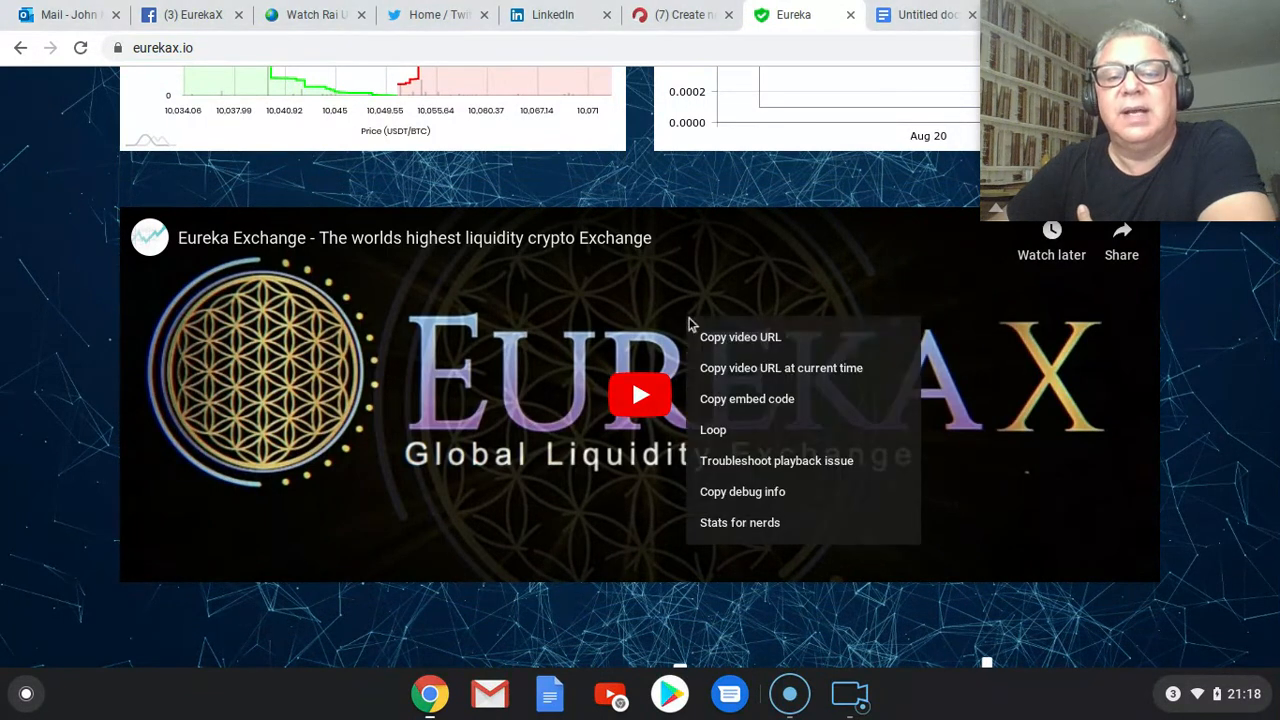
{"action": "left_click", "coordinate": [863, 137]}
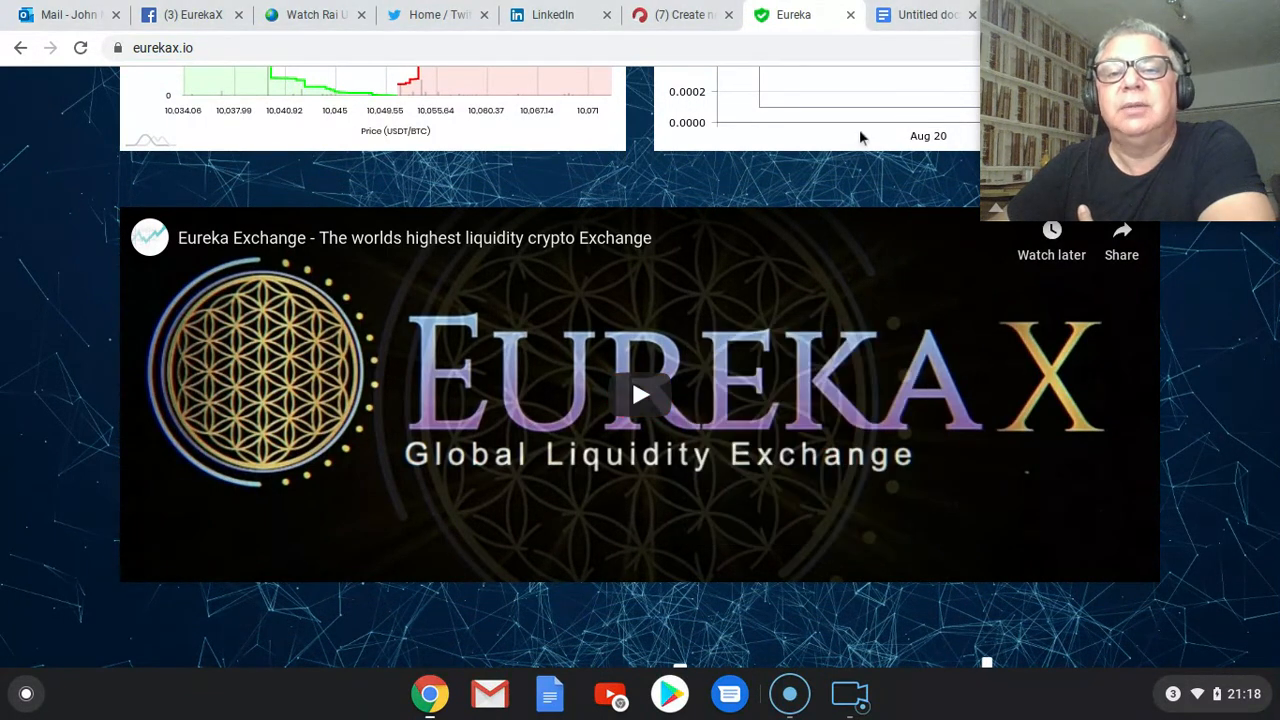
{"action": "left_click", "coordinate": [683, 14]}
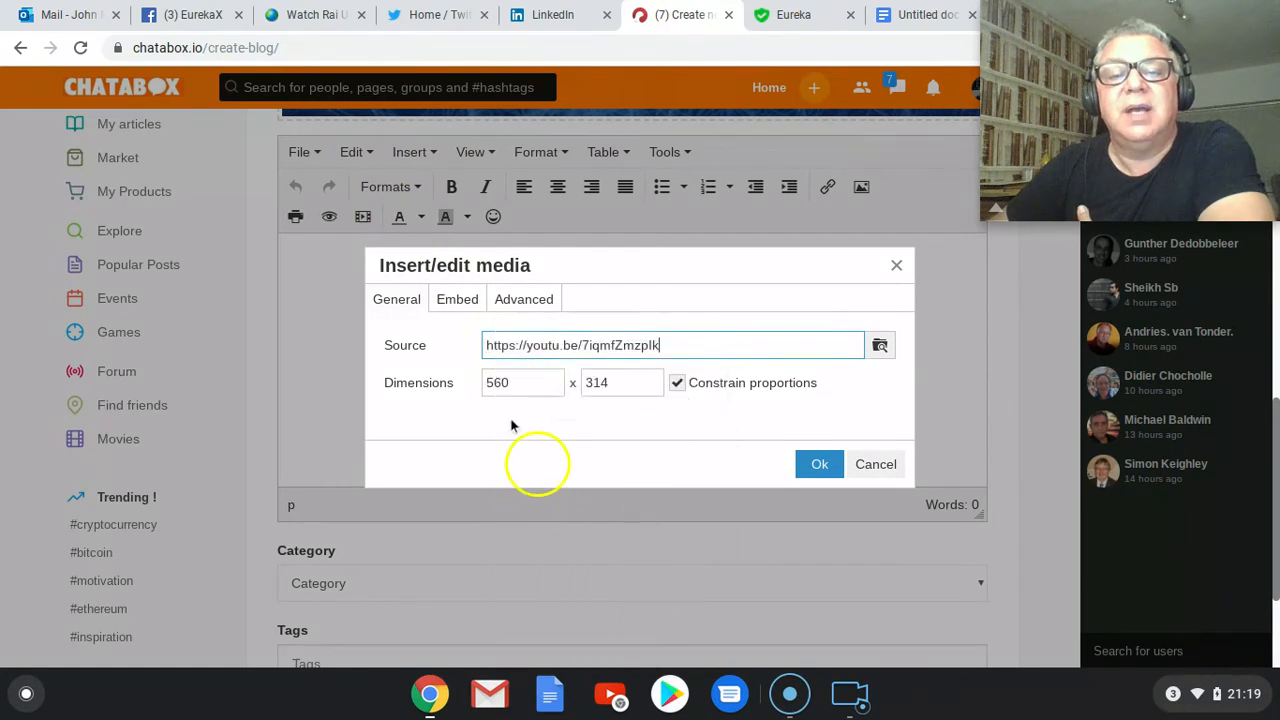
{"action": "mouse_move", "coordinate": [460, 390]}
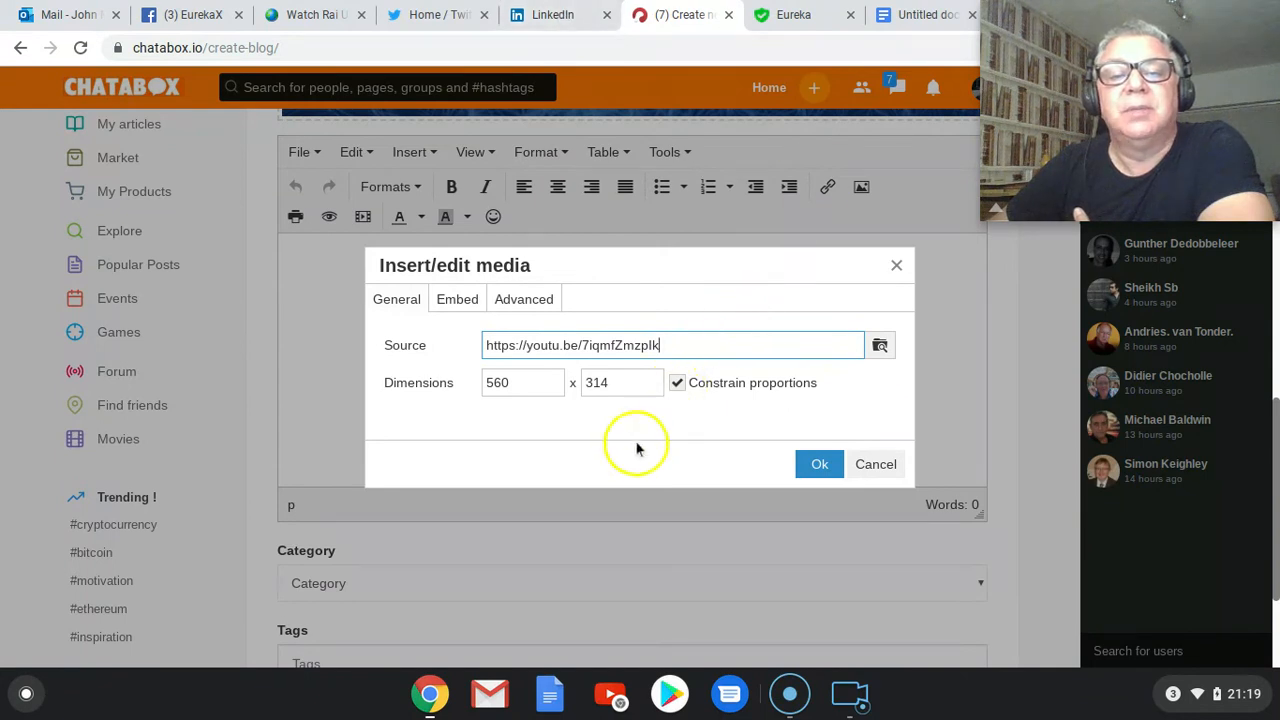
Step: Confirm embedding the youtu.be Eureka Exchange video with Ok
{"action": "left_click", "coordinate": [819, 463]}
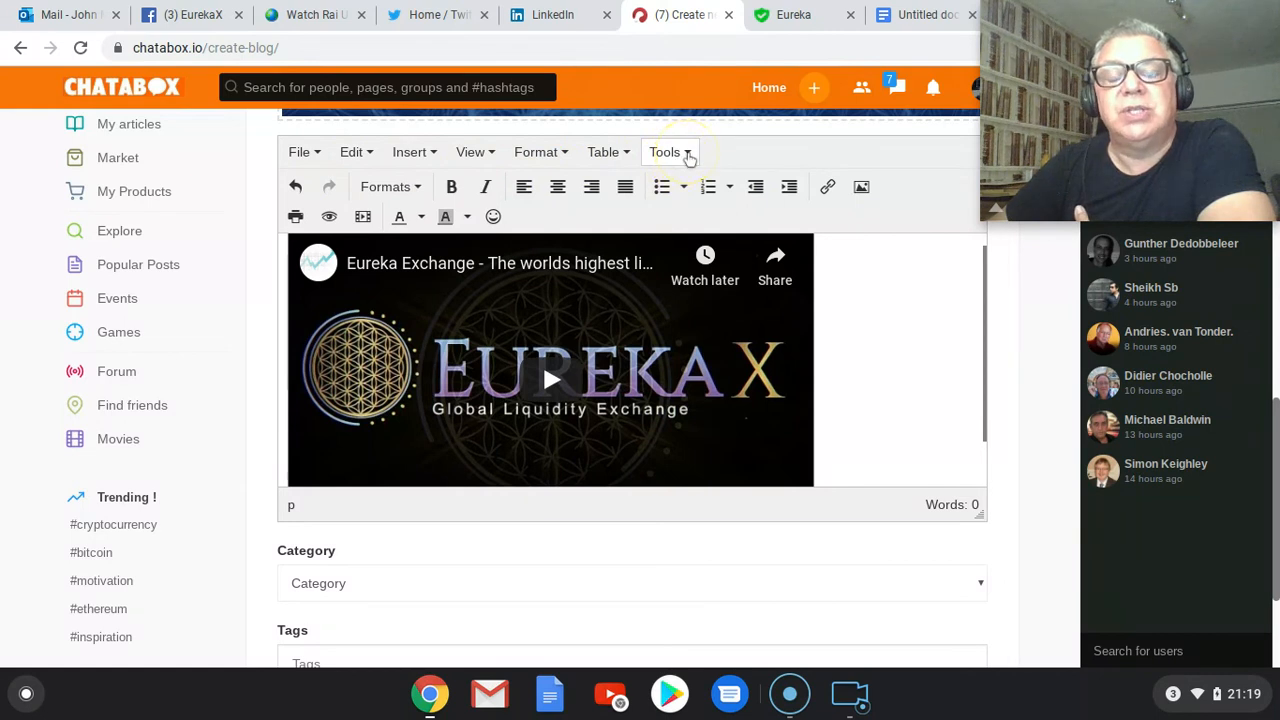
Step: Open Tools > Source code to view the video's iframe HTML
{"action": "left_click", "coordinate": [665, 152]}
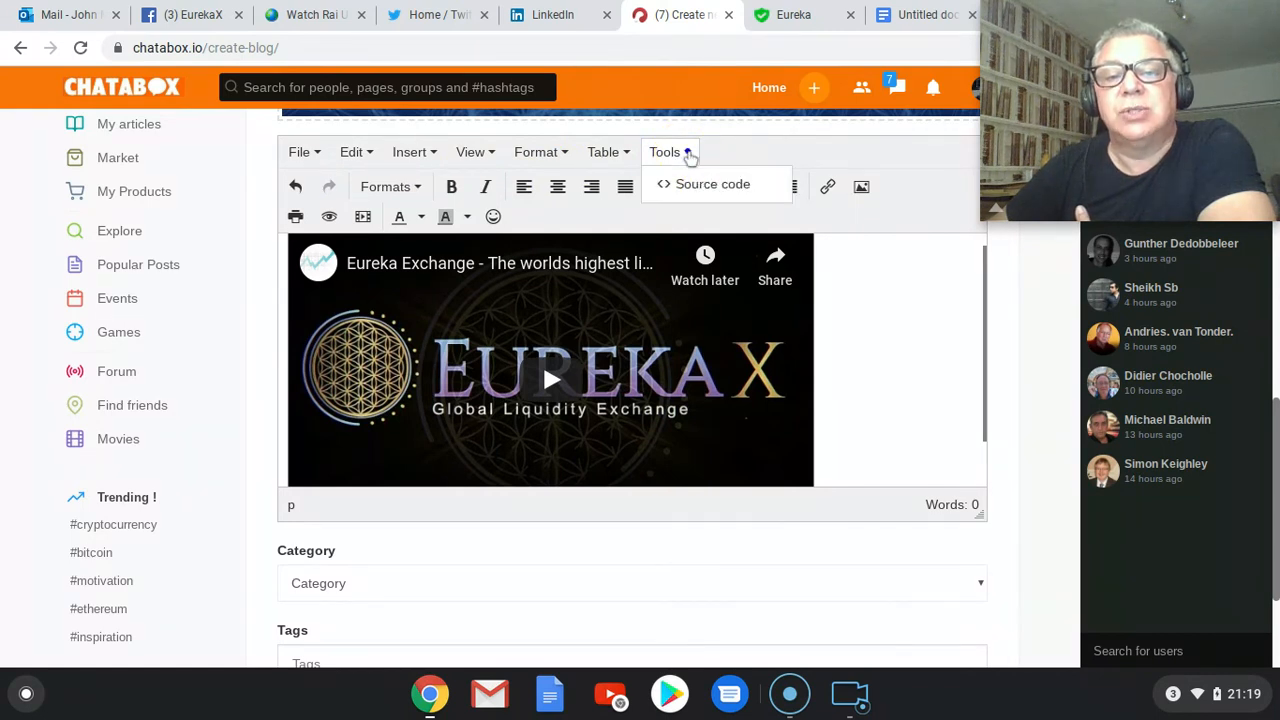
{"action": "left_click", "coordinate": [712, 184]}
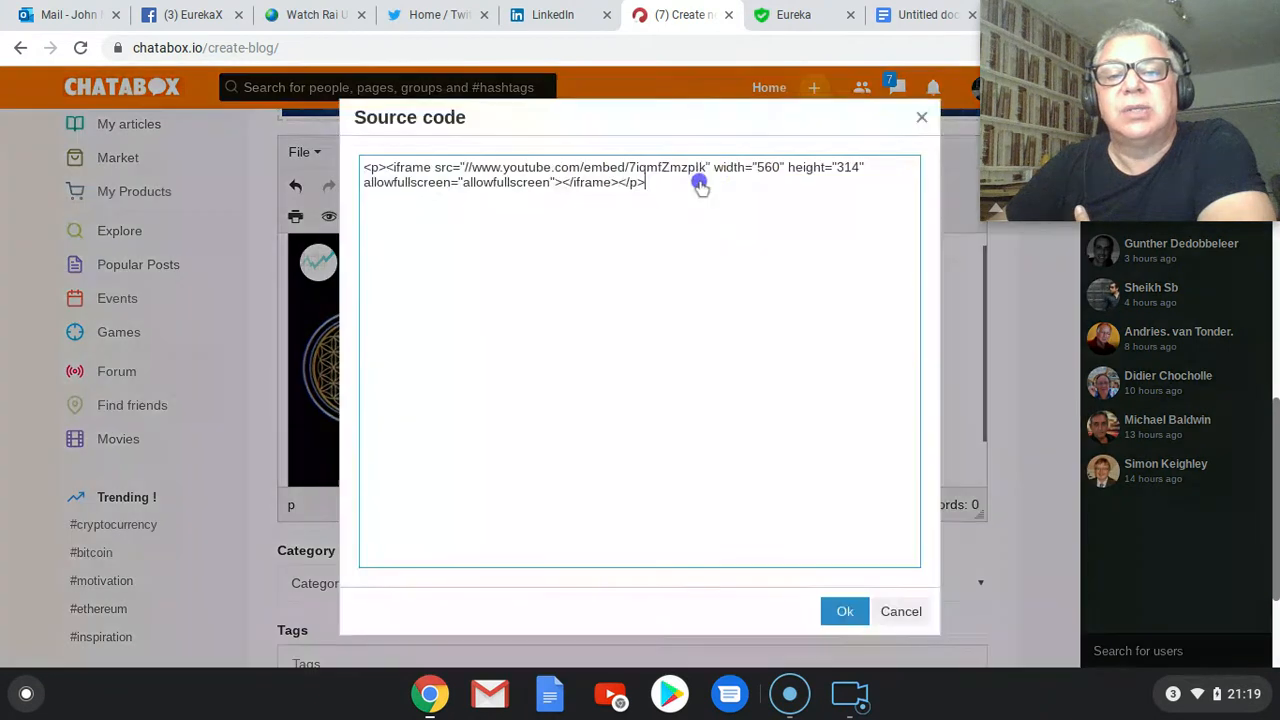
{"action": "mouse_move", "coordinate": [520, 182]}
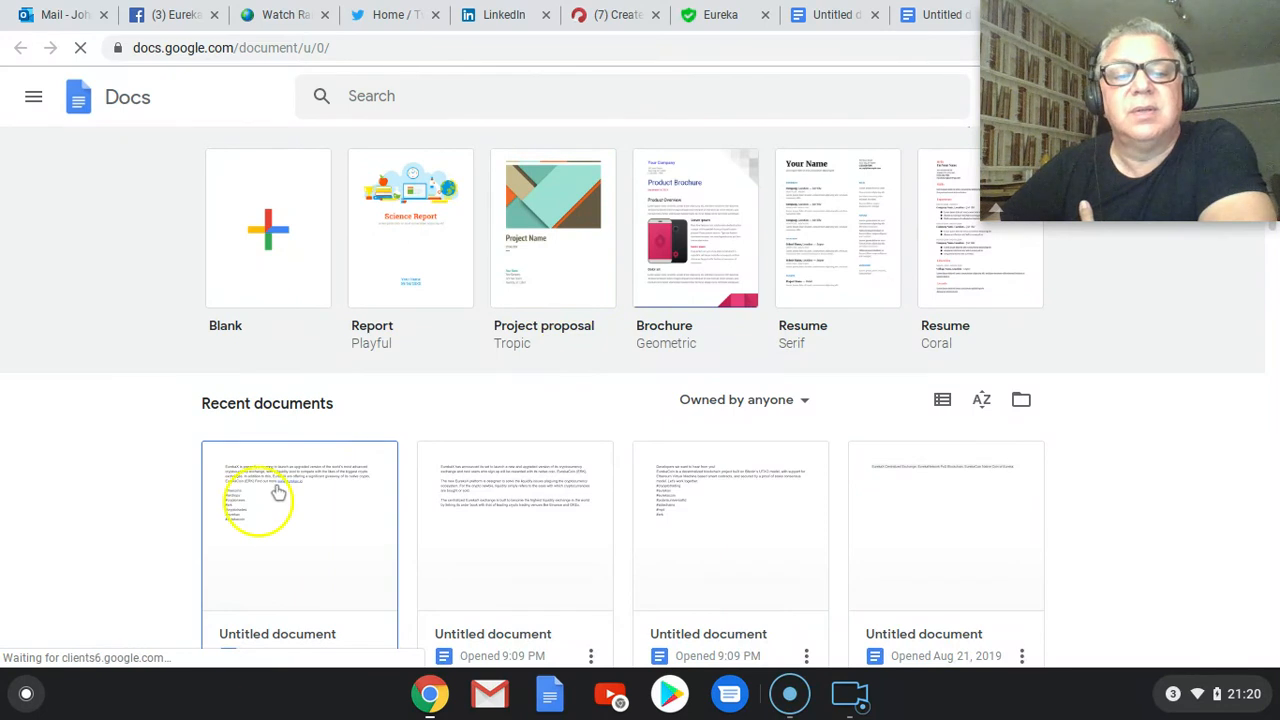
Step: Open the recent Untitled Google Doc holding the EurekaX description
{"action": "left_click", "coordinate": [299, 525]}
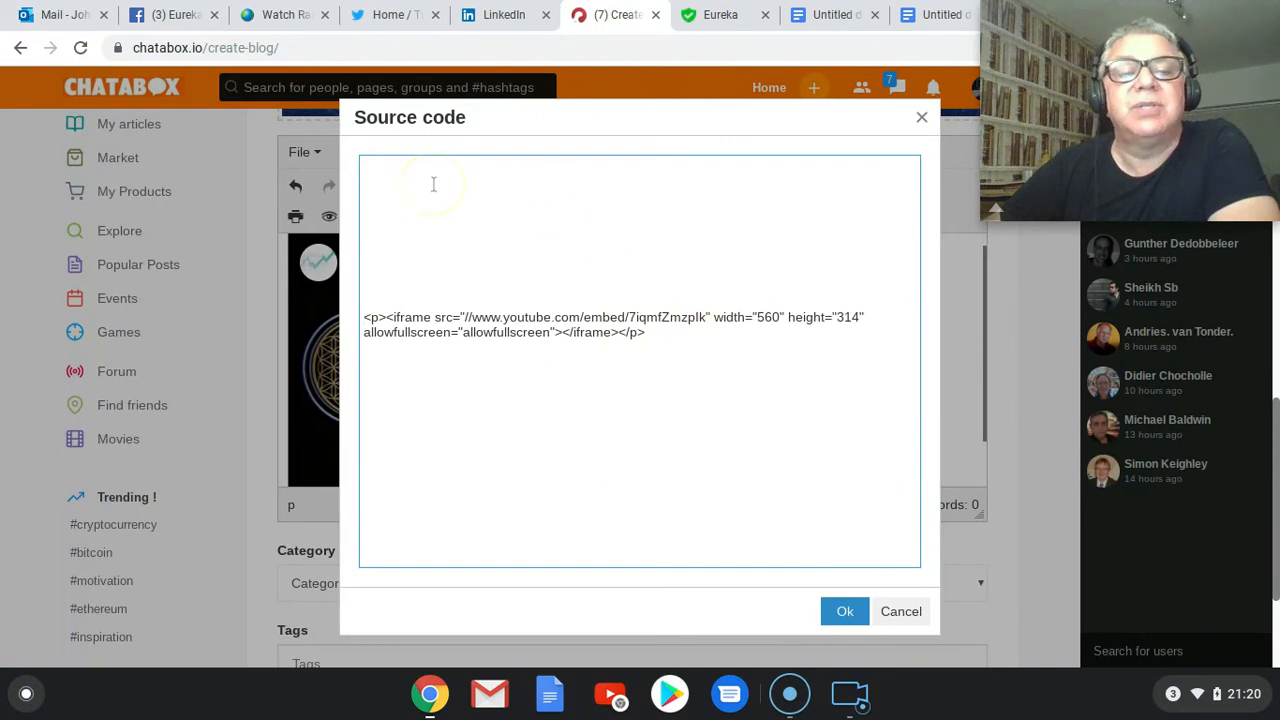
Step: Paste the EurekaX description above the iframe code and apply the source edit
{"action": "right_click", "coordinate": [433, 184]}
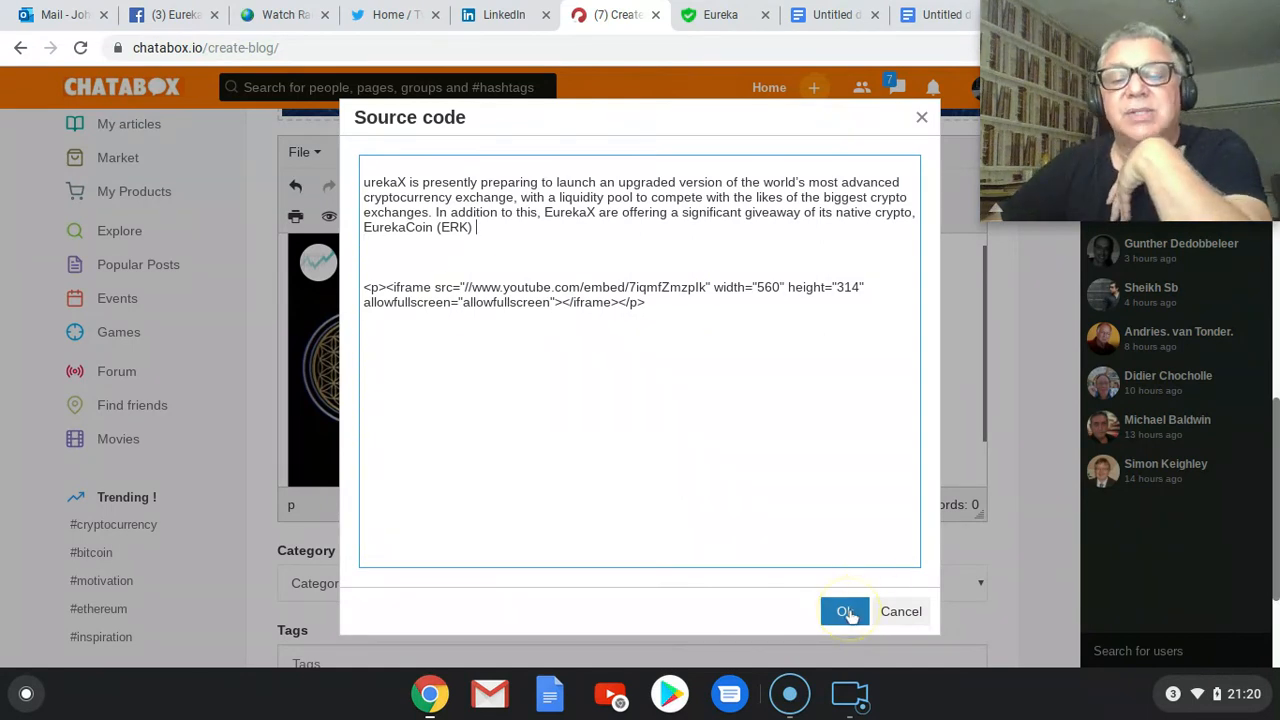
{"action": "left_click", "coordinate": [844, 611]}
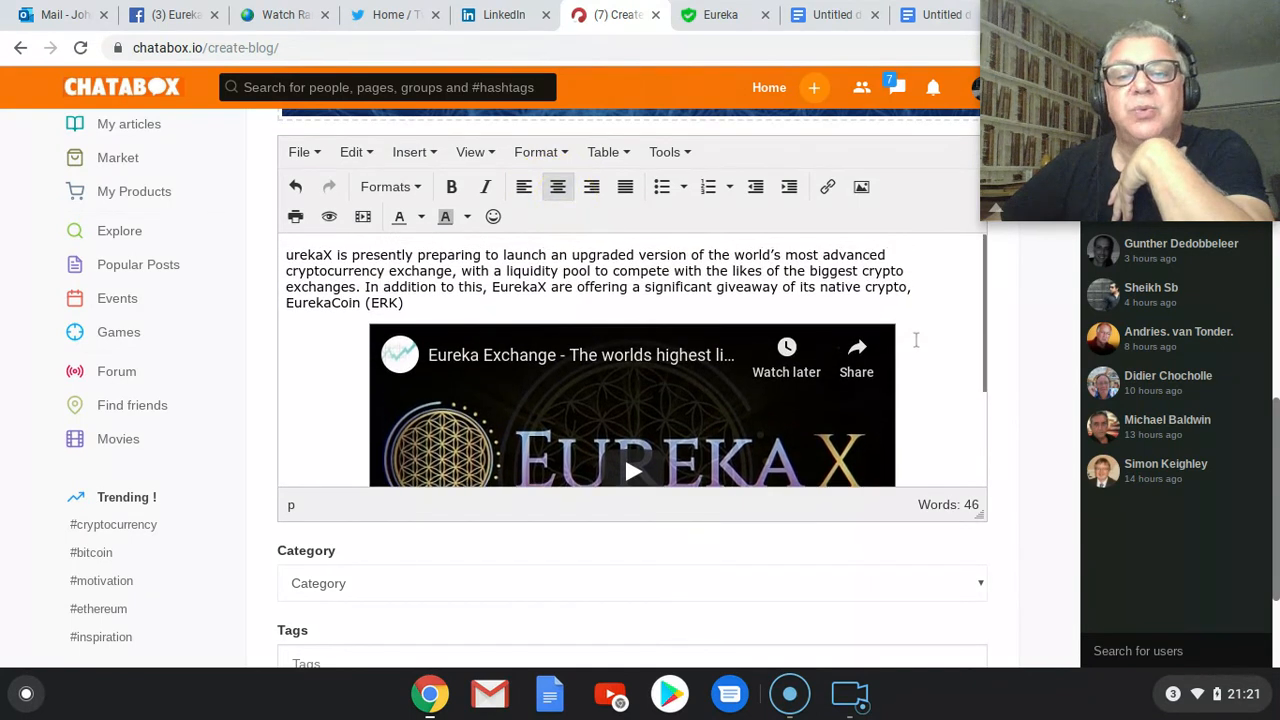
{"action": "scroll", "scroll_direction": "down", "scroll_amount": 3}
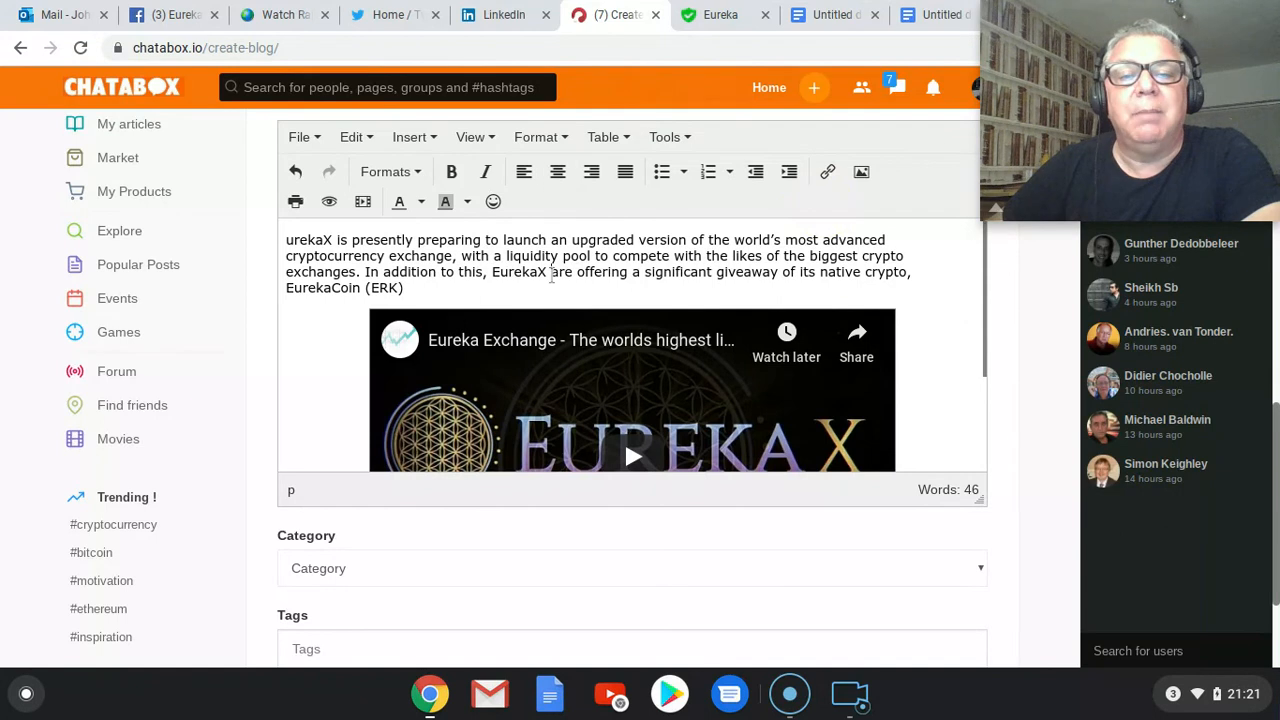
{"action": "double_click", "coordinate": [517, 271]}
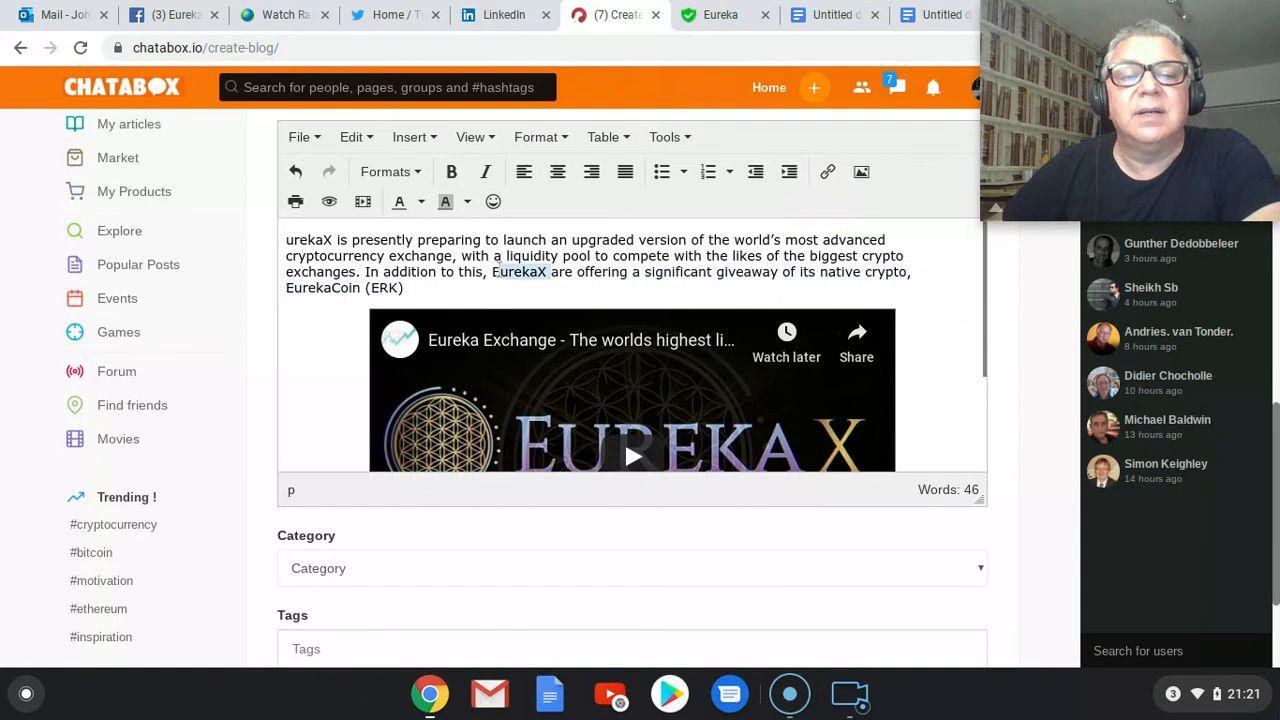
{"action": "mouse_move", "coordinate": [708, 171]}
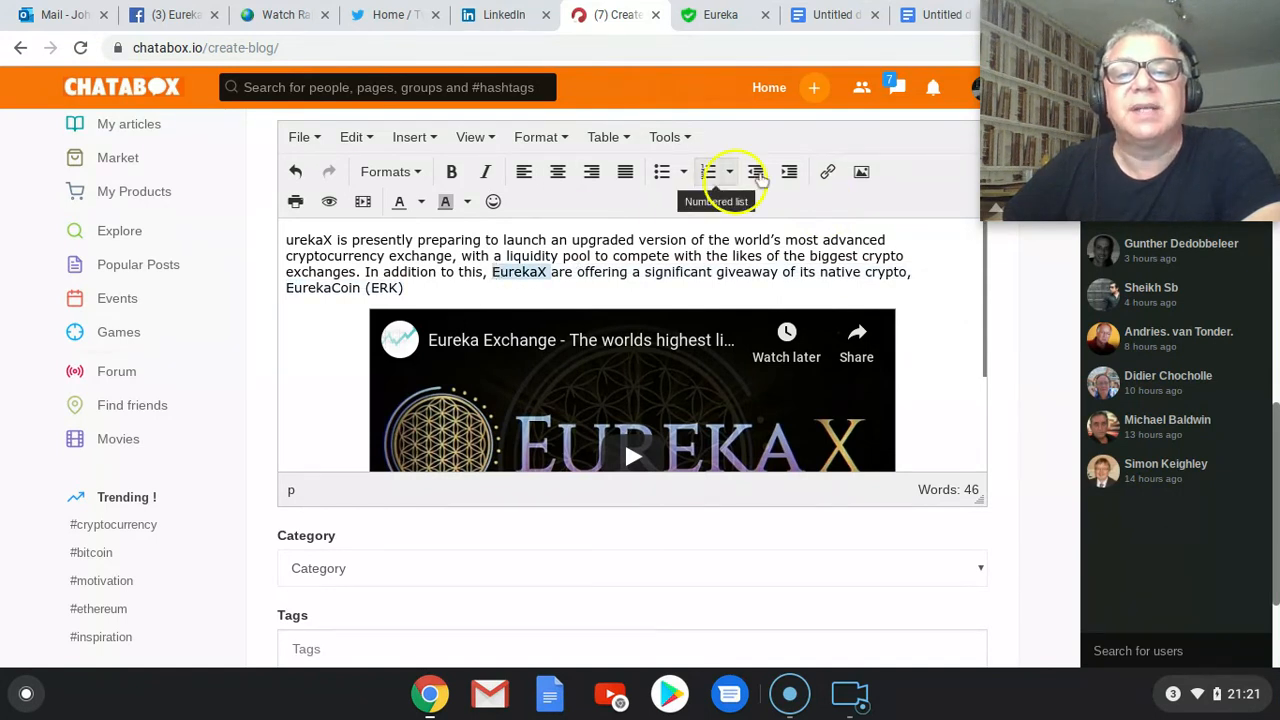
{"action": "mouse_move", "coordinate": [828, 172]}
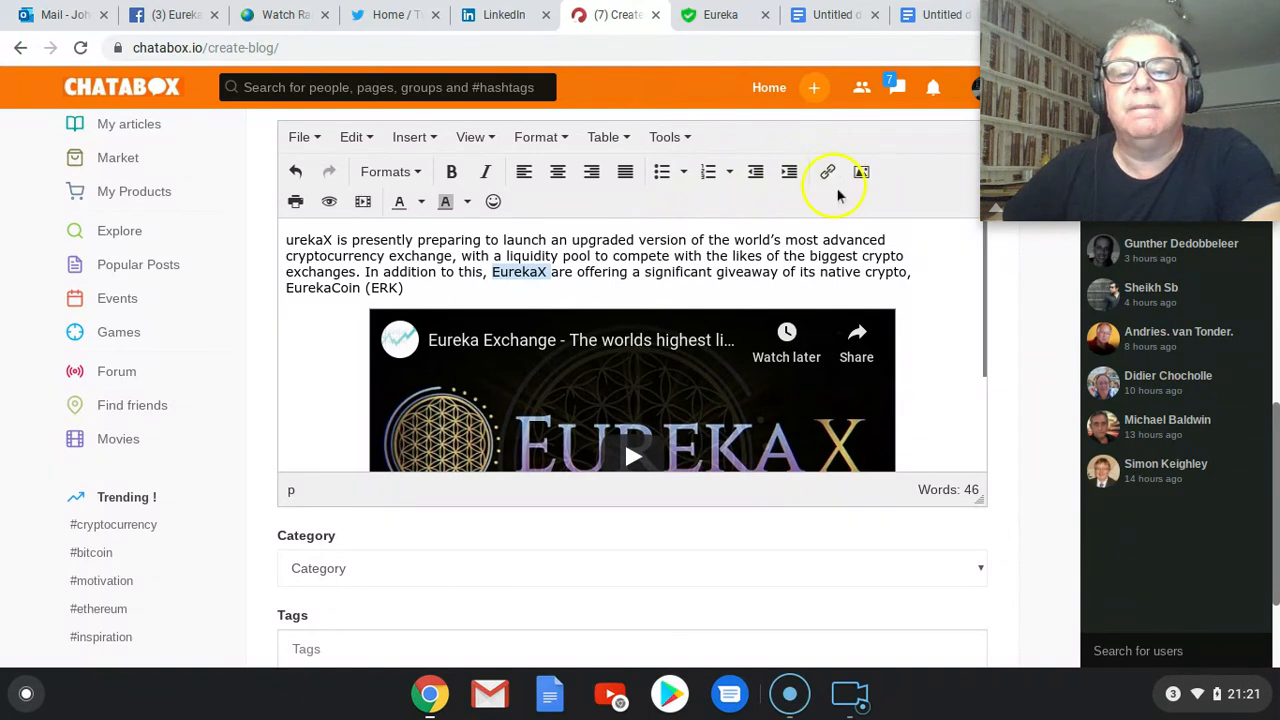
{"action": "mouse_move", "coordinate": [861, 172]}
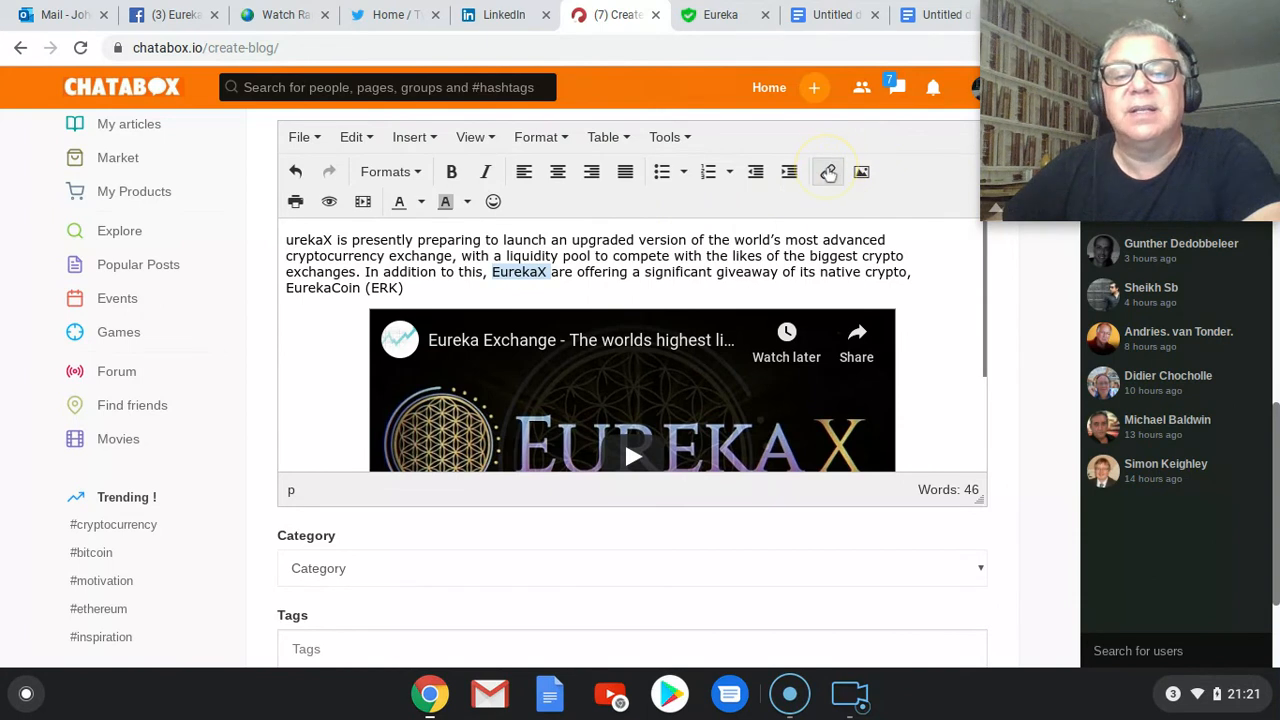
{"action": "left_click", "coordinate": [827, 172]}
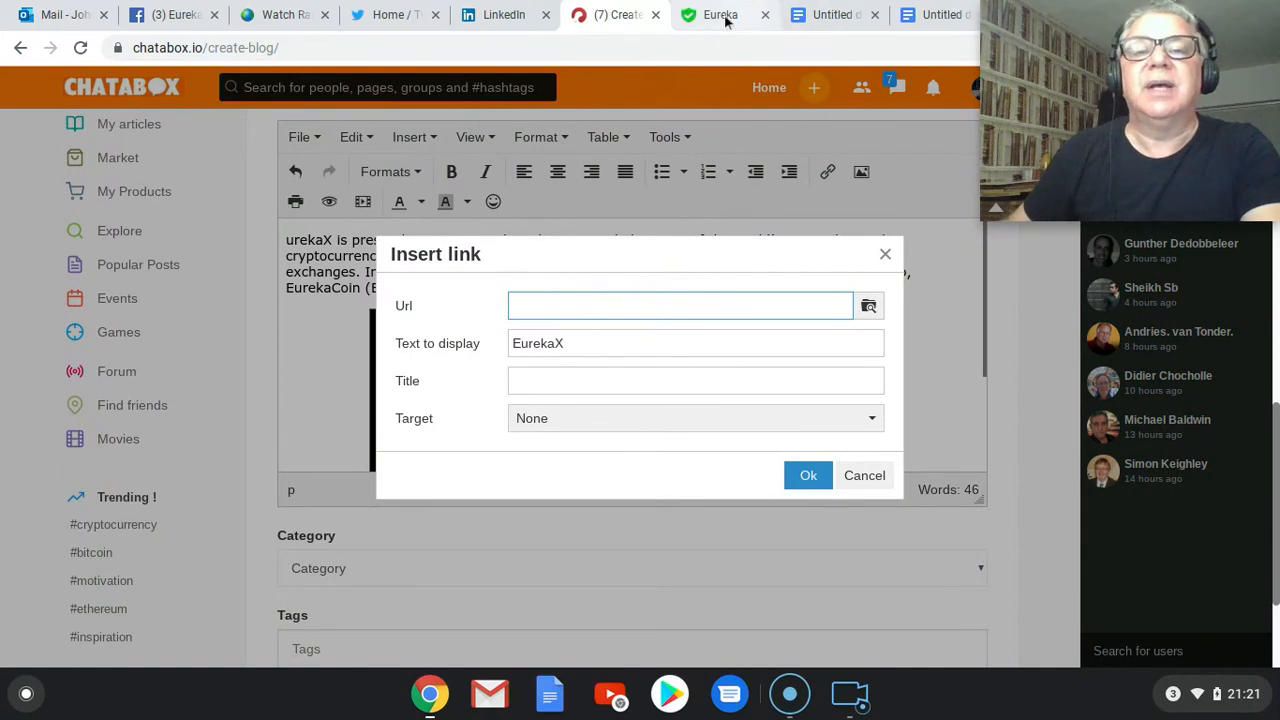
{"action": "left_click", "coordinate": [720, 14]}
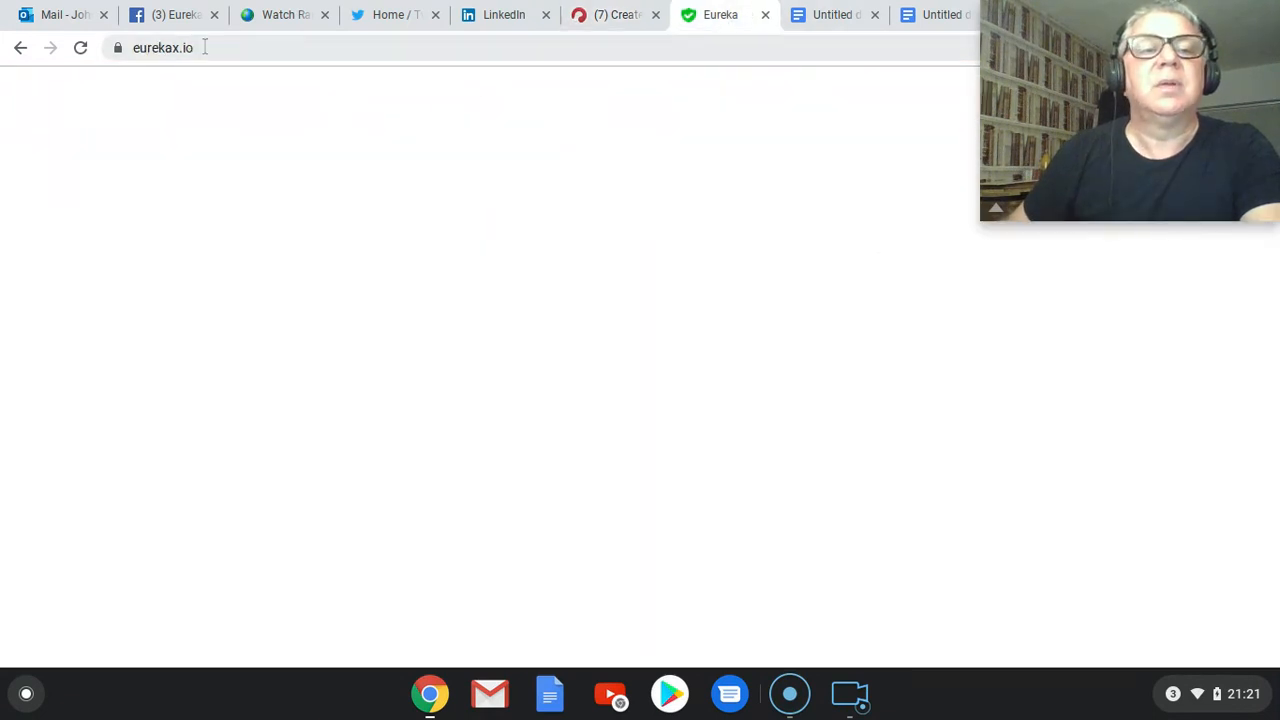
{"action": "right_click", "coordinate": [162, 47]}
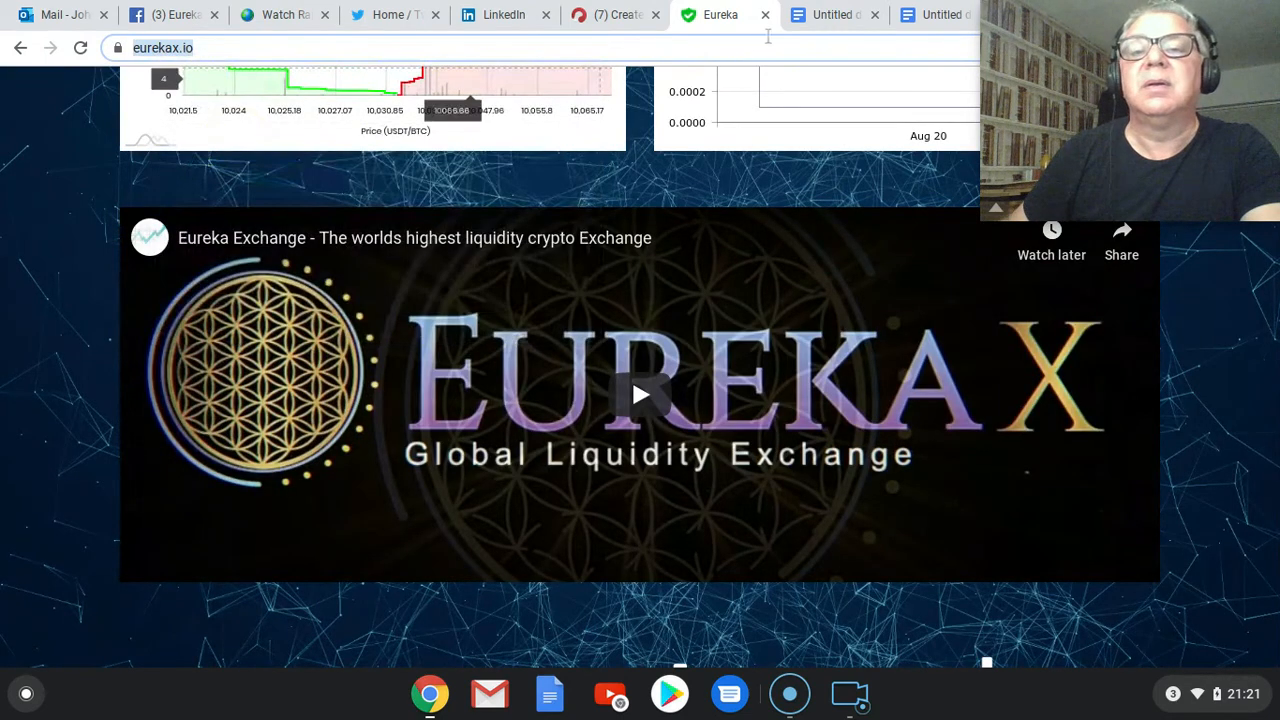
{"action": "left_click", "coordinate": [610, 14]}
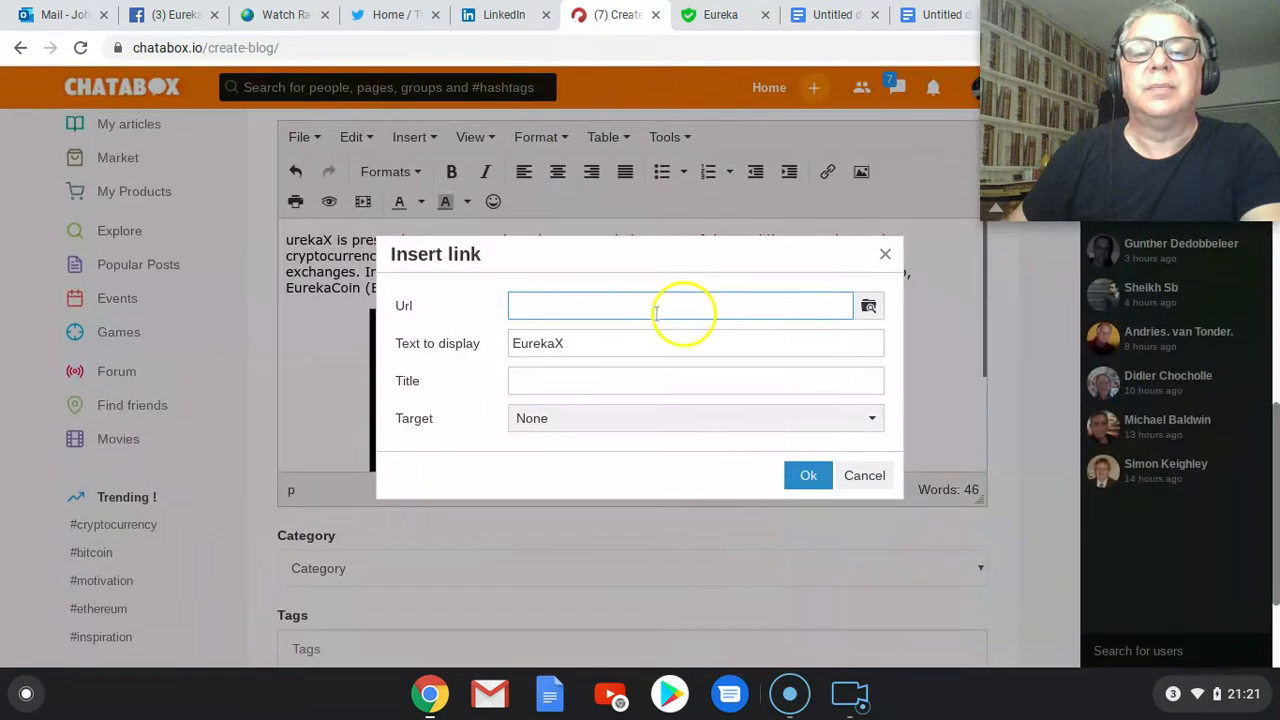
{"action": "right_click", "coordinate": [680, 305]}
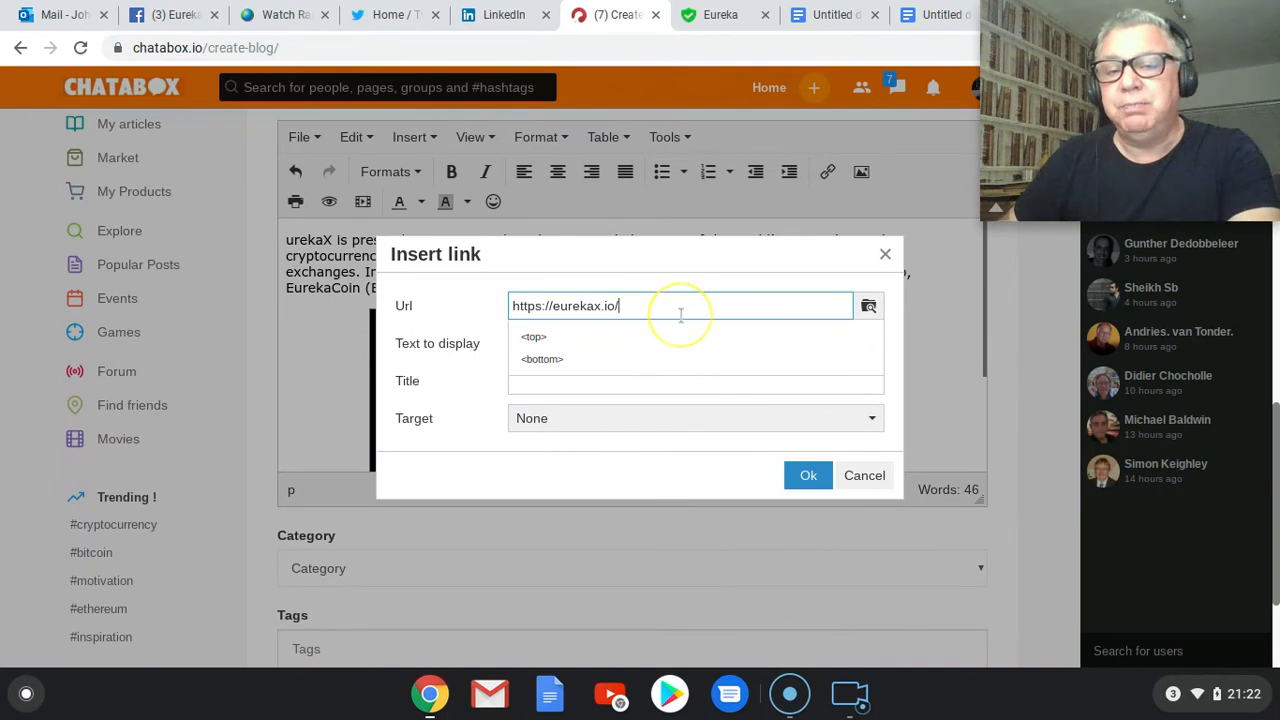
{"action": "mouse_move", "coordinate": [685, 325]}
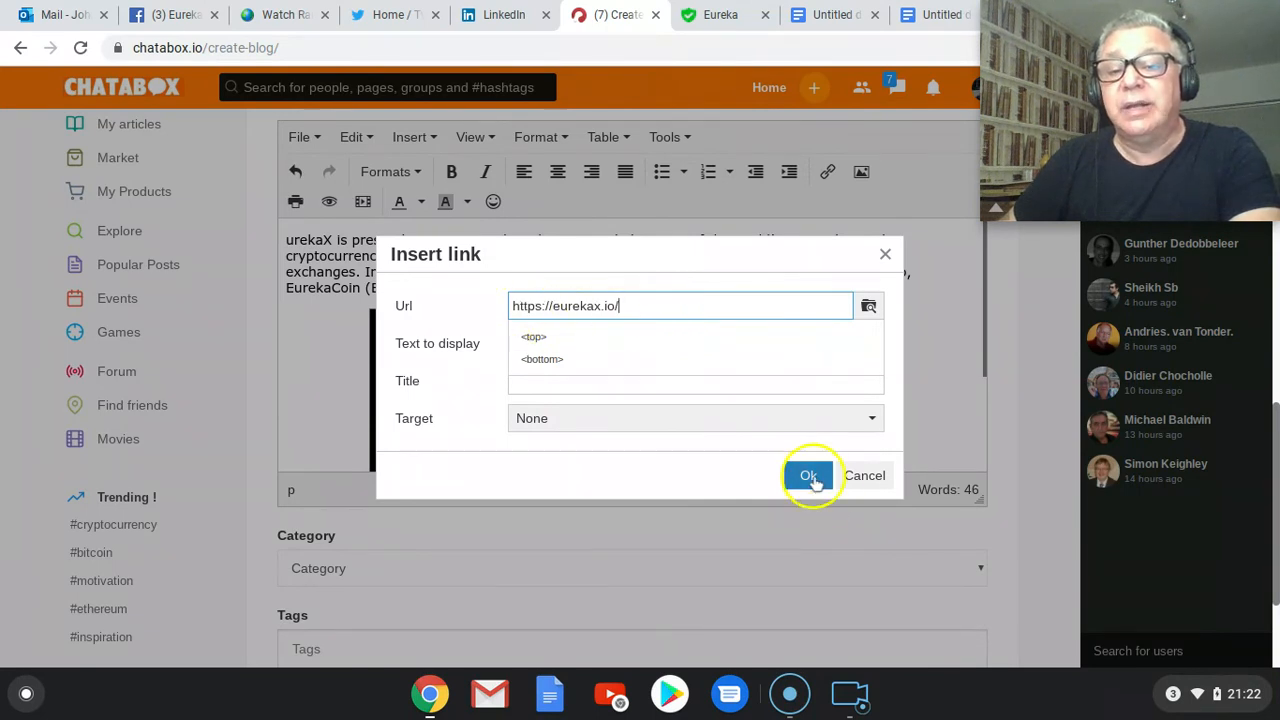
{"action": "left_click", "coordinate": [808, 475]}
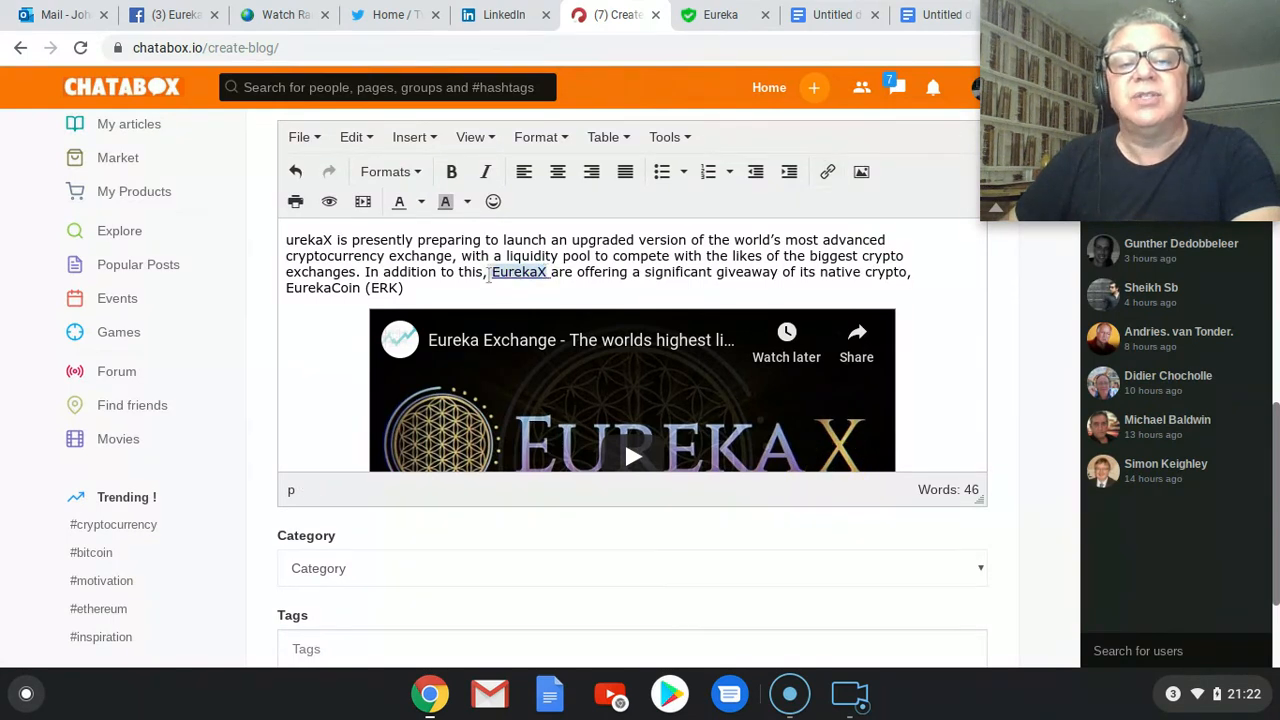
{"action": "left_click", "coordinate": [451, 172]}
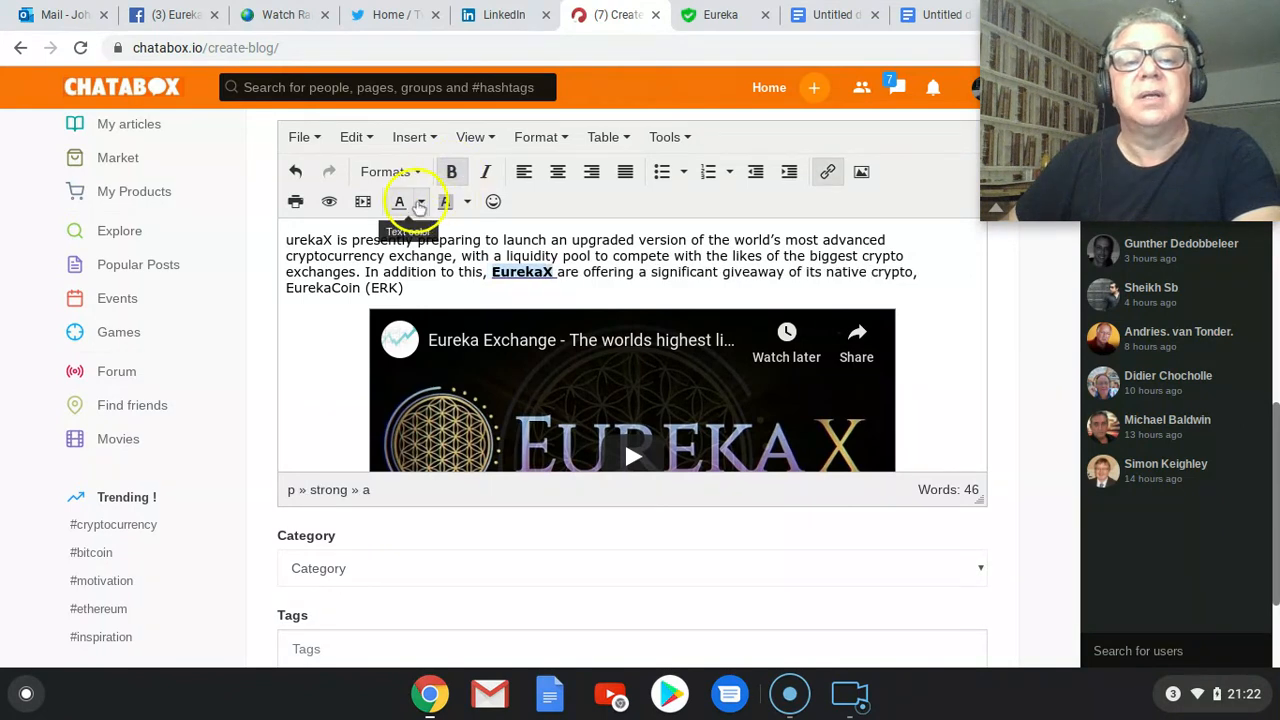
{"action": "left_click", "coordinate": [399, 201]}
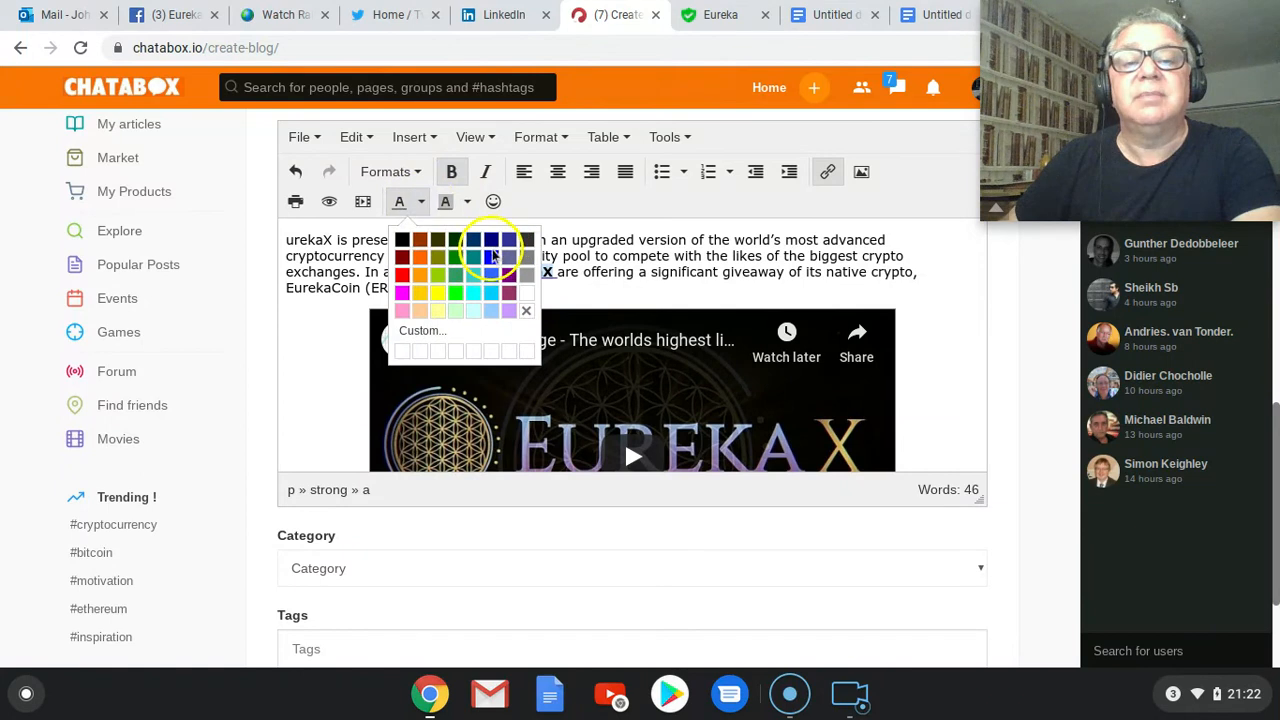
{"action": "left_click", "coordinate": [473, 240]}
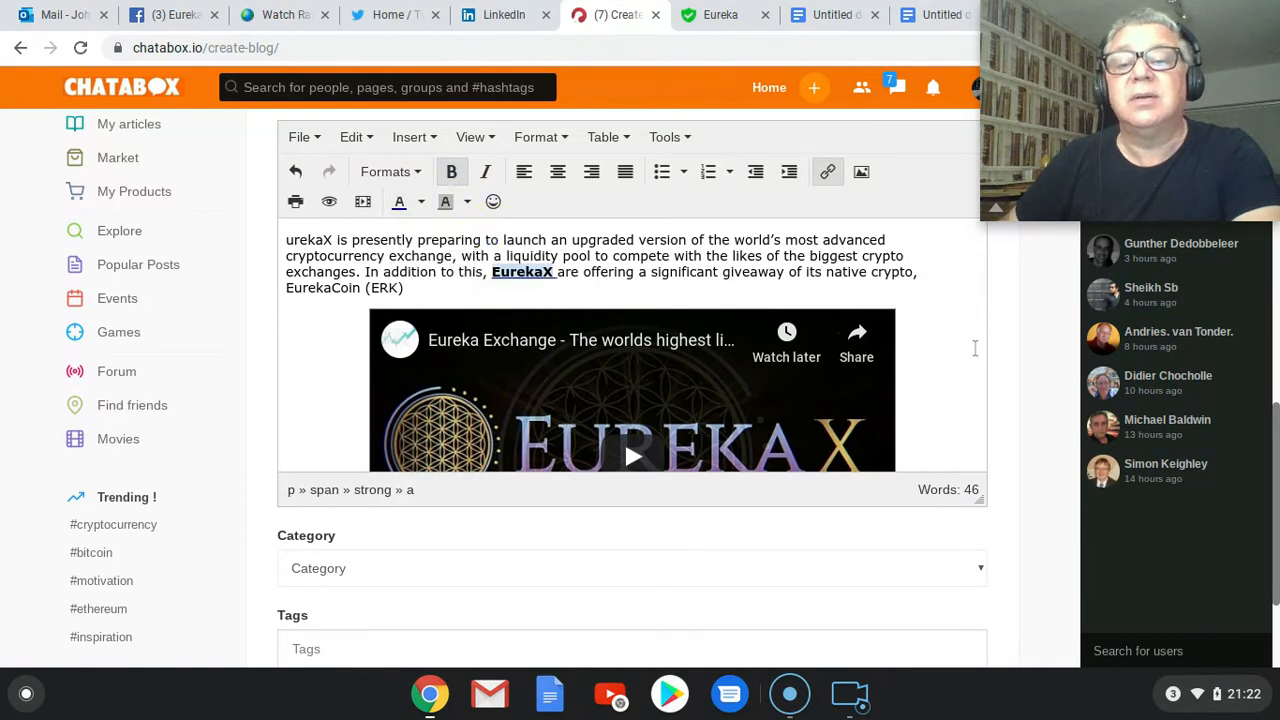
{"action": "scroll", "scroll_direction": "down", "scroll_amount": 3}
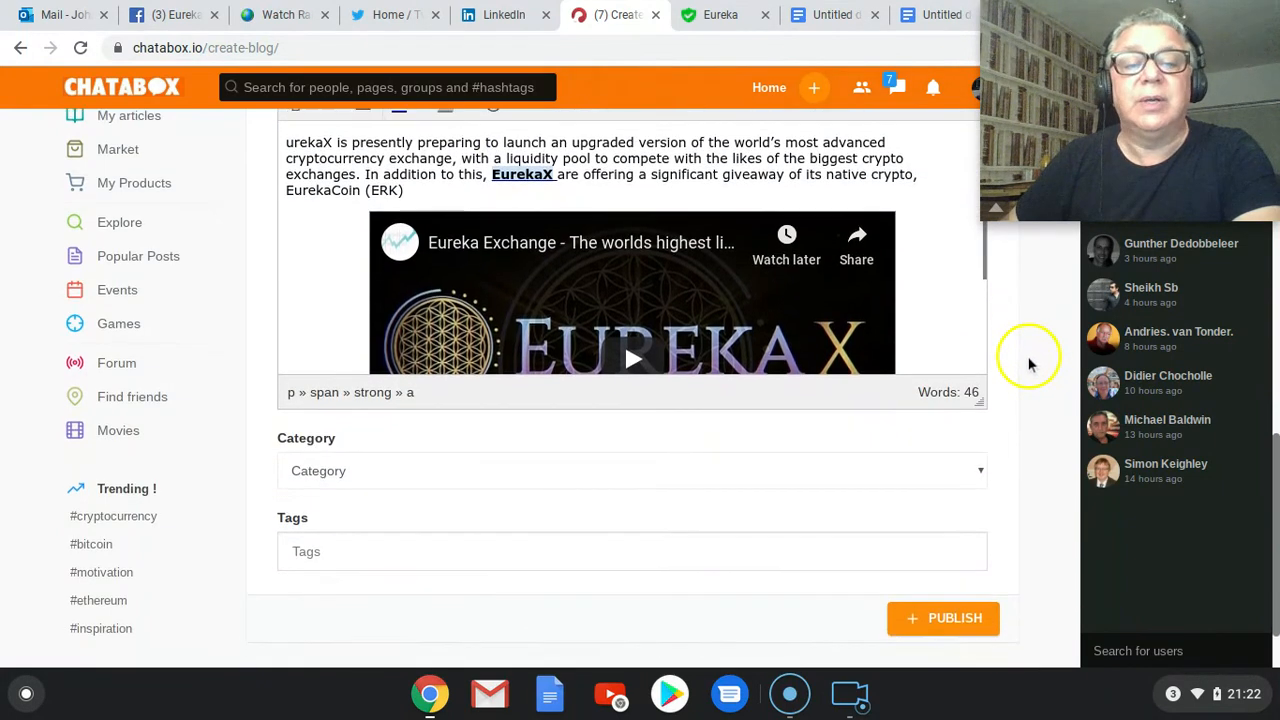
{"action": "scroll", "scroll_direction": "down", "scroll_amount": 3}
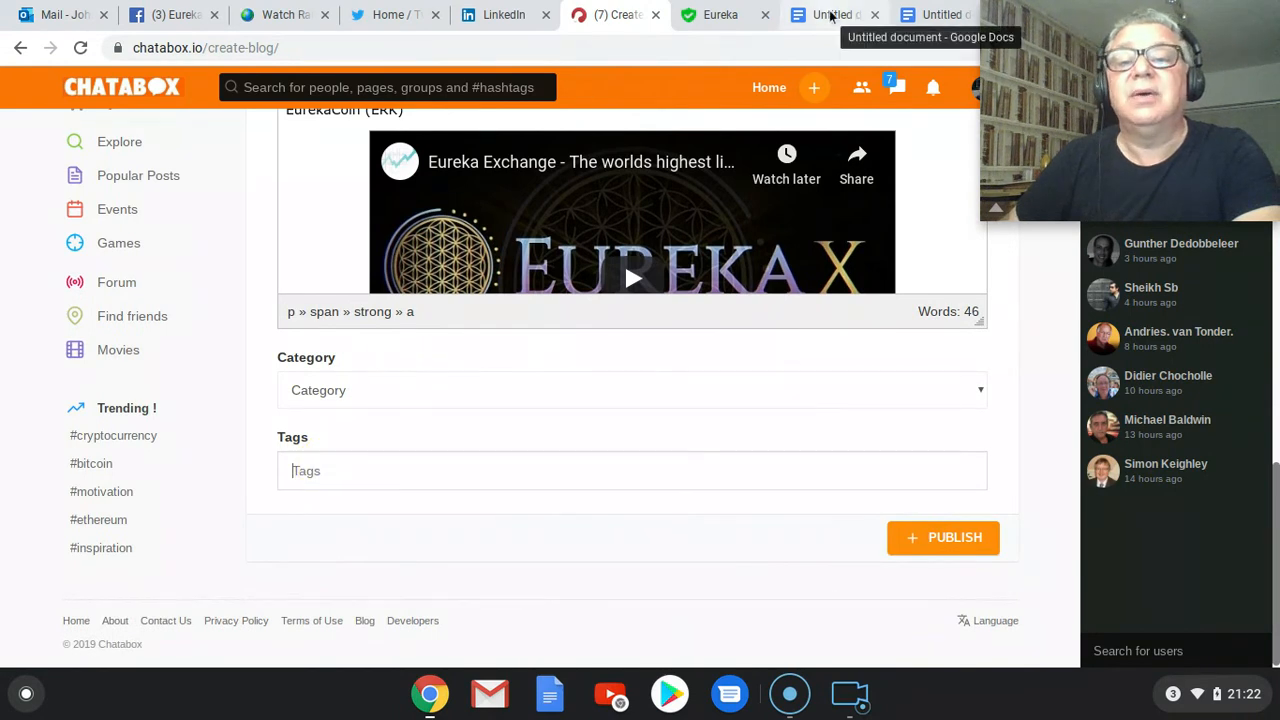
Step: Add the seven hashtags from the Google Docs notes as tags and choose category Economics and Trade
{"action": "left_click", "coordinate": [833, 14]}
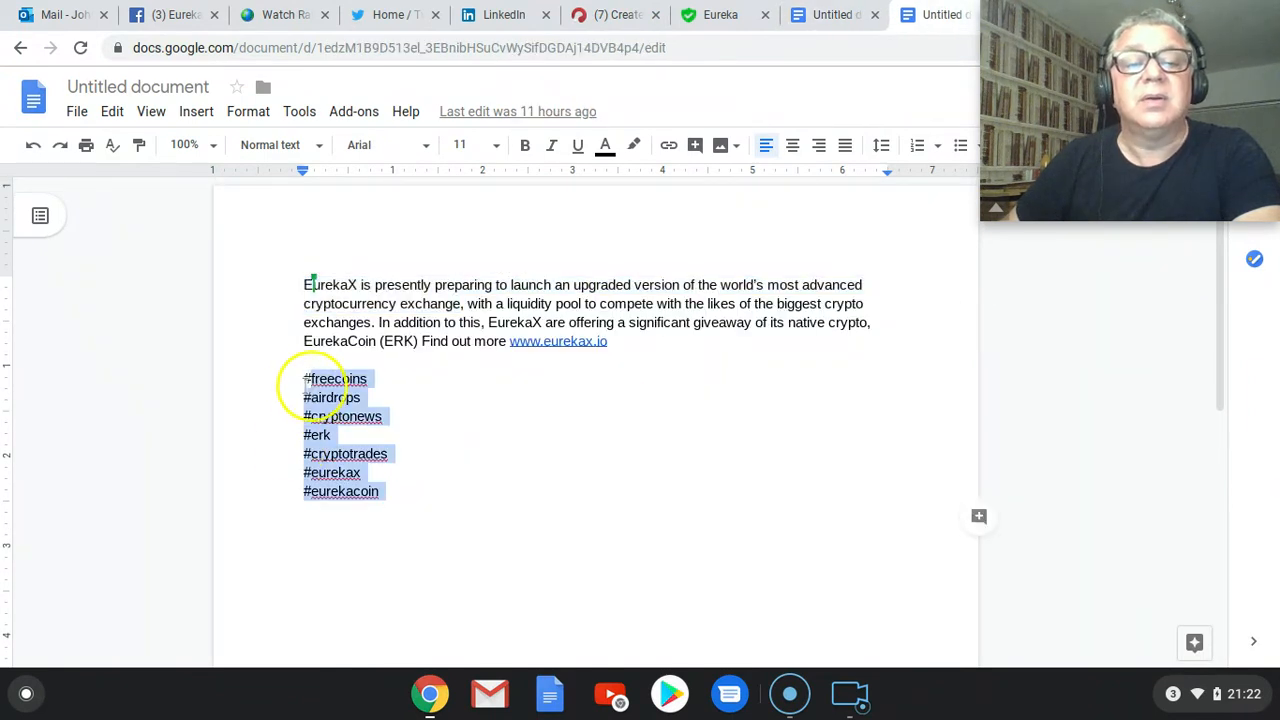
{"action": "right_click", "coordinate": [335, 378]}
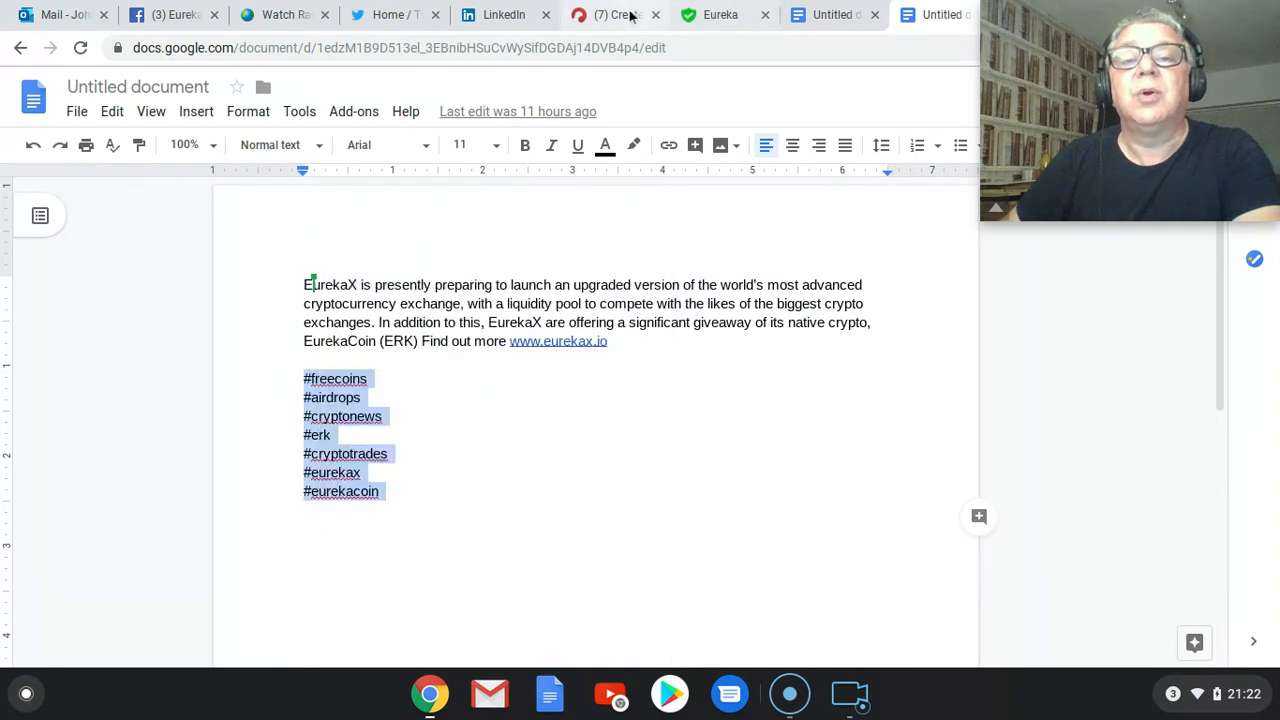
{"action": "left_click", "coordinate": [613, 14]}
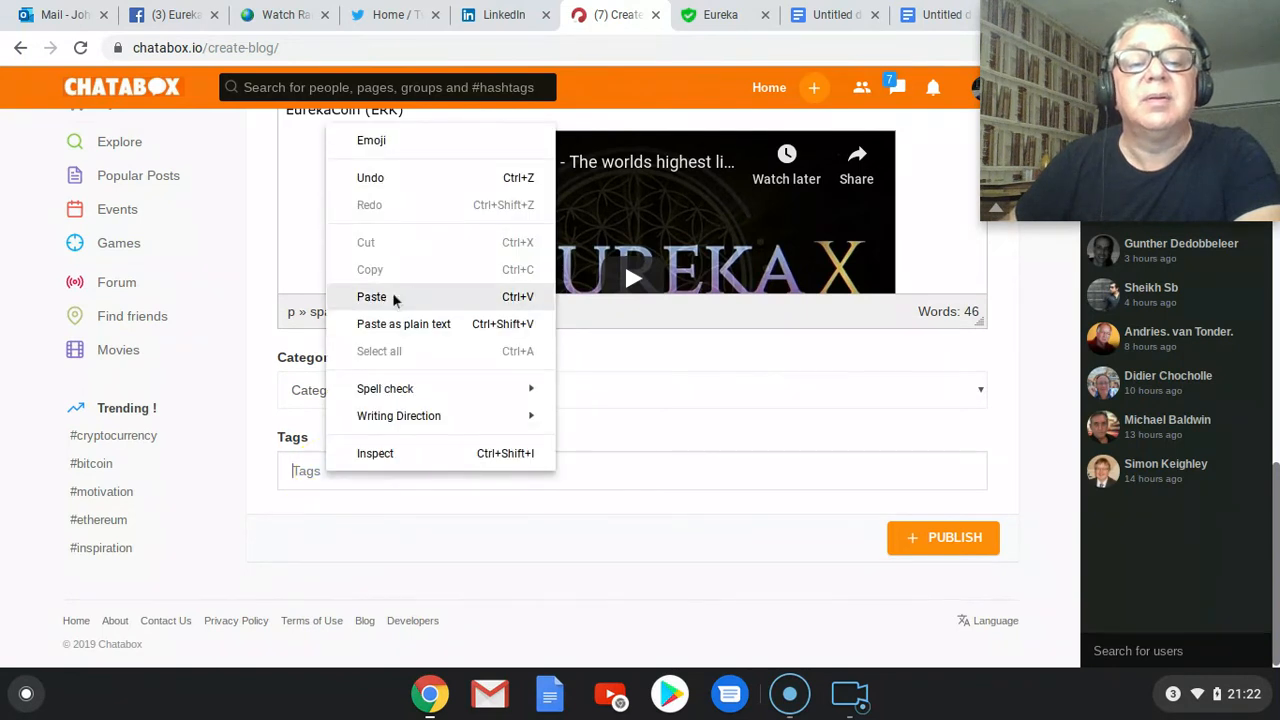
{"action": "left_click", "coordinate": [632, 390]}
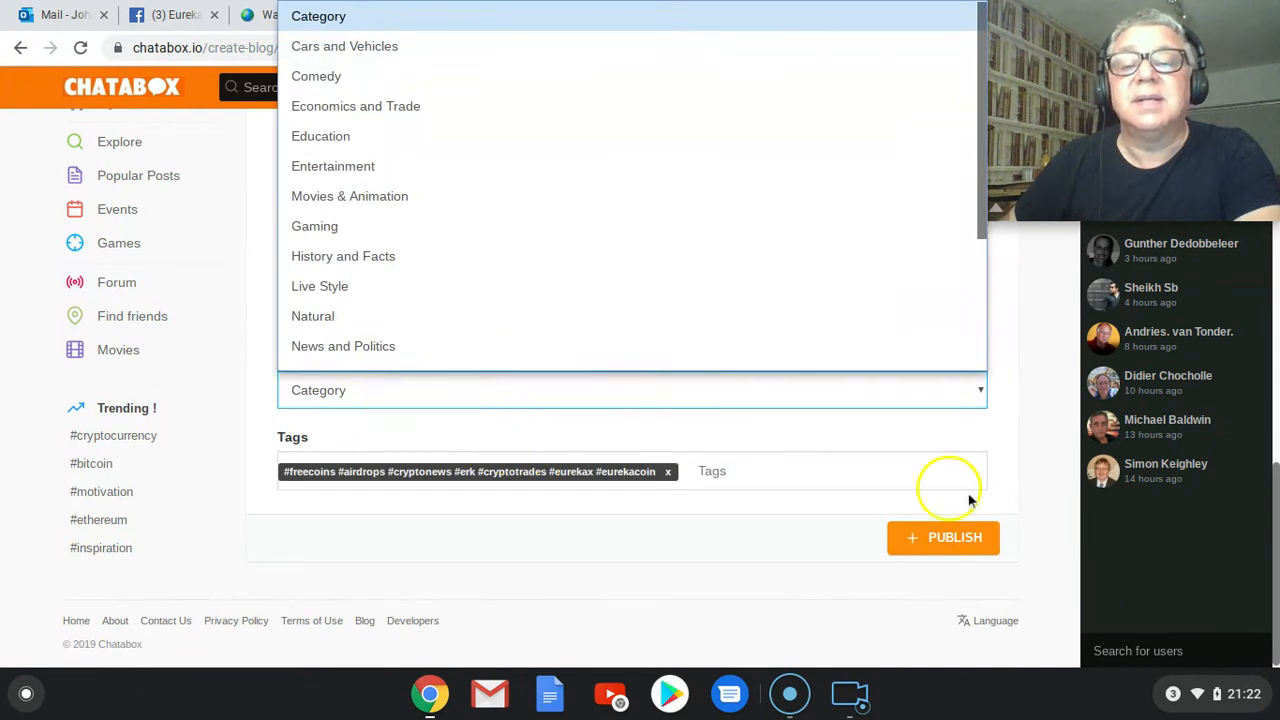
{"action": "scroll", "scroll_direction": "down", "scroll_amount": 3}
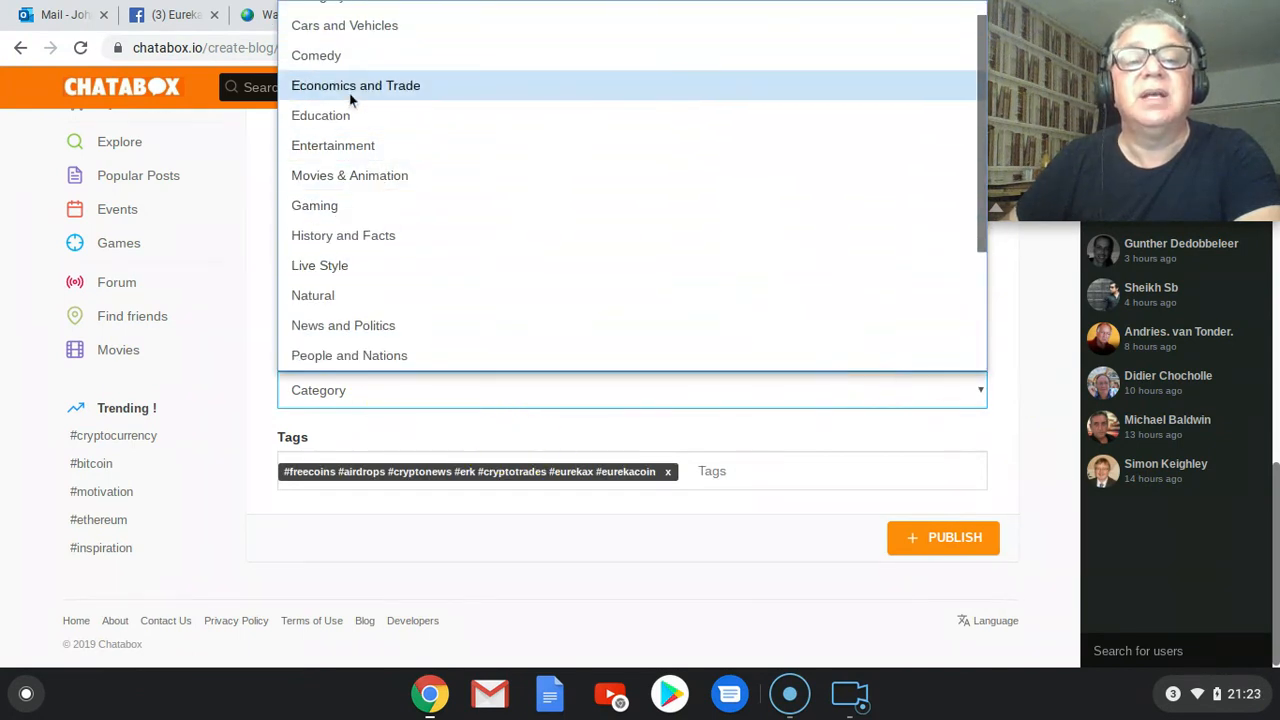
{"action": "left_click", "coordinate": [355, 85]}
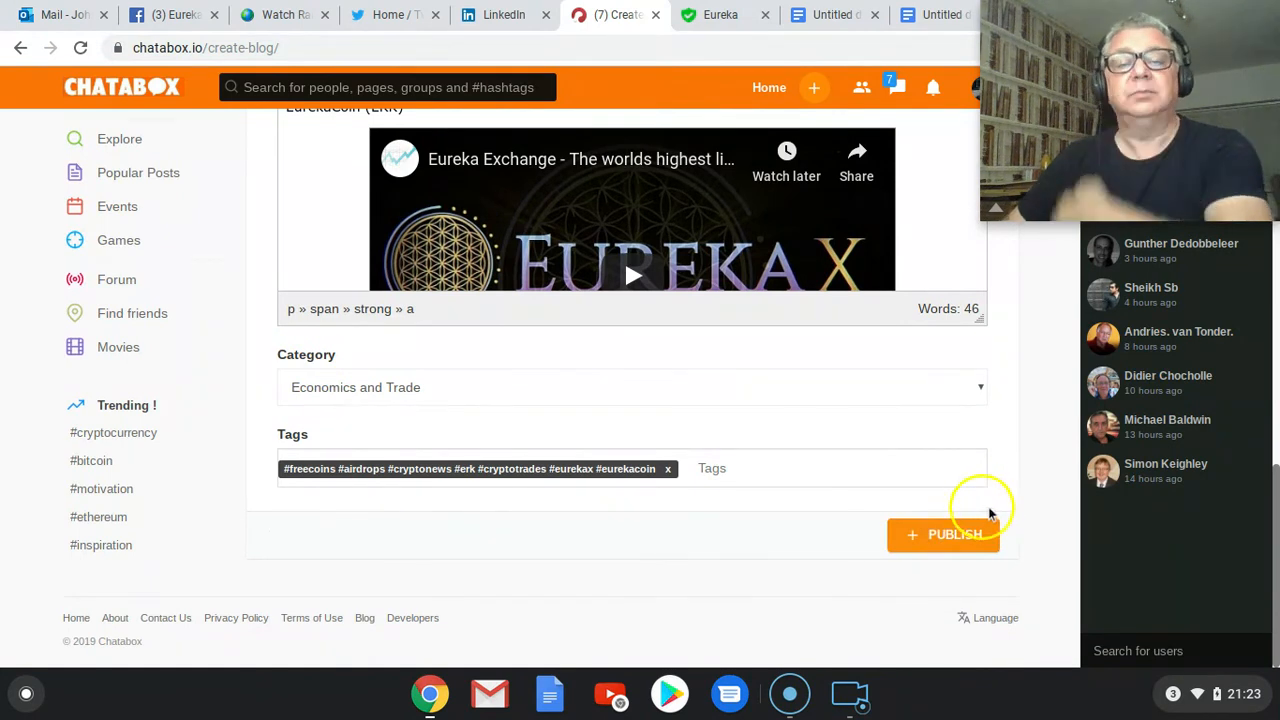
Step: Publish the Eureka Exchange article and scroll through its description, embedded video and hashtags
{"action": "left_click", "coordinate": [942, 534]}
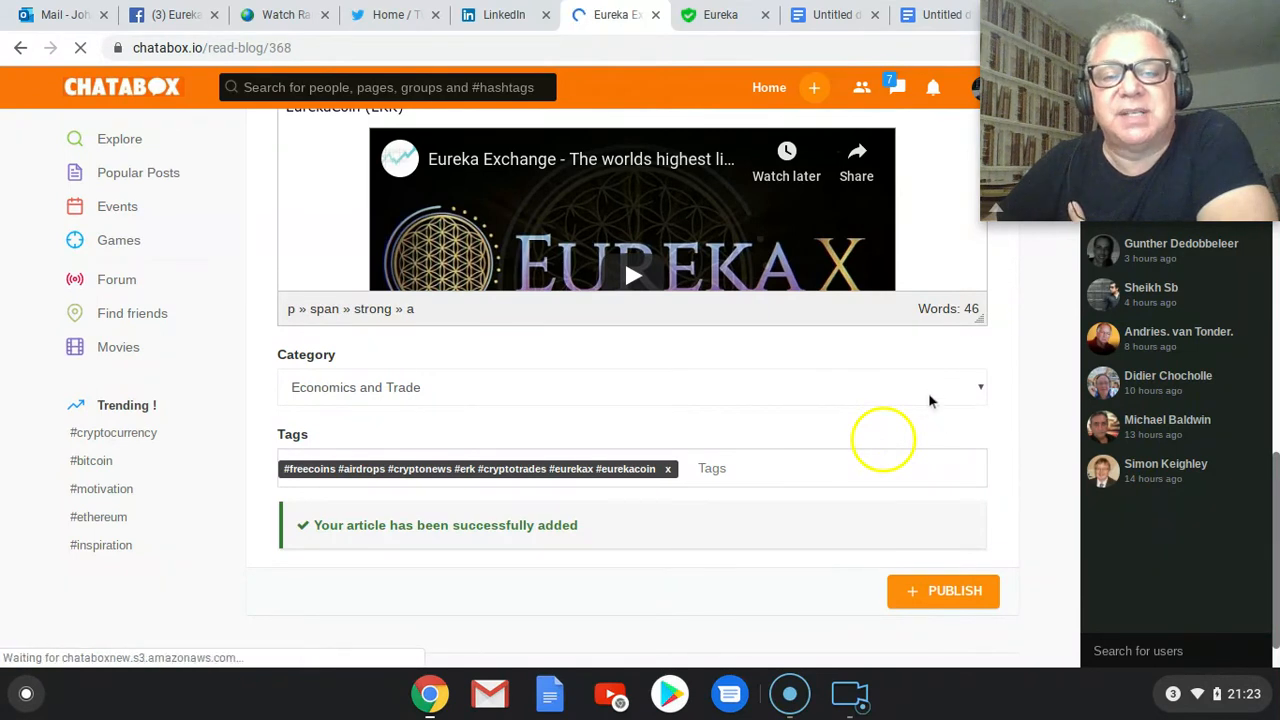
{"action": "left_click", "coordinate": [942, 590]}
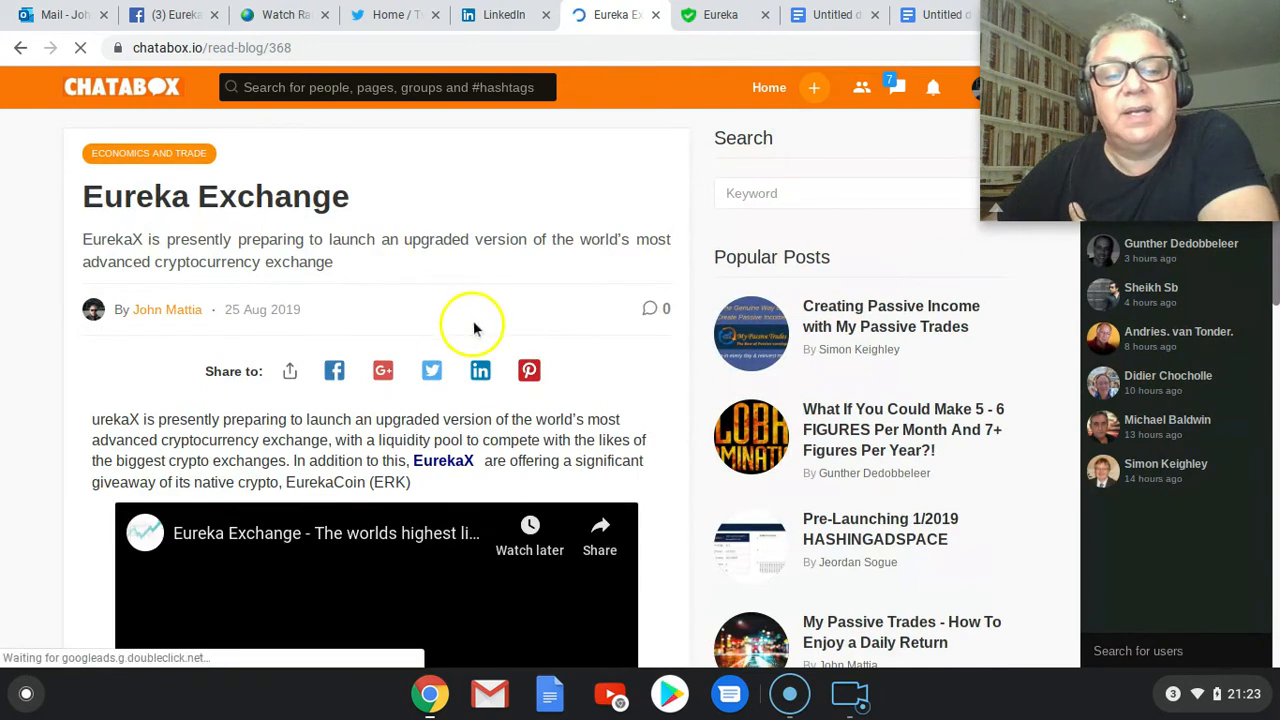
{"action": "scroll", "scroll_direction": "down", "scroll_amount": 3}
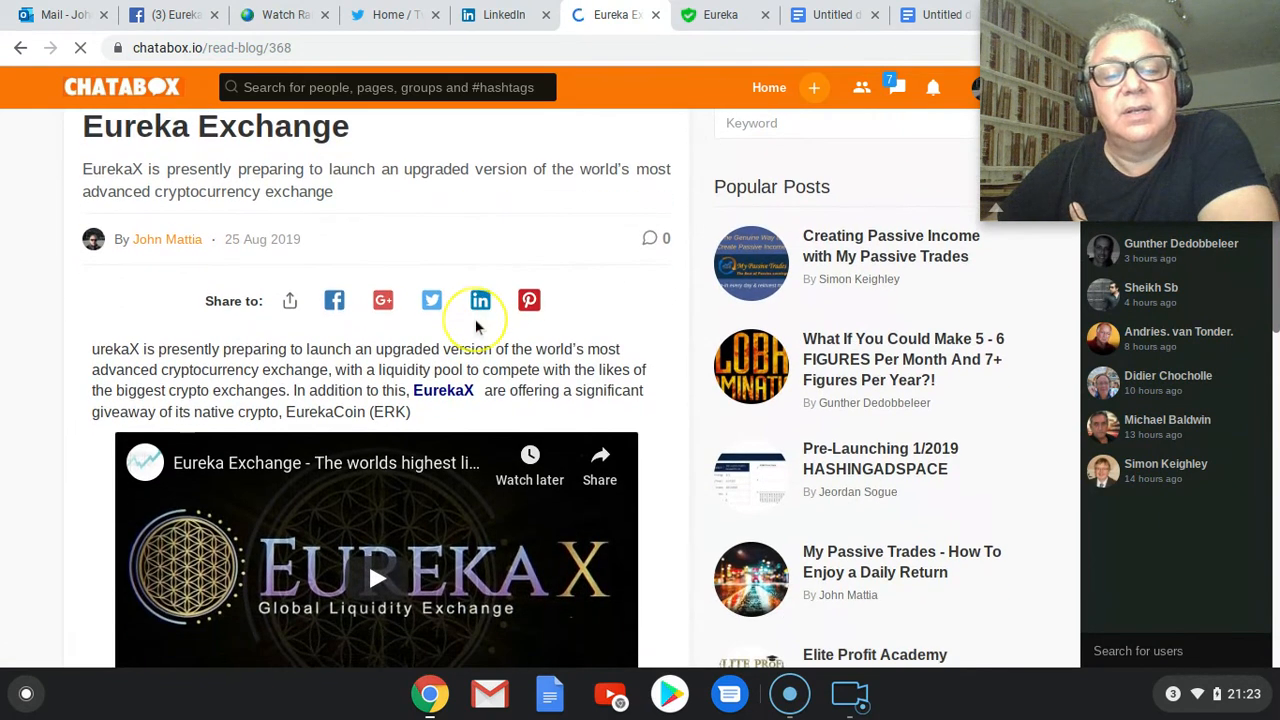
{"action": "scroll", "scroll_direction": "down", "scroll_amount": 3}
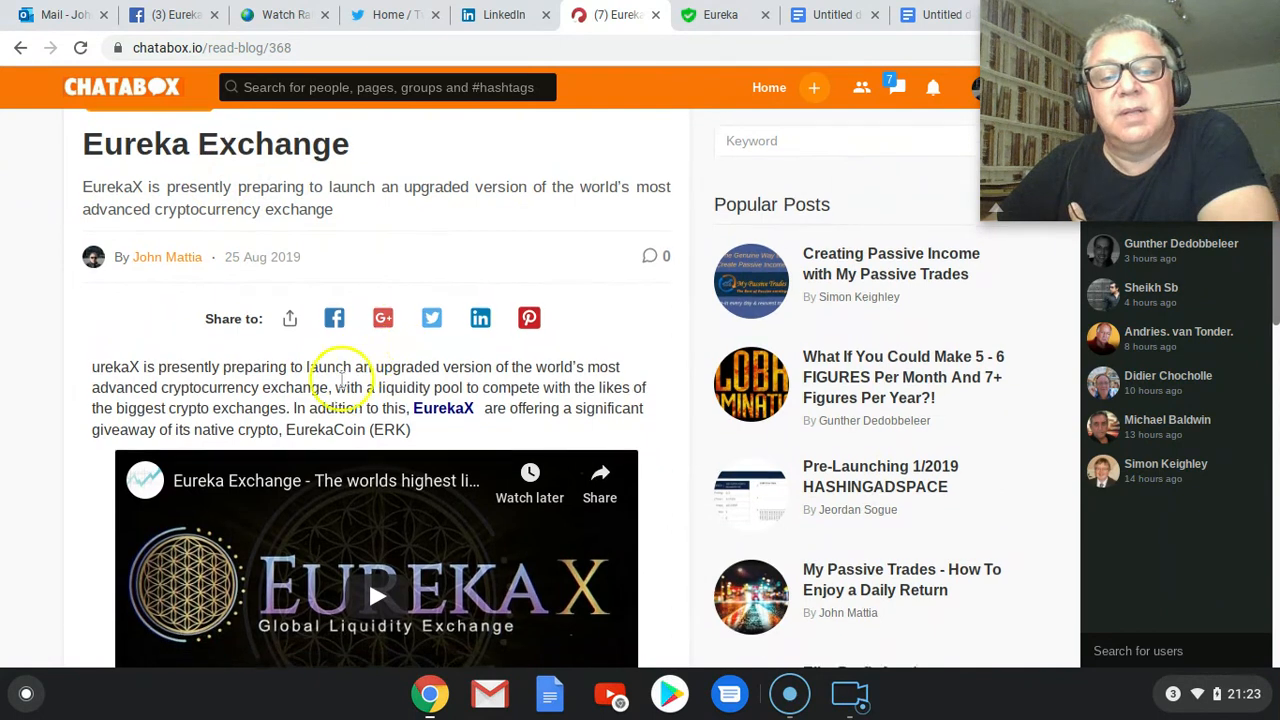
{"action": "scroll", "scroll_direction": "down", "scroll_amount": 3}
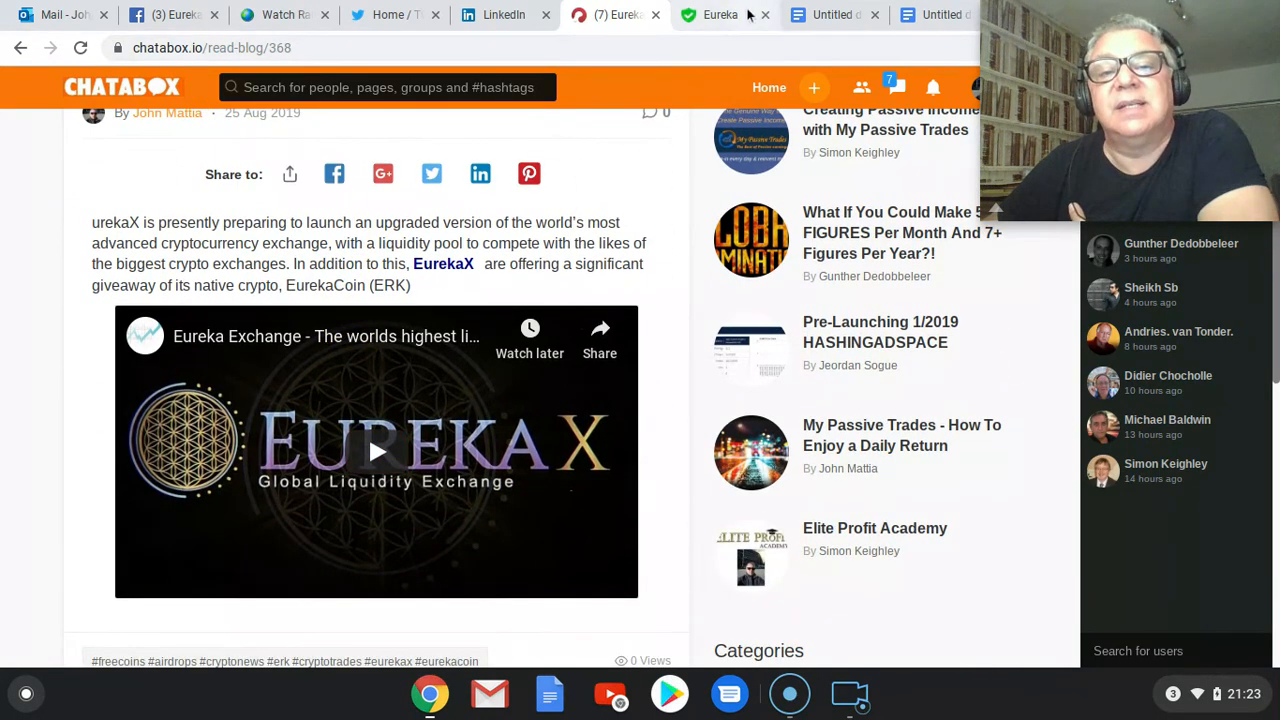
Step: Test the published article's EurekaX hyperlink, which opens the eurekax.io Eureka Exchange homepage
{"action": "left_click", "coordinate": [720, 14]}
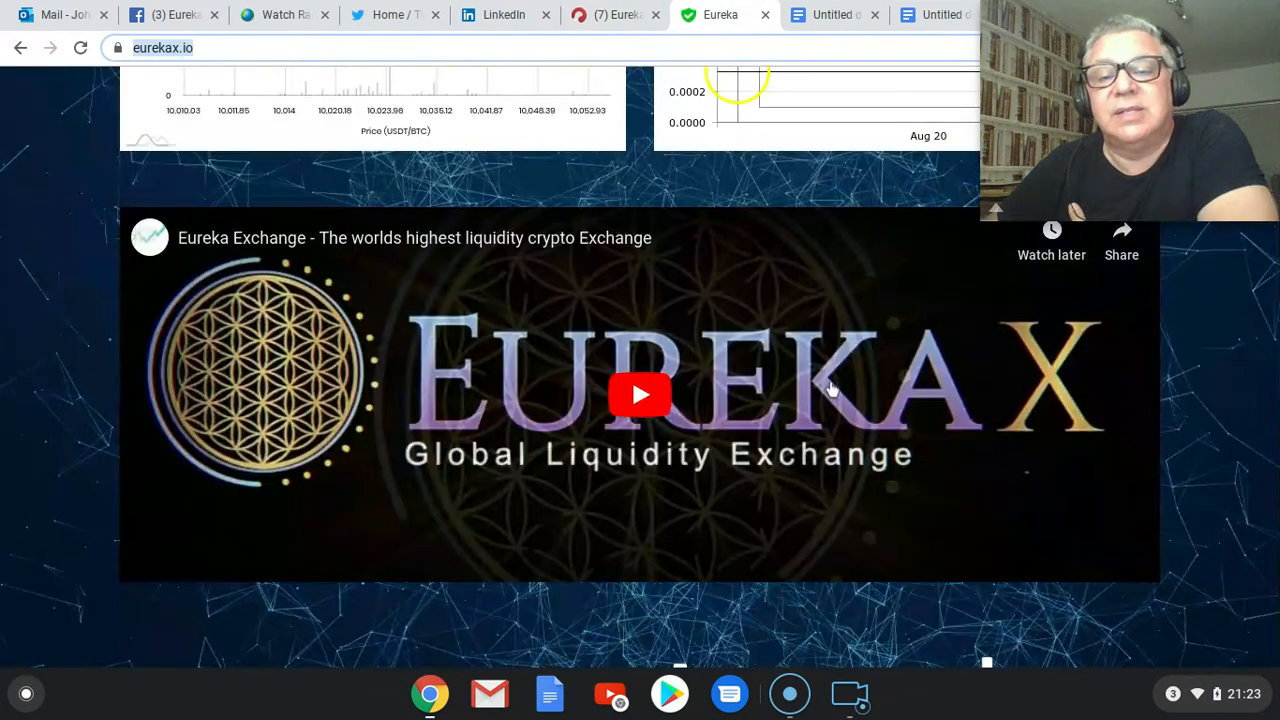
{"action": "left_click", "coordinate": [615, 14]}
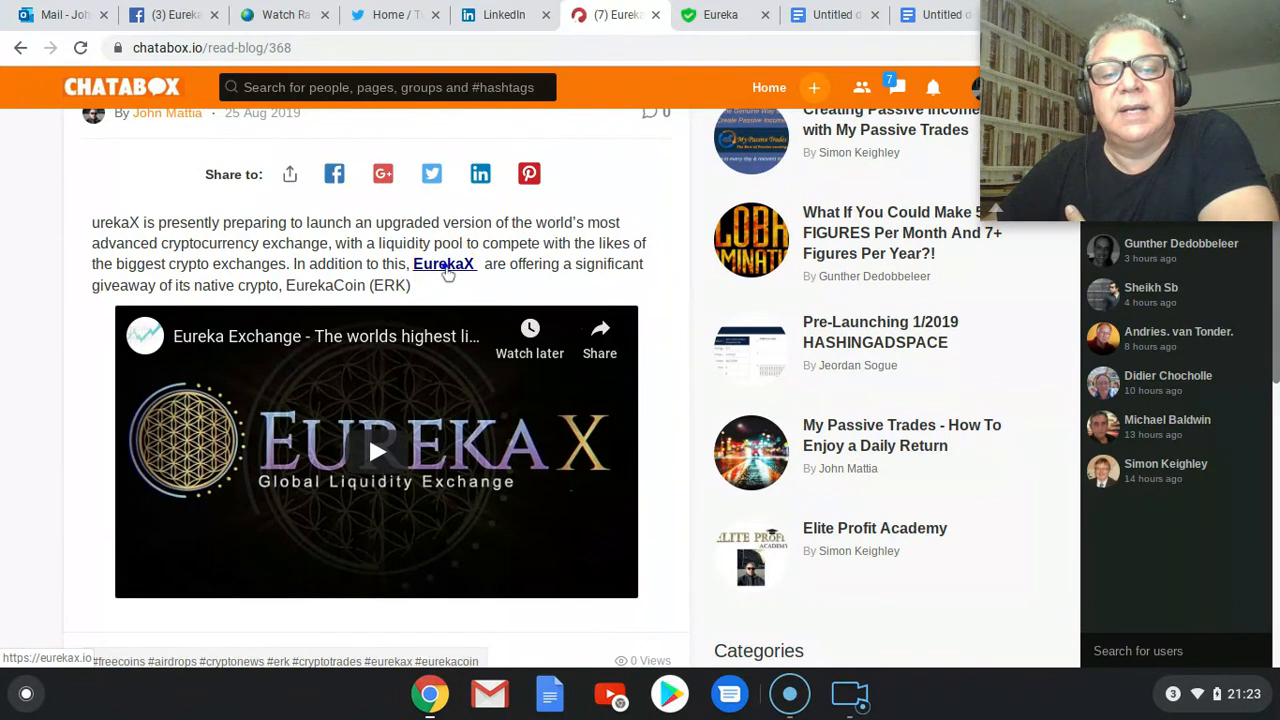
{"action": "left_click", "coordinate": [444, 263]}
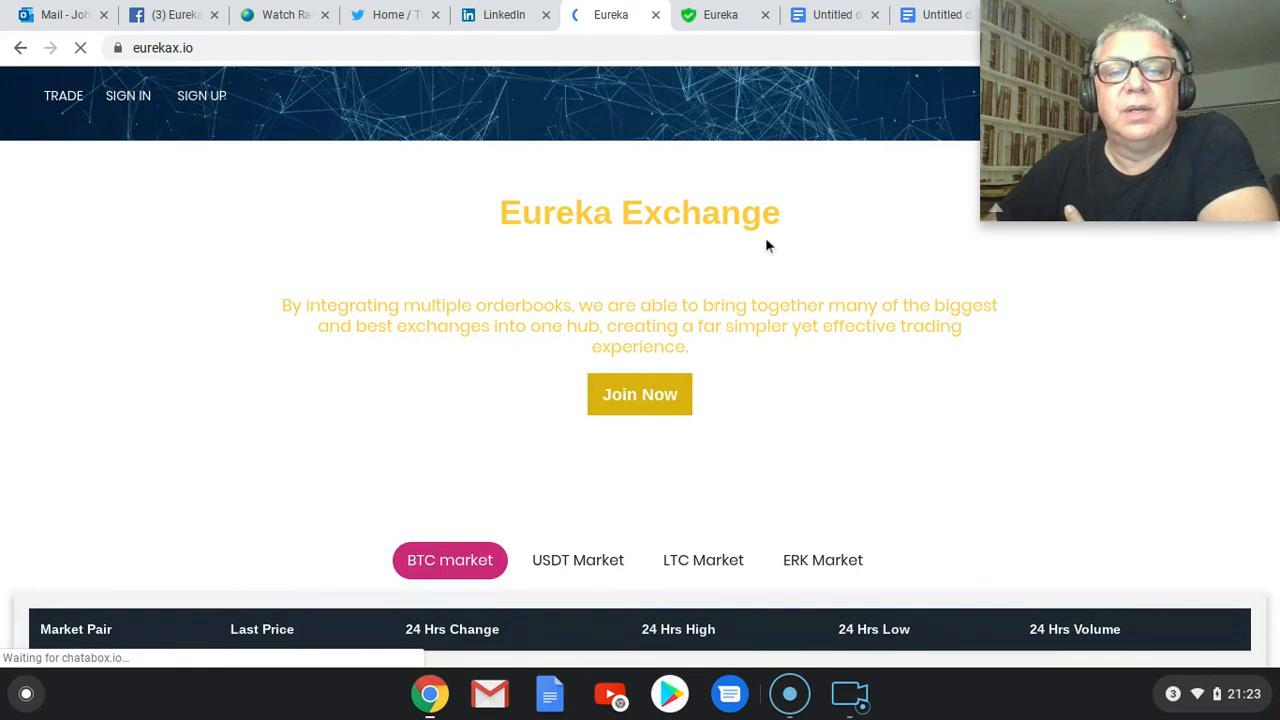
{"action": "mouse_move", "coordinate": [810, 343]}
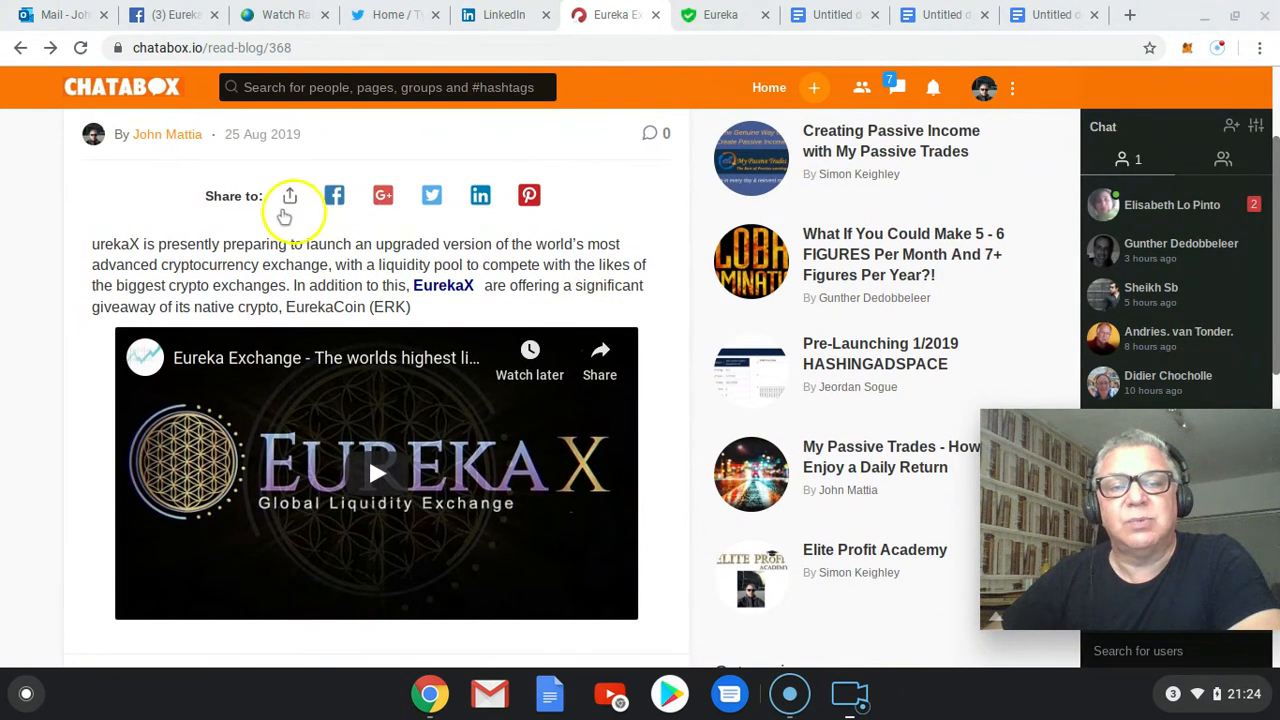
{"action": "mouse_move", "coordinate": [289, 195]}
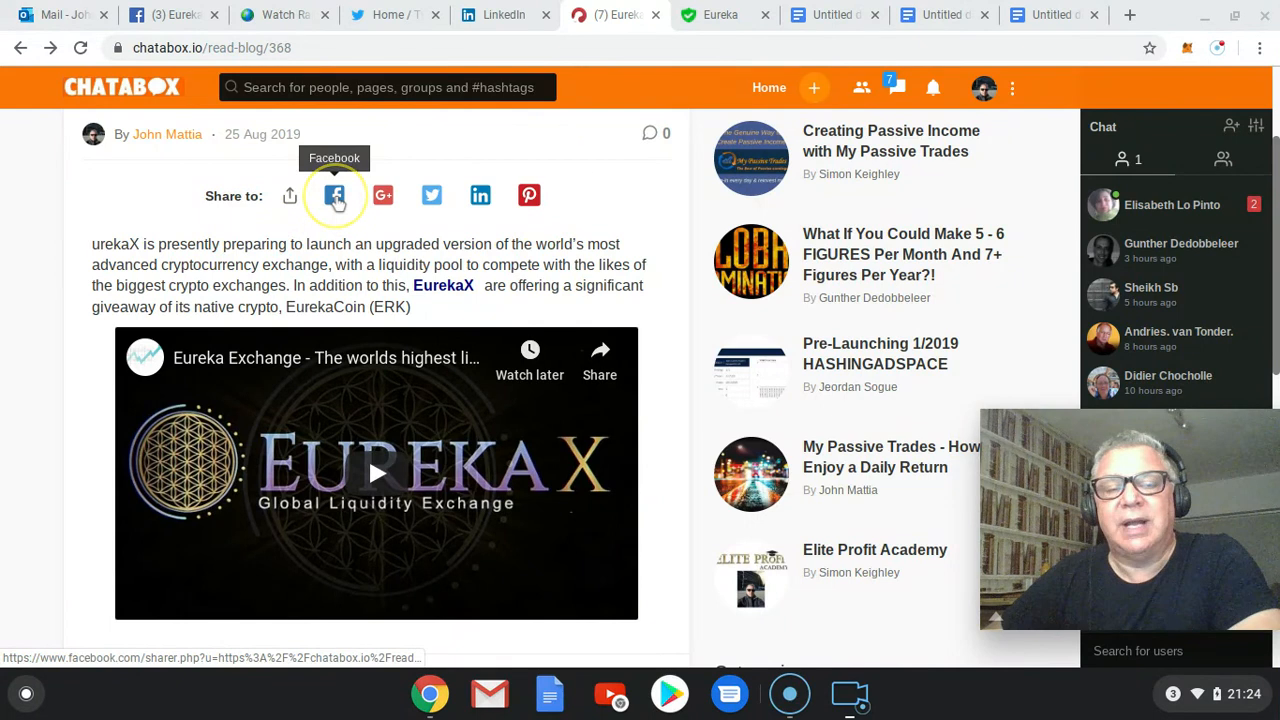
{"action": "scroll", "scroll_direction": "up", "scroll_amount": 3}
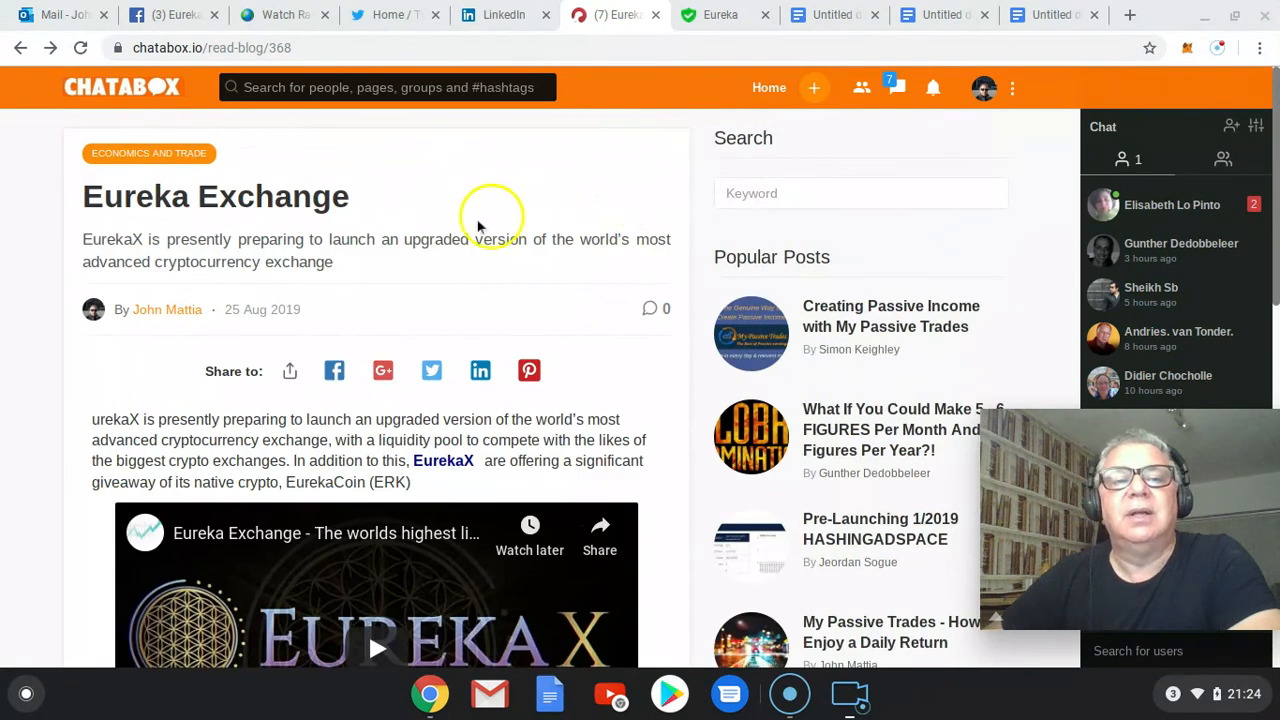
{"action": "mouse_move", "coordinate": [460, 218]}
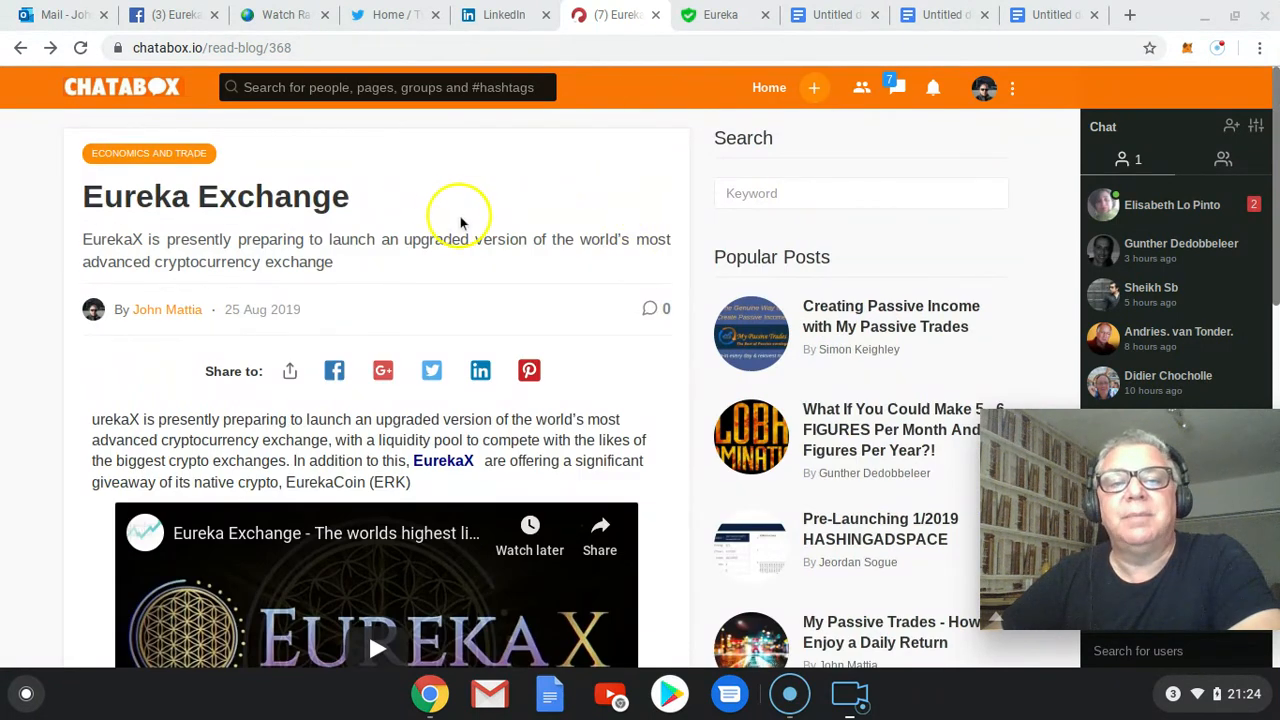
{"action": "mouse_move", "coordinate": [315, 380]}
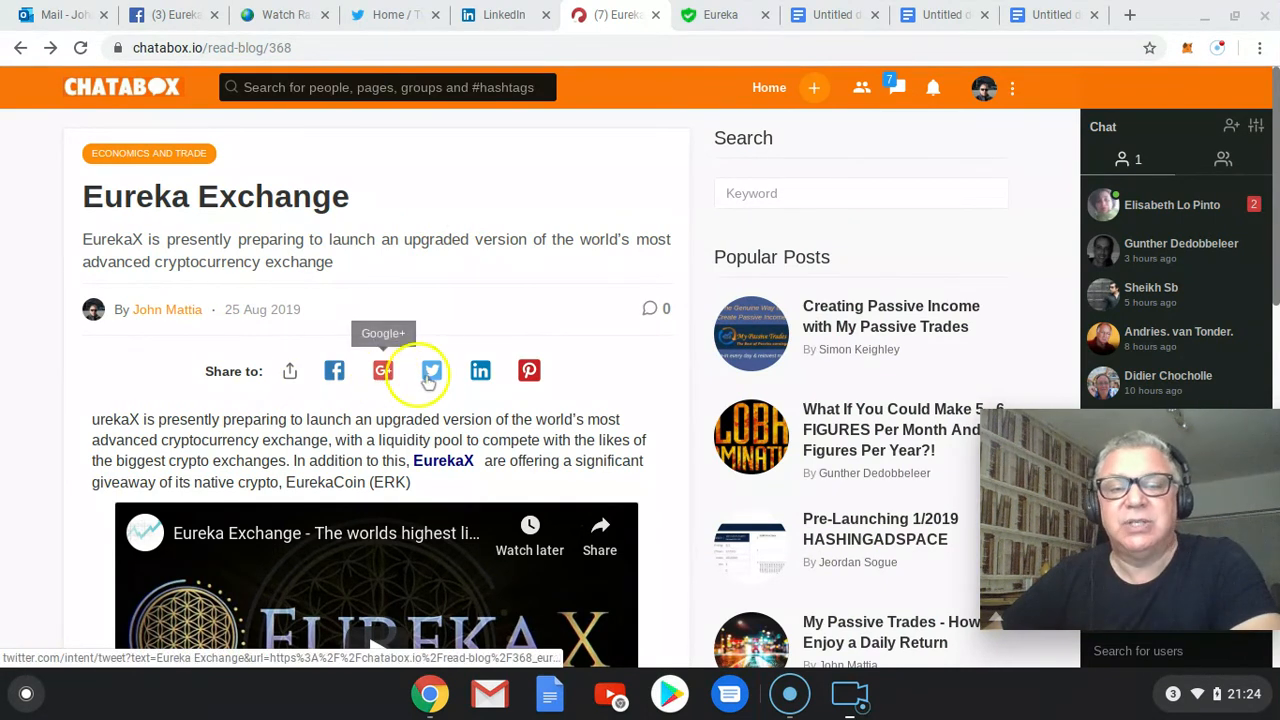
{"action": "mouse_move", "coordinate": [480, 371]}
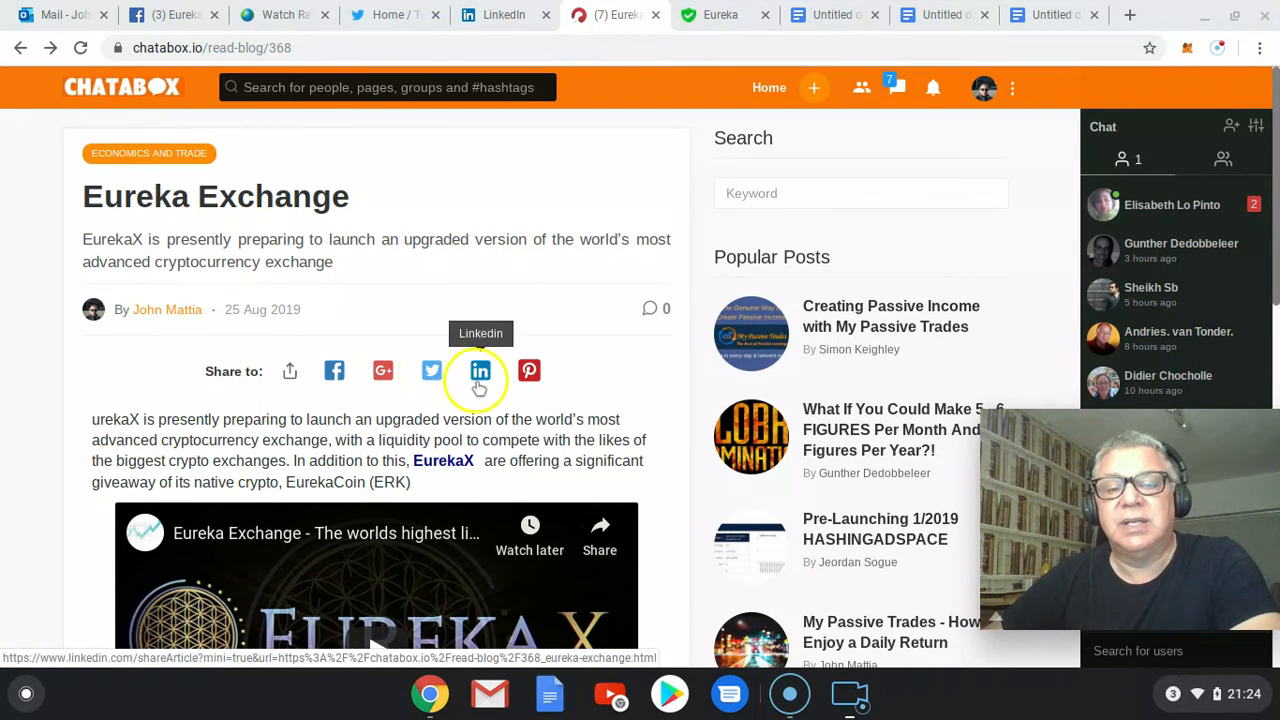
{"action": "mouse_move", "coordinate": [613, 307]}
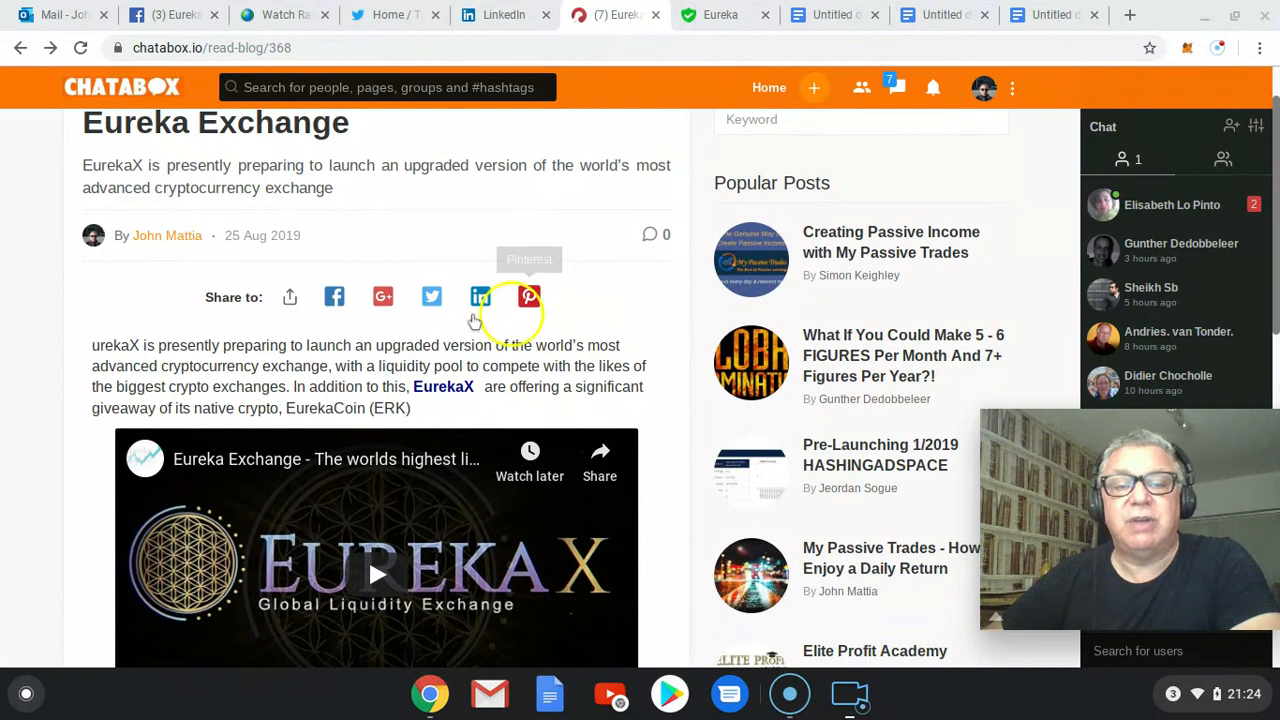
{"action": "mouse_move", "coordinate": [480, 296]}
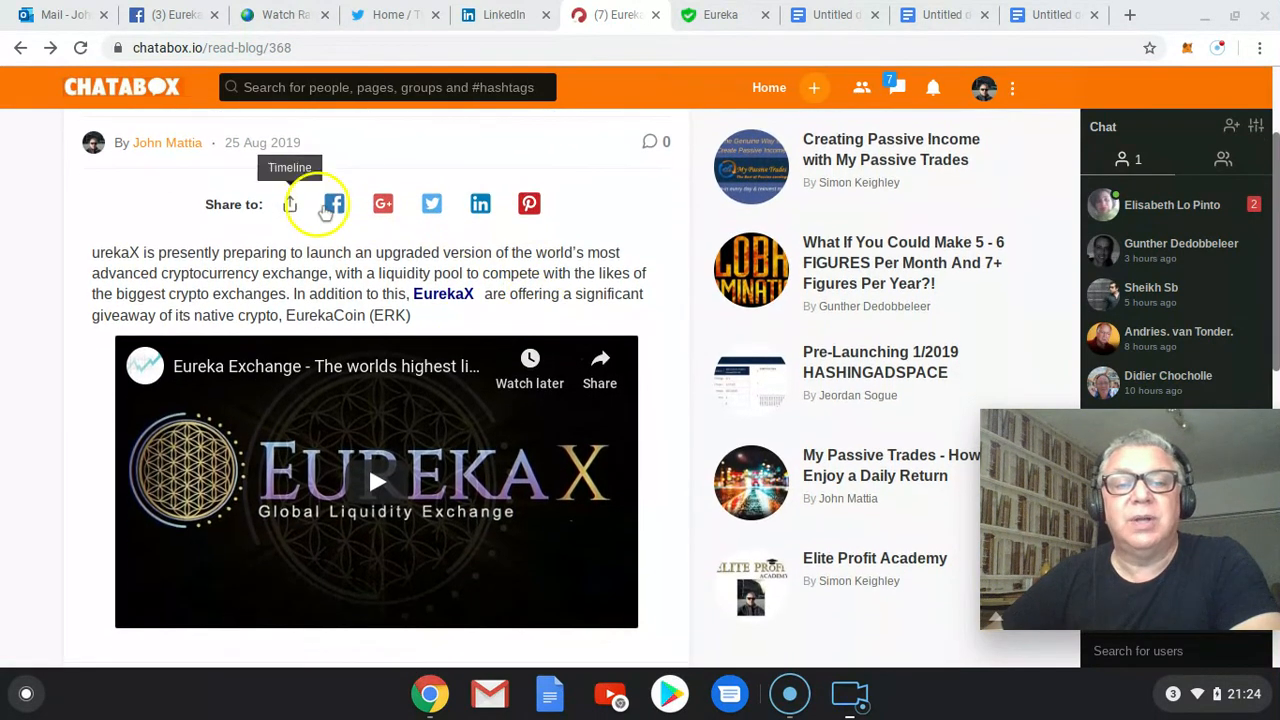
{"action": "mouse_move", "coordinate": [410, 330]}
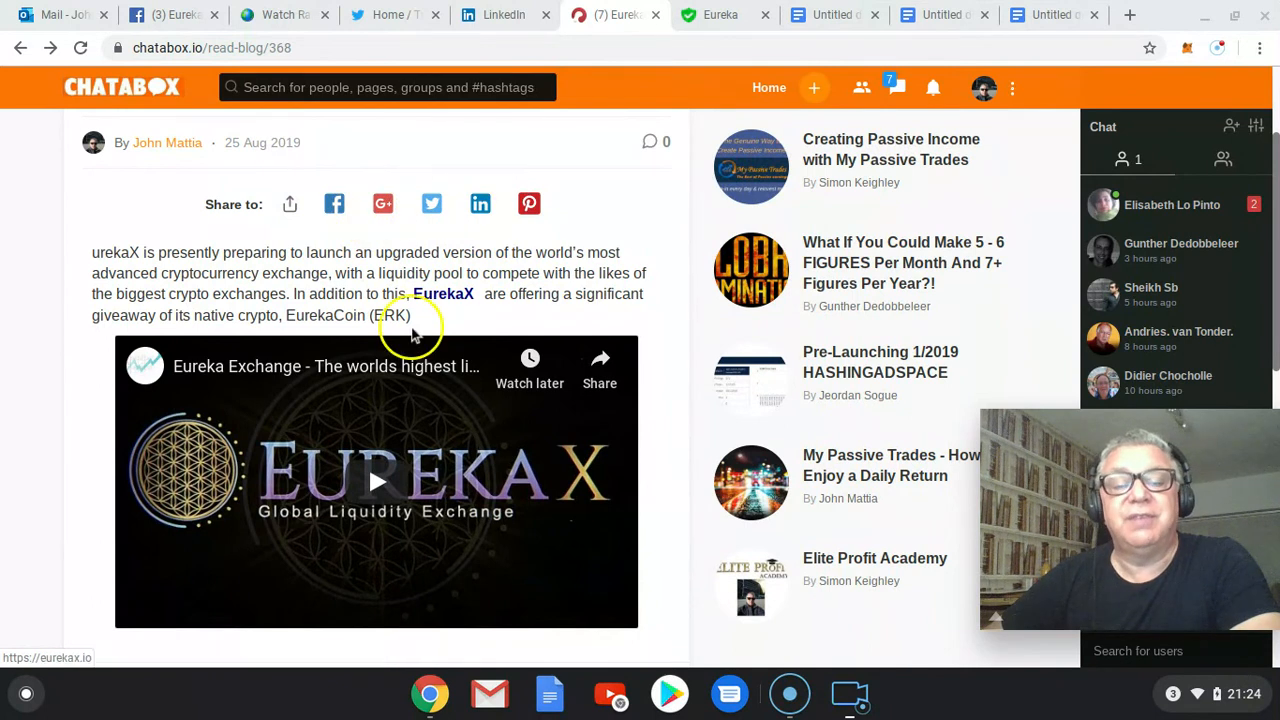
{"action": "scroll", "scroll_direction": "down", "scroll_amount": 3}
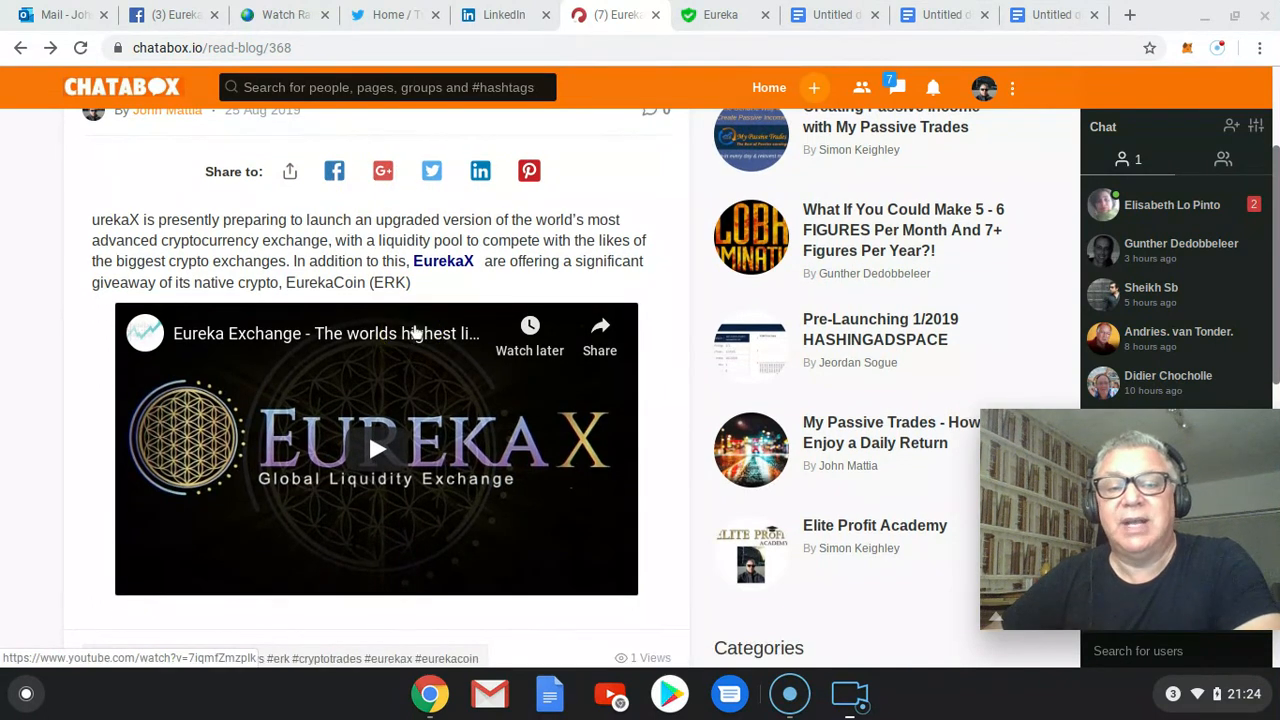
{"action": "scroll", "scroll_direction": "down", "scroll_amount": 3}
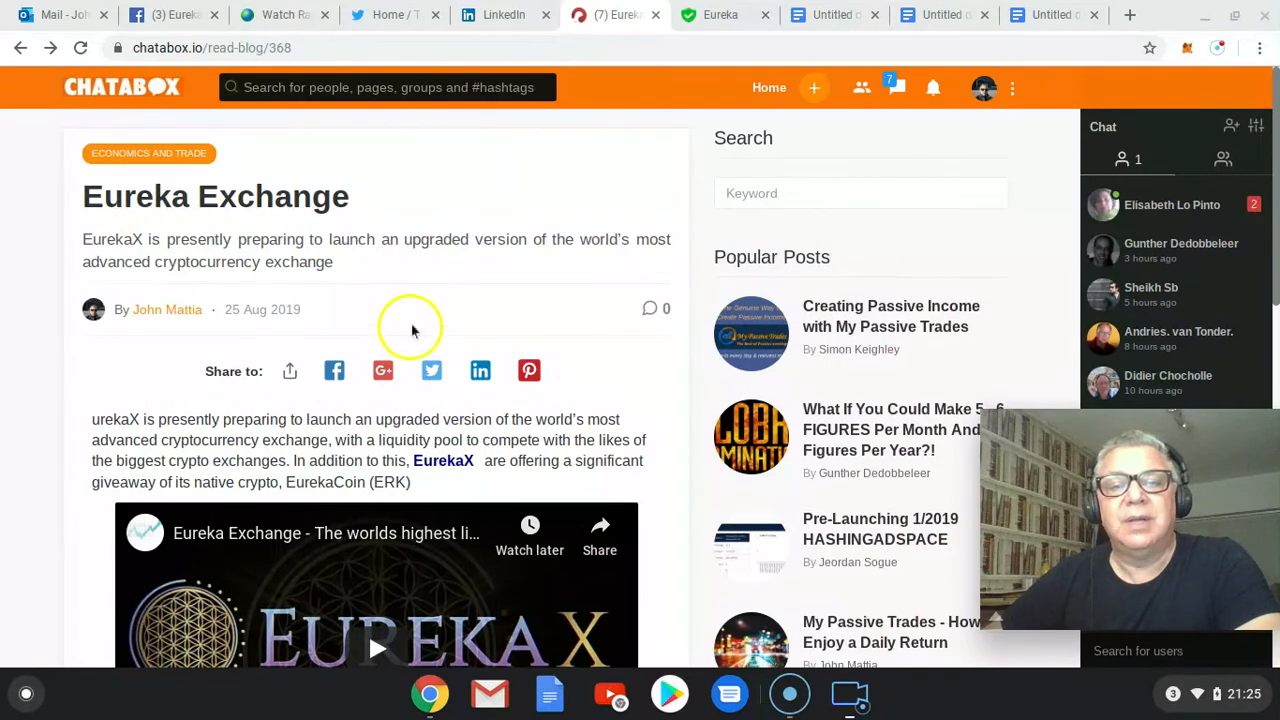
{"action": "mouse_move", "coordinate": [769, 87]}
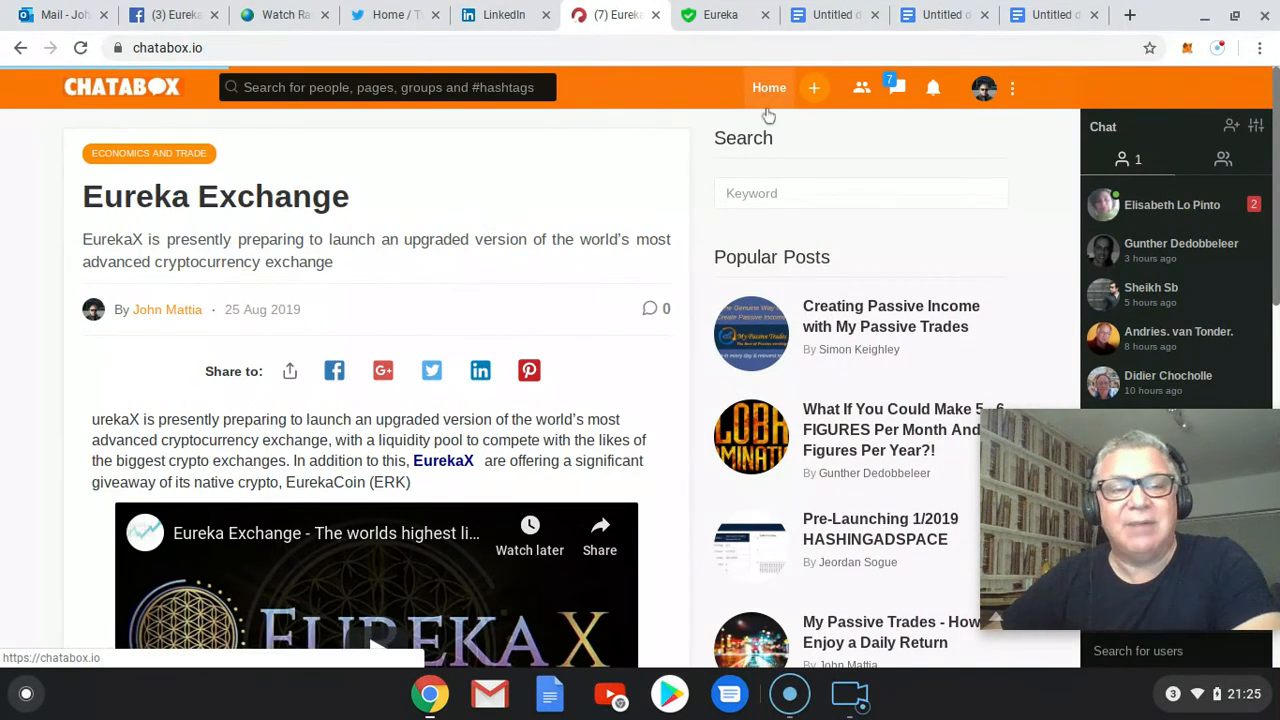
Step: Go from Home to My Articles and open a blank Create new article form
{"action": "left_click", "coordinate": [769, 88]}
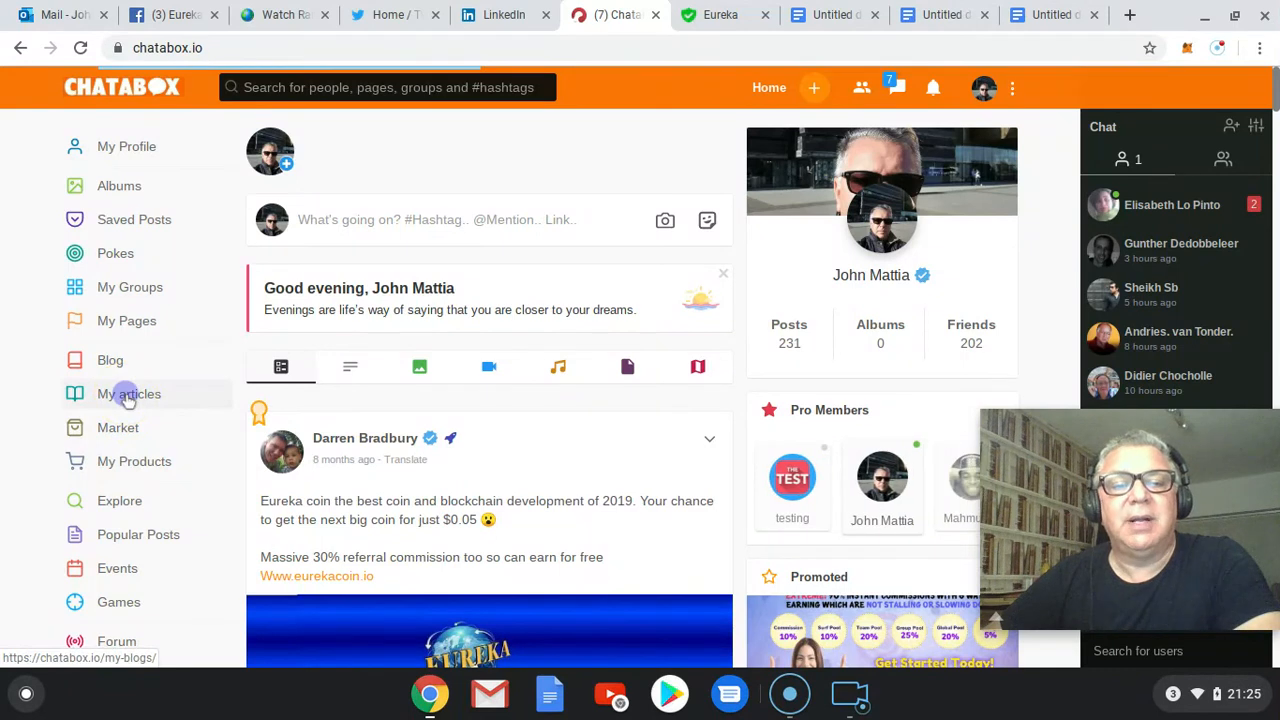
{"action": "left_click", "coordinate": [128, 393]}
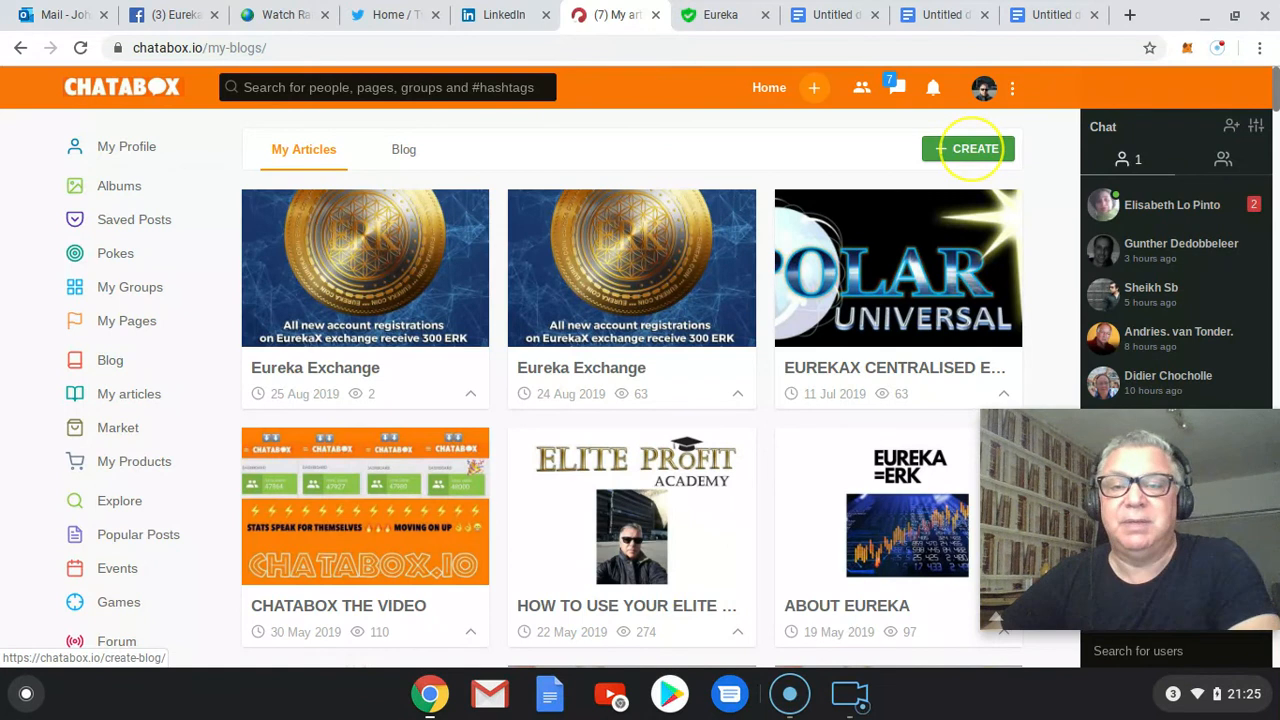
{"action": "left_click", "coordinate": [967, 148]}
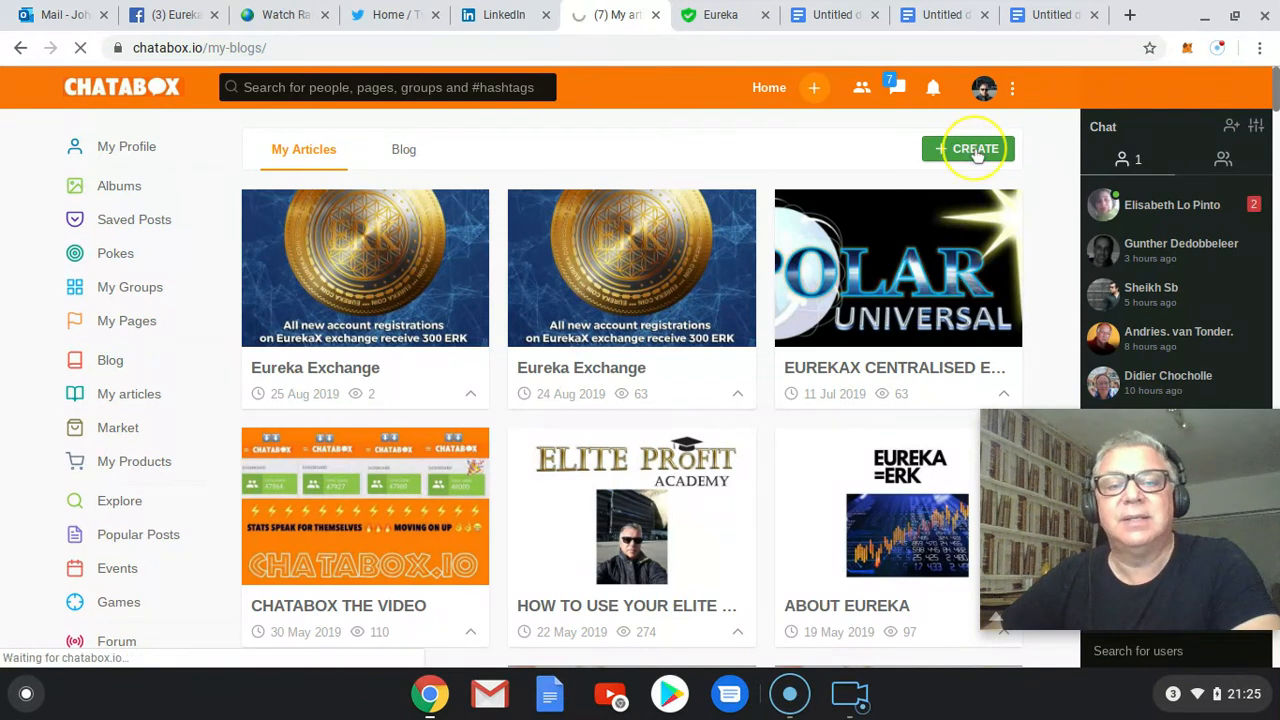
{"action": "left_click", "coordinate": [966, 148]}
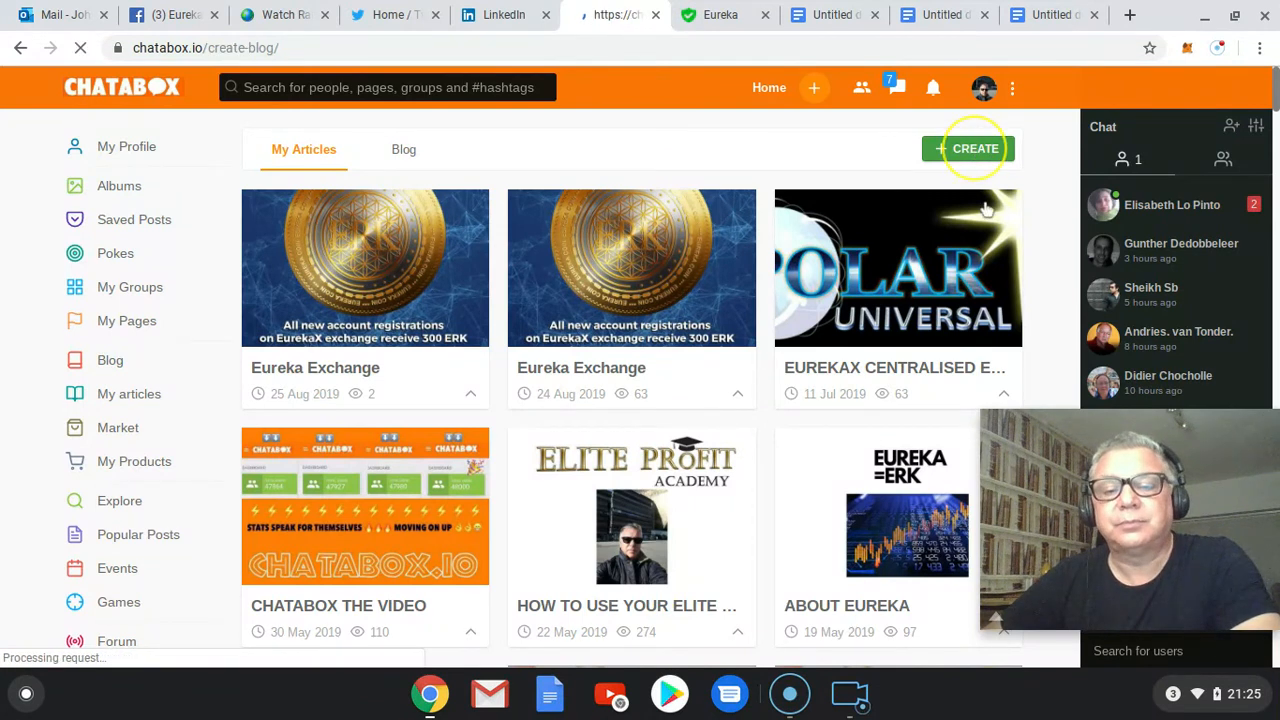
{"action": "left_click", "coordinate": [967, 148]}
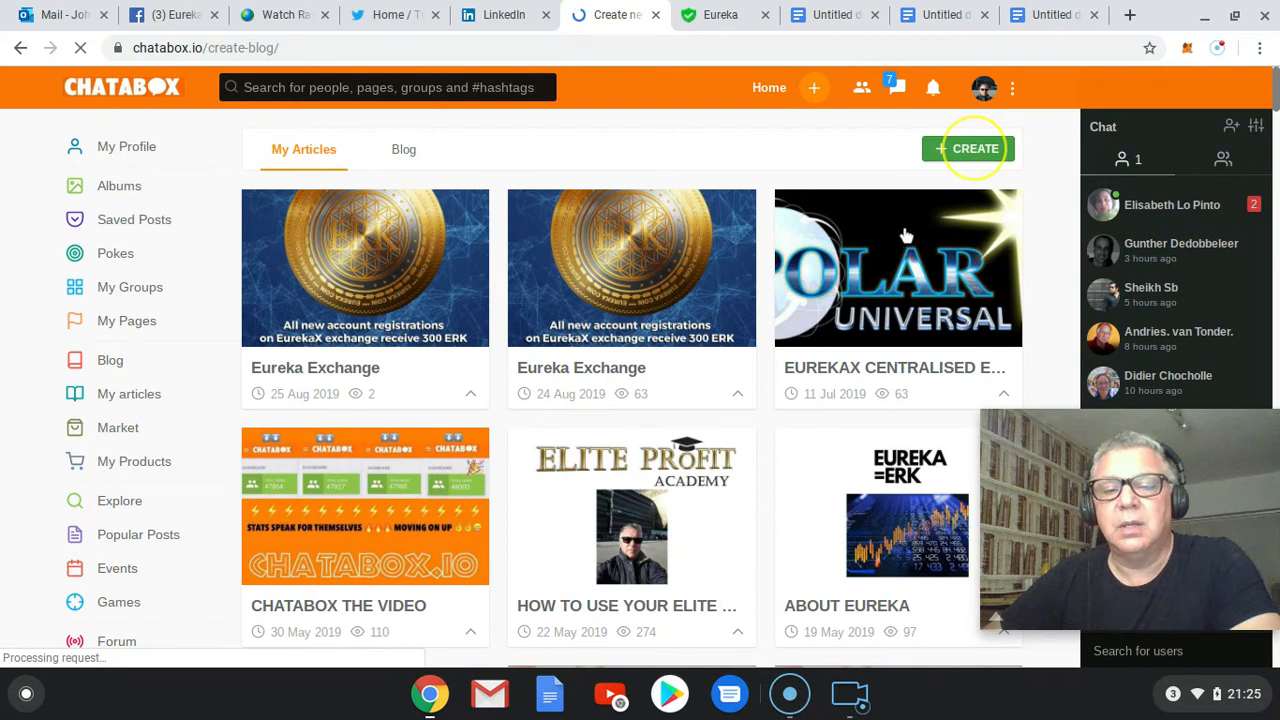
{"action": "left_click", "coordinate": [967, 148]}
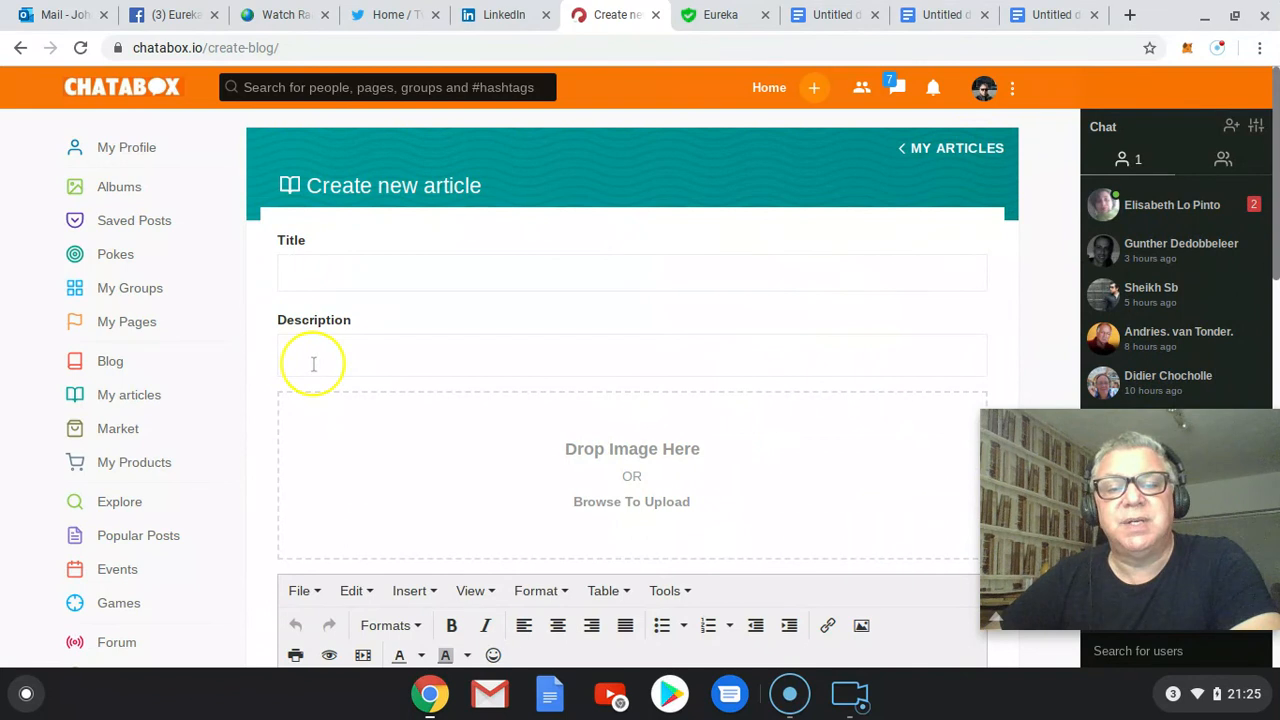
{"action": "scroll", "scroll_direction": "down", "scroll_amount": 3}
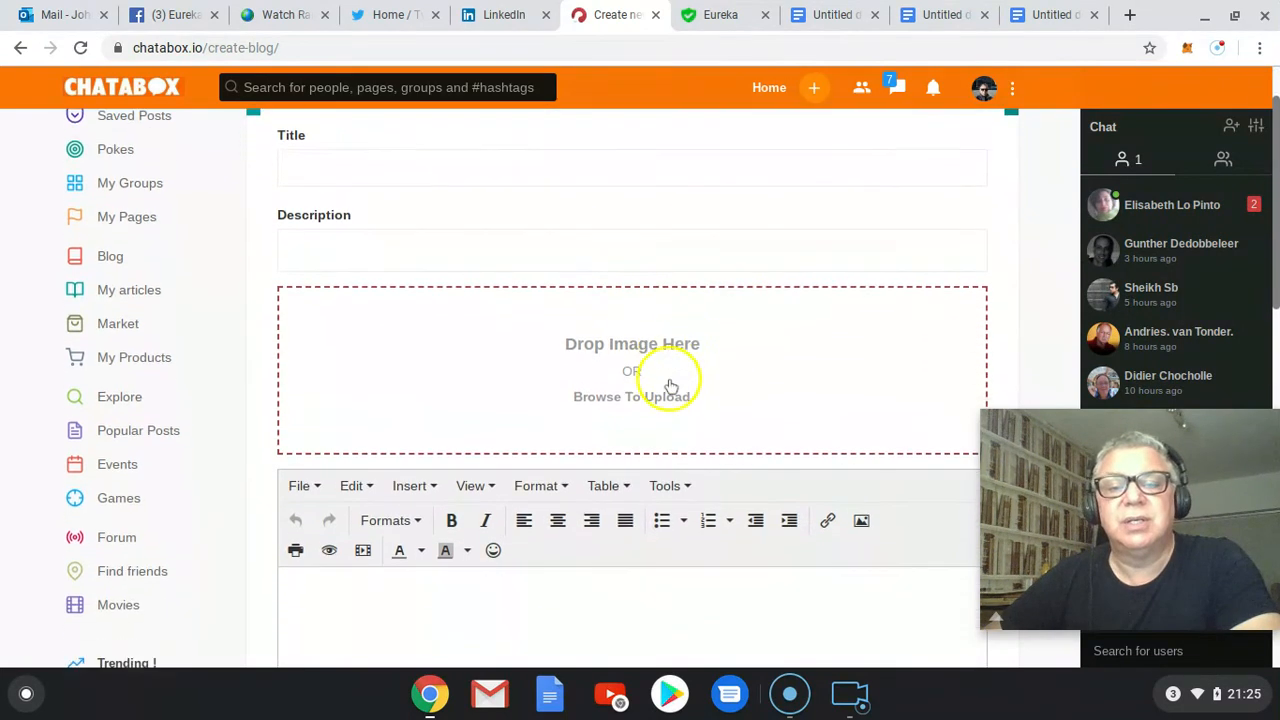
{"action": "scroll", "scroll_direction": "down", "scroll_amount": 3}
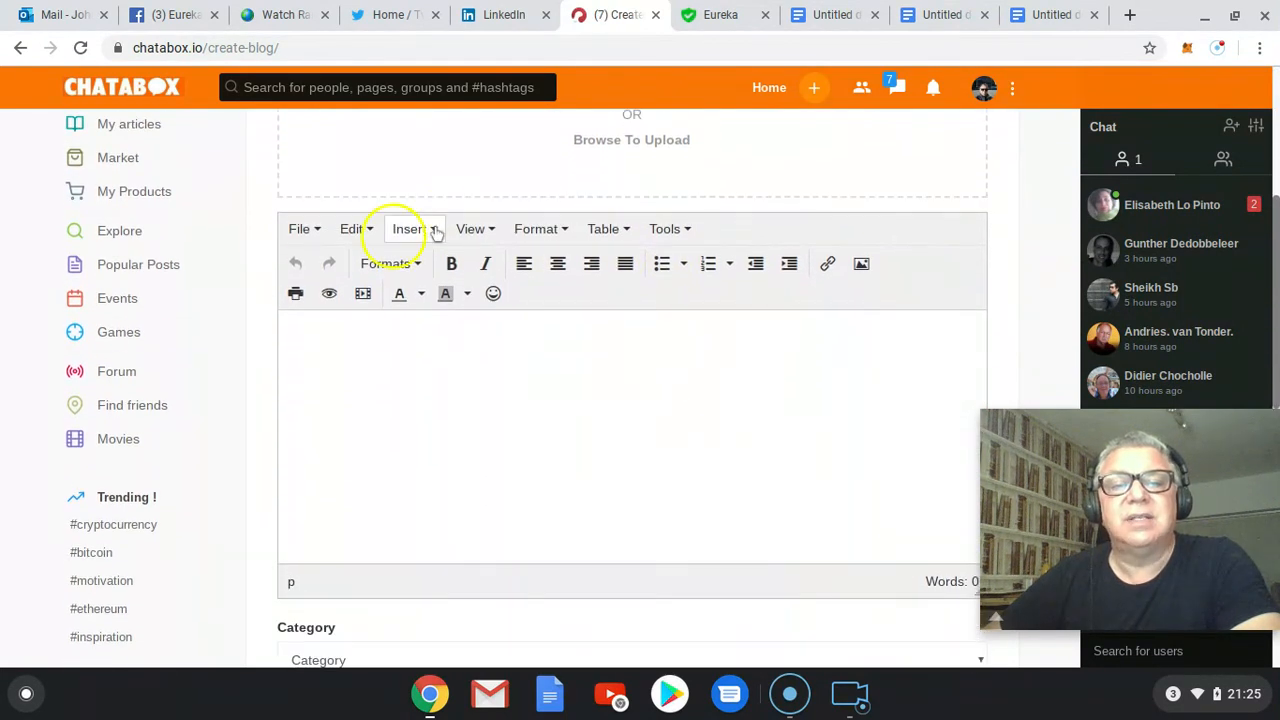
{"action": "left_click", "coordinate": [410, 228]}
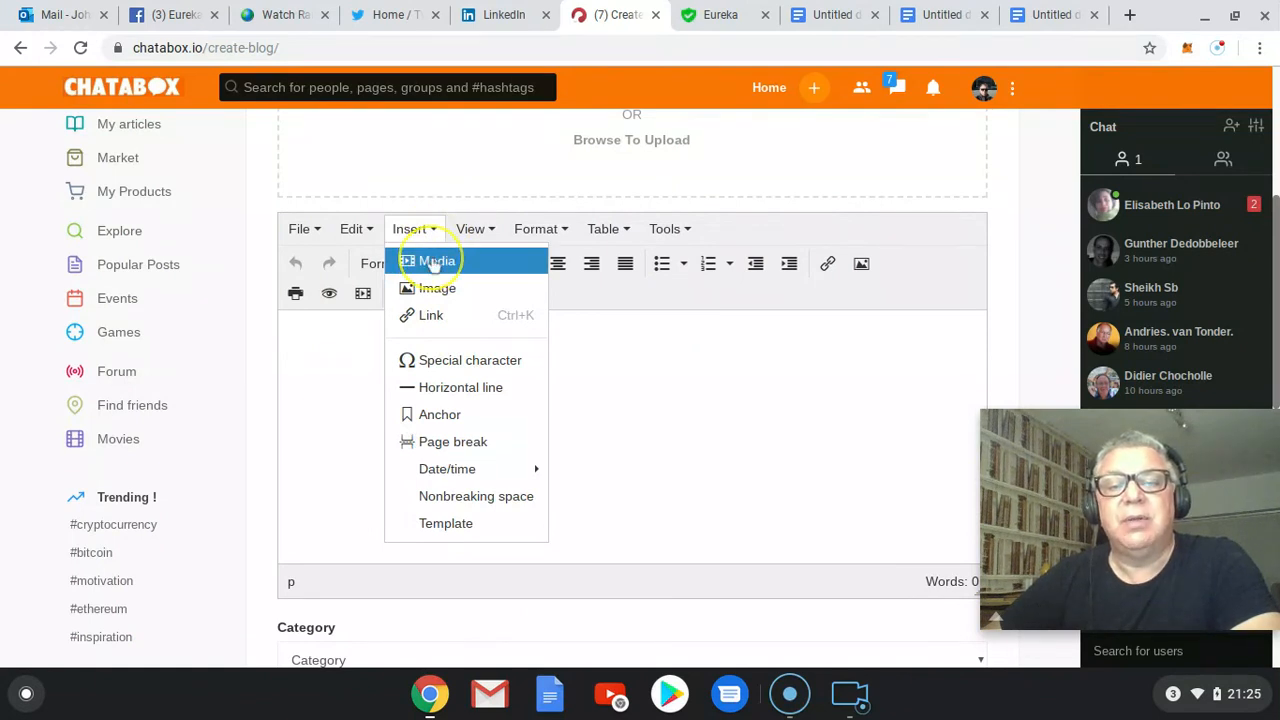
{"action": "left_click", "coordinate": [434, 261]}
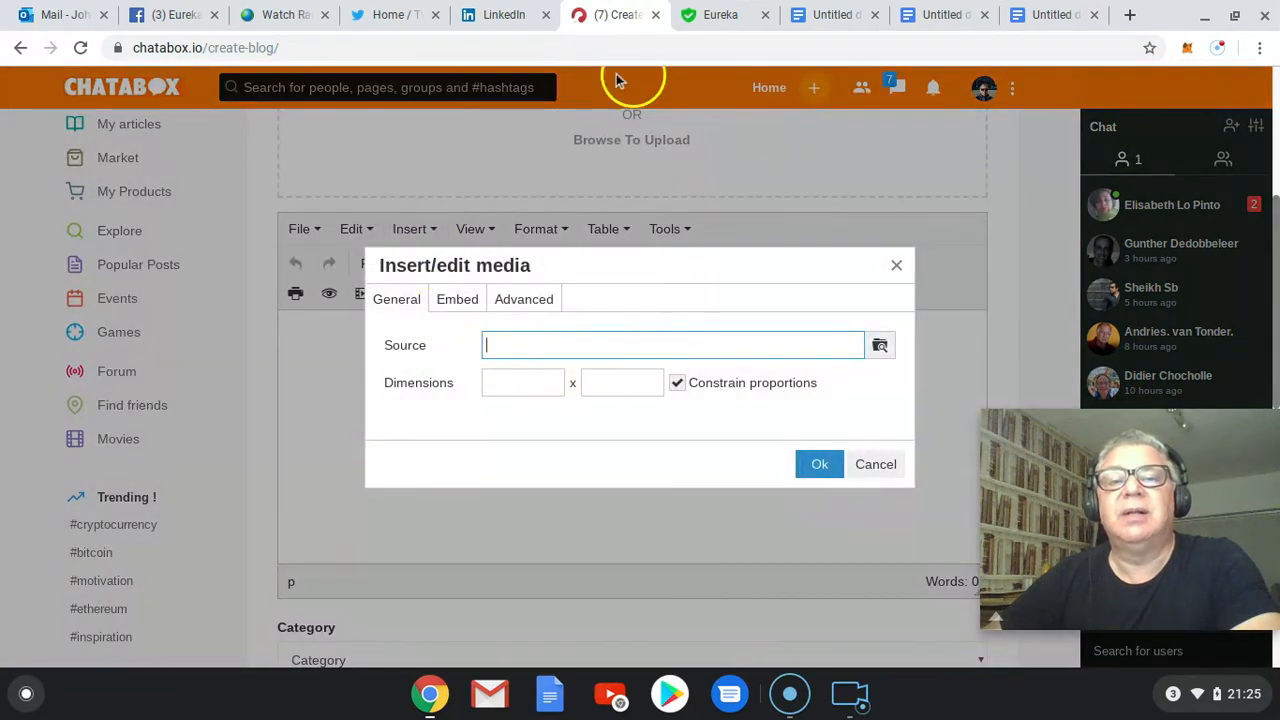
{"action": "mouse_move", "coordinate": [495, 345]}
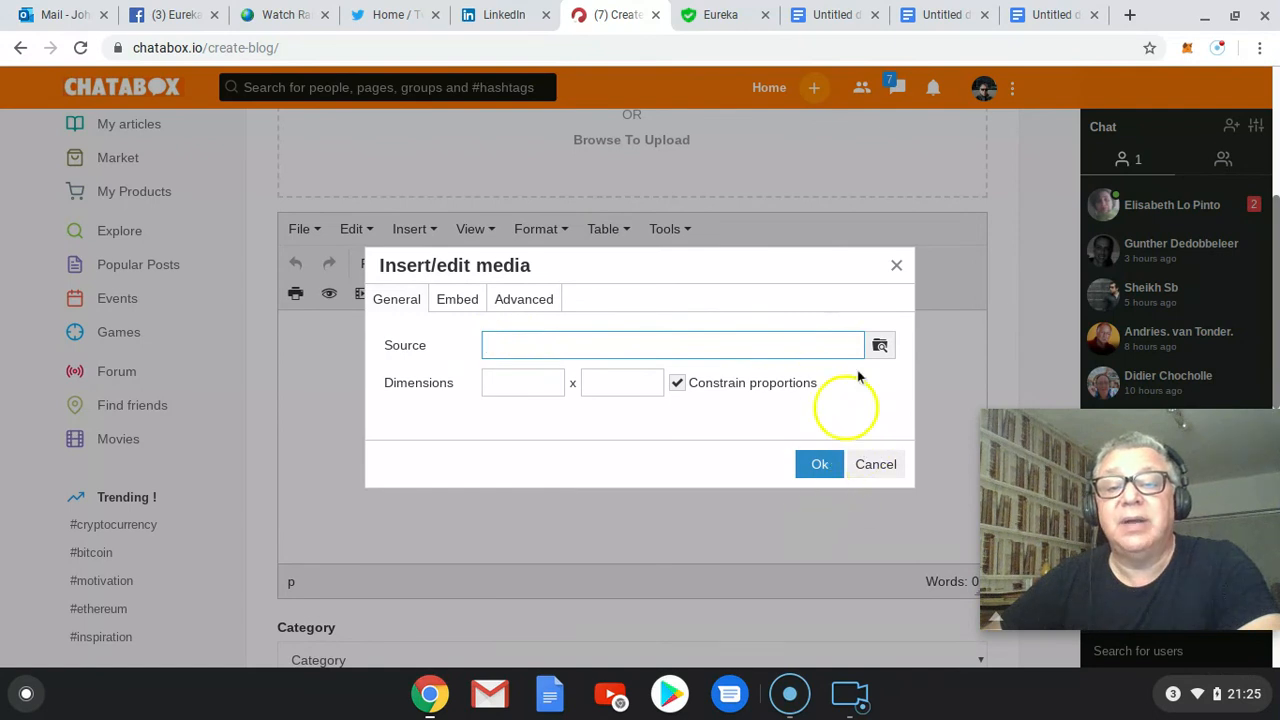
{"action": "left_click", "coordinate": [875, 463]}
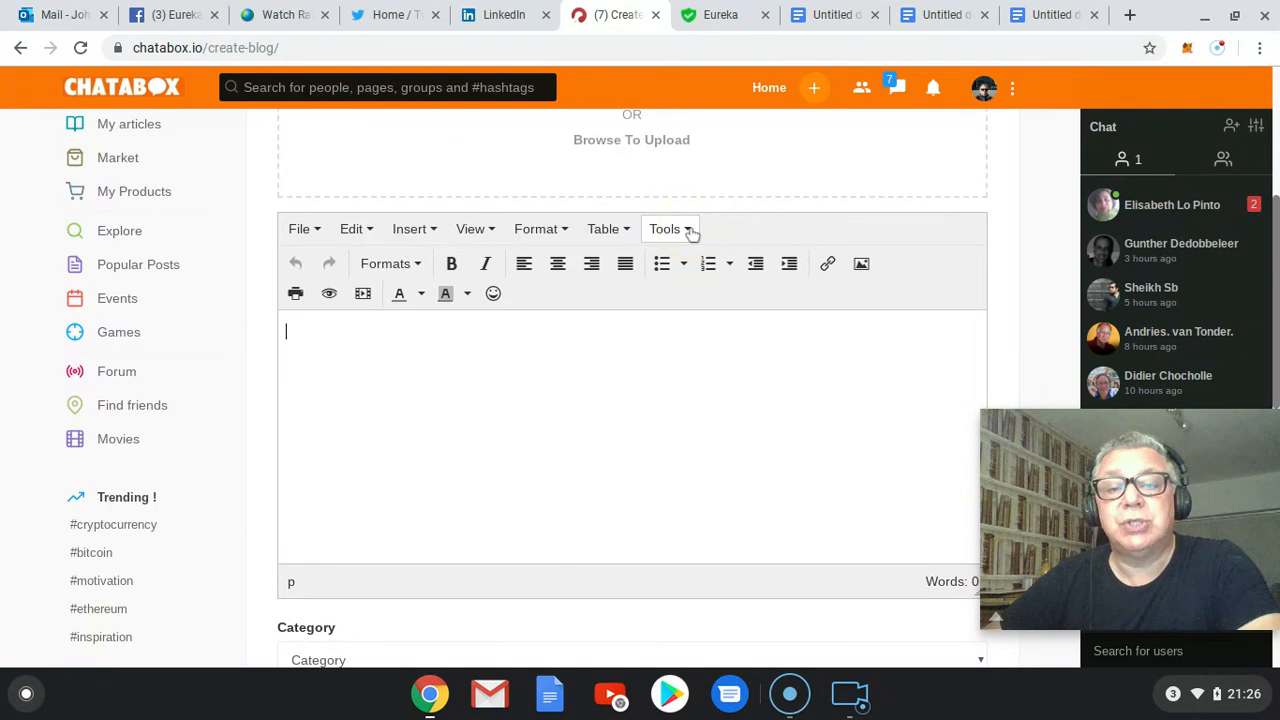
{"action": "left_click", "coordinate": [664, 228]}
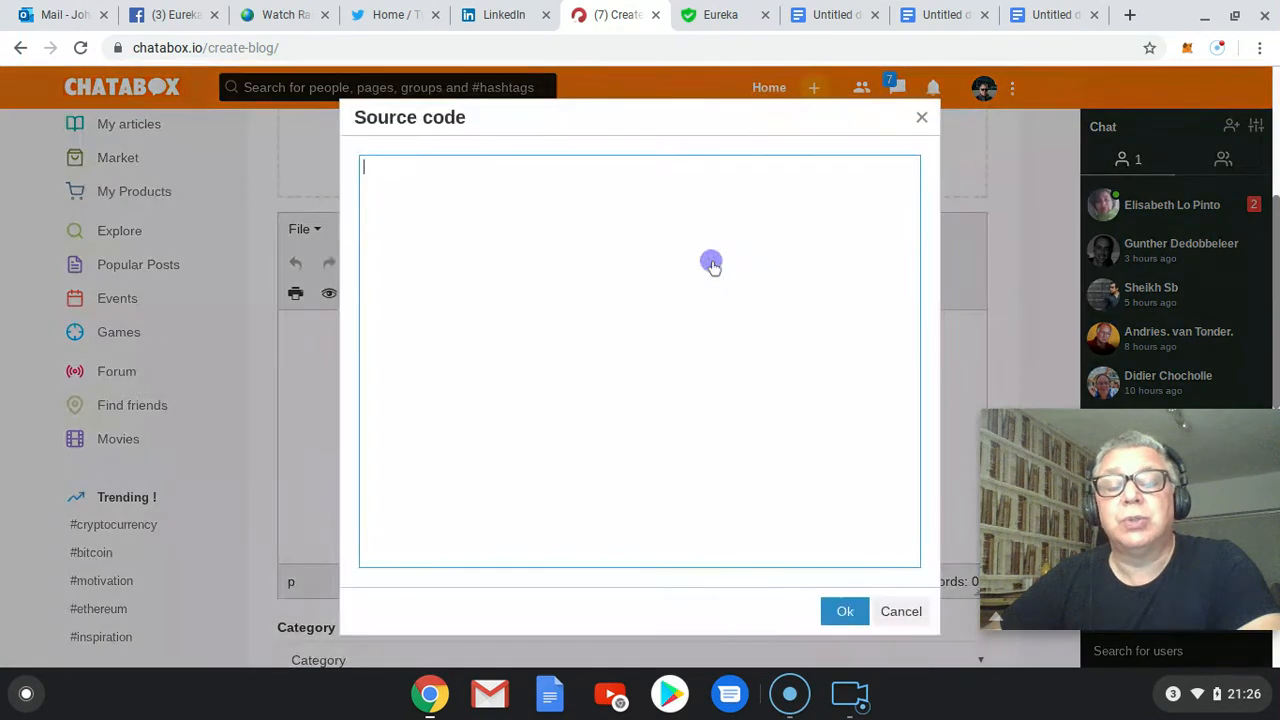
{"action": "mouse_move", "coordinate": [690, 328]}
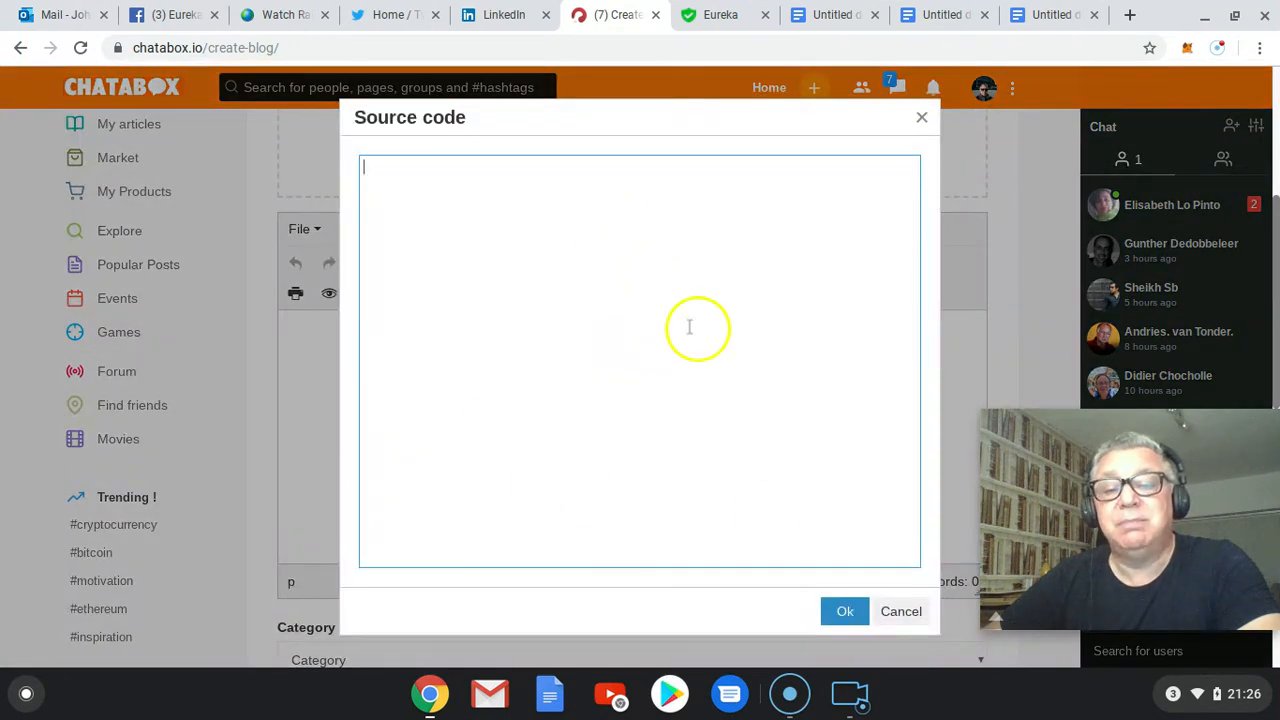
{"action": "mouse_move", "coordinate": [477, 223]}
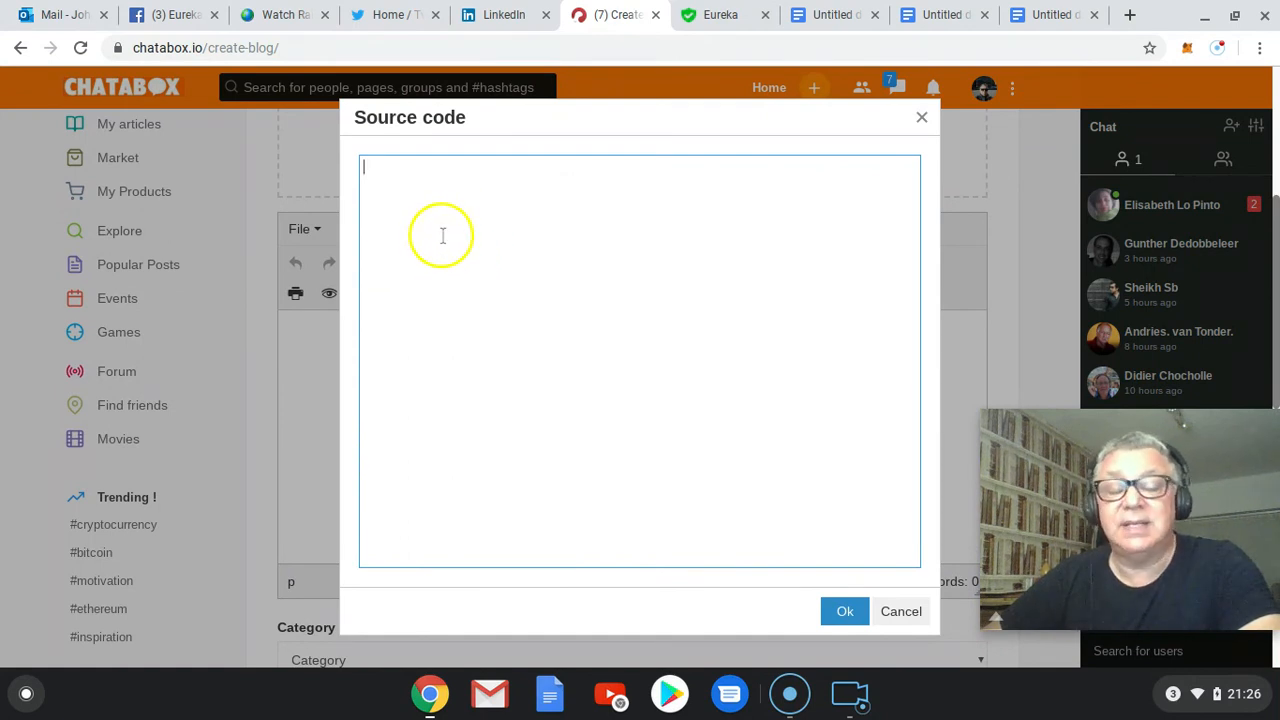
{"action": "mouse_move", "coordinate": [375, 238]}
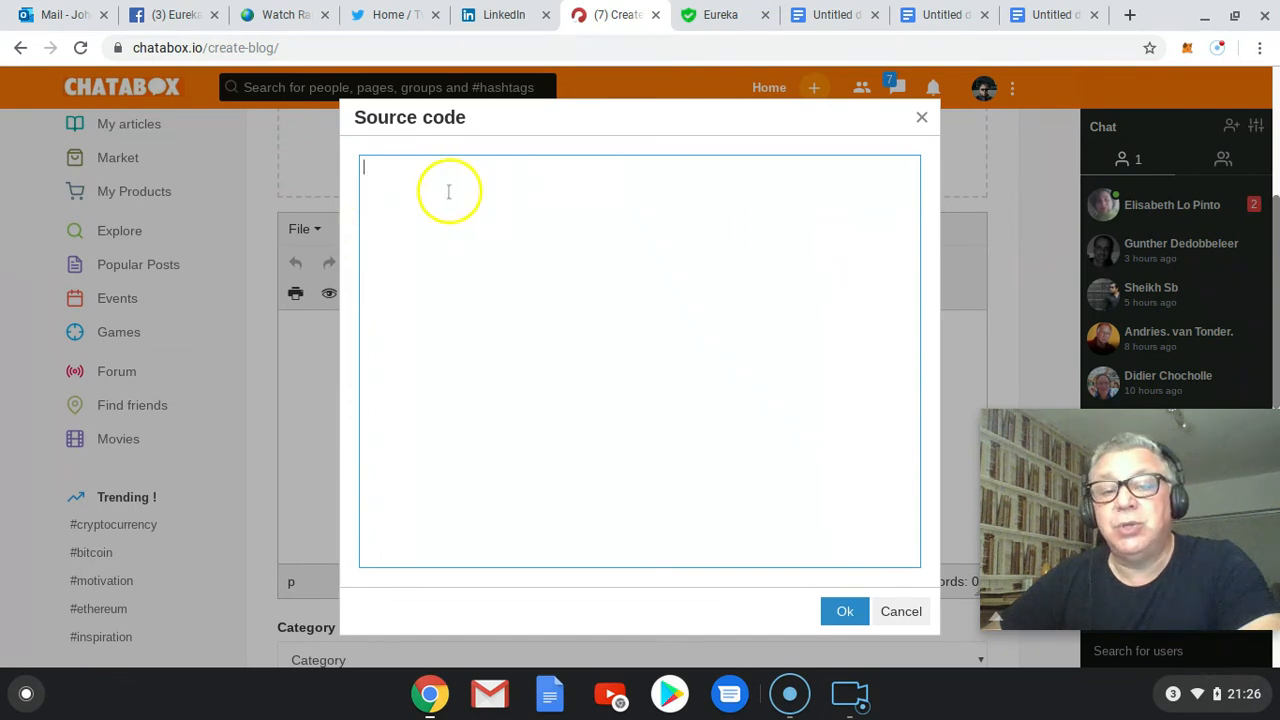
{"action": "mouse_move", "coordinate": [272, 195]}
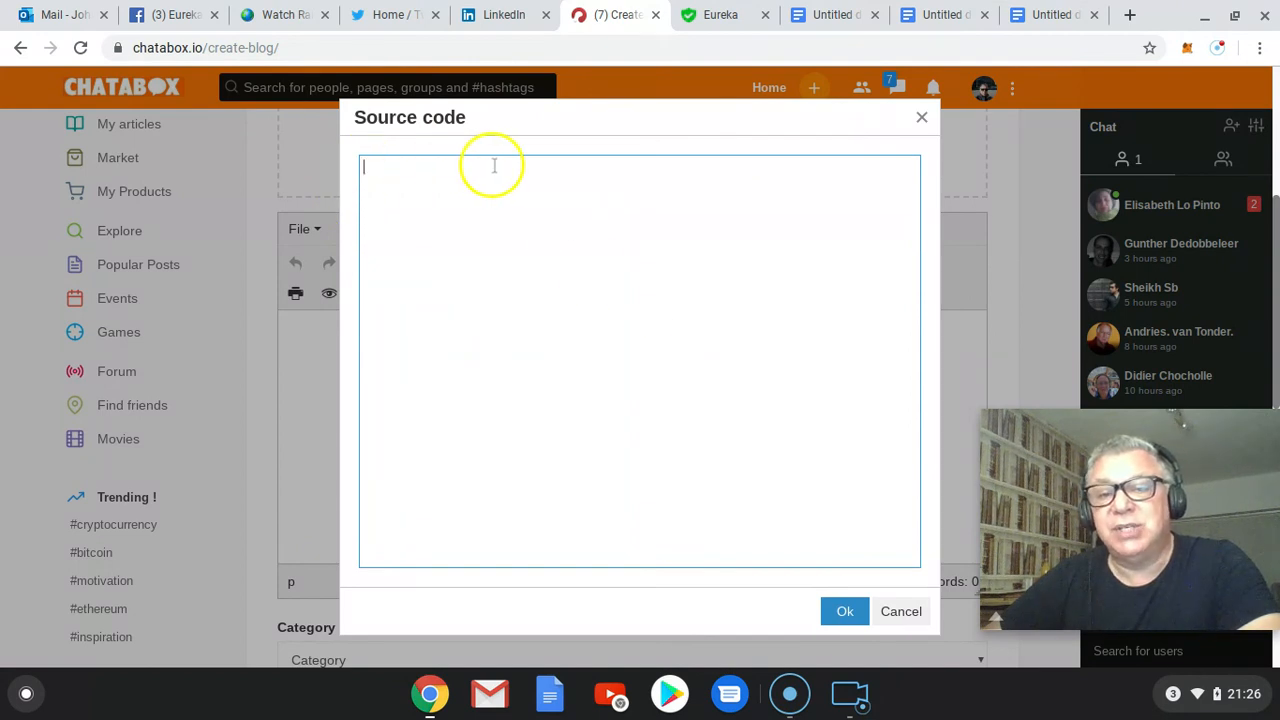
{"action": "mouse_move", "coordinate": [573, 308]}
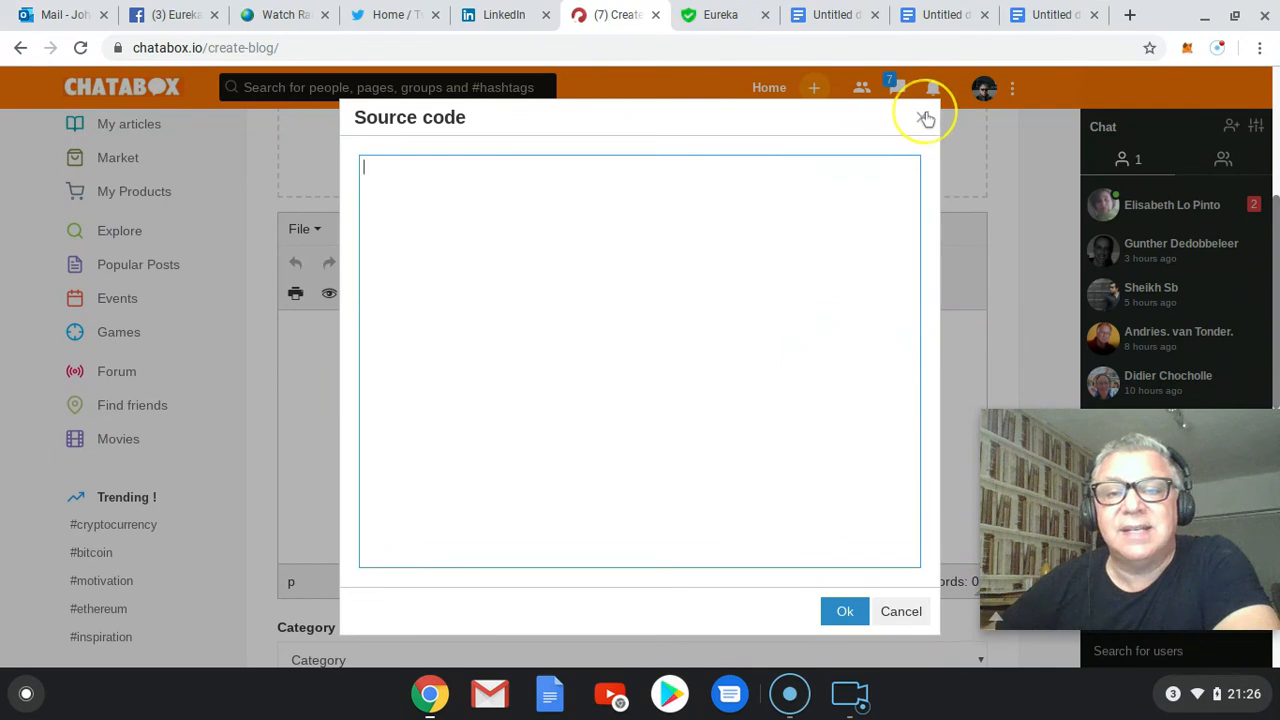
{"action": "left_click", "coordinate": [924, 118]}
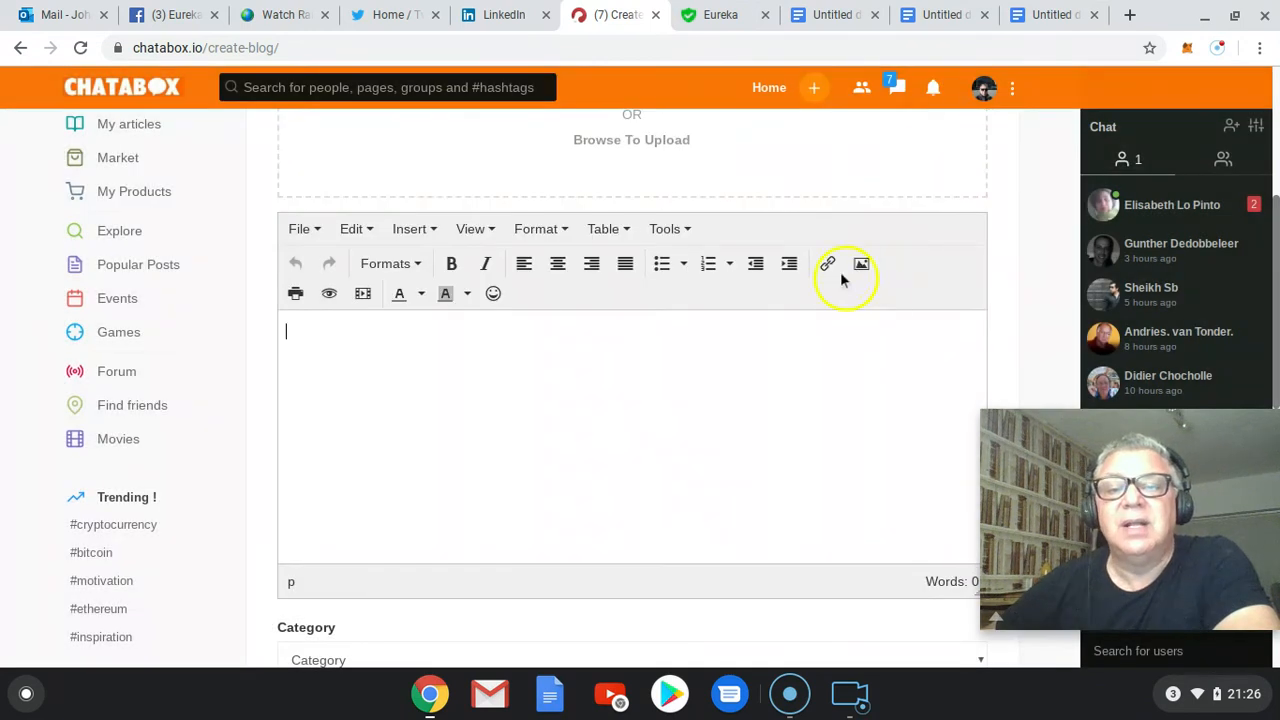
{"action": "left_click", "coordinate": [827, 263]}
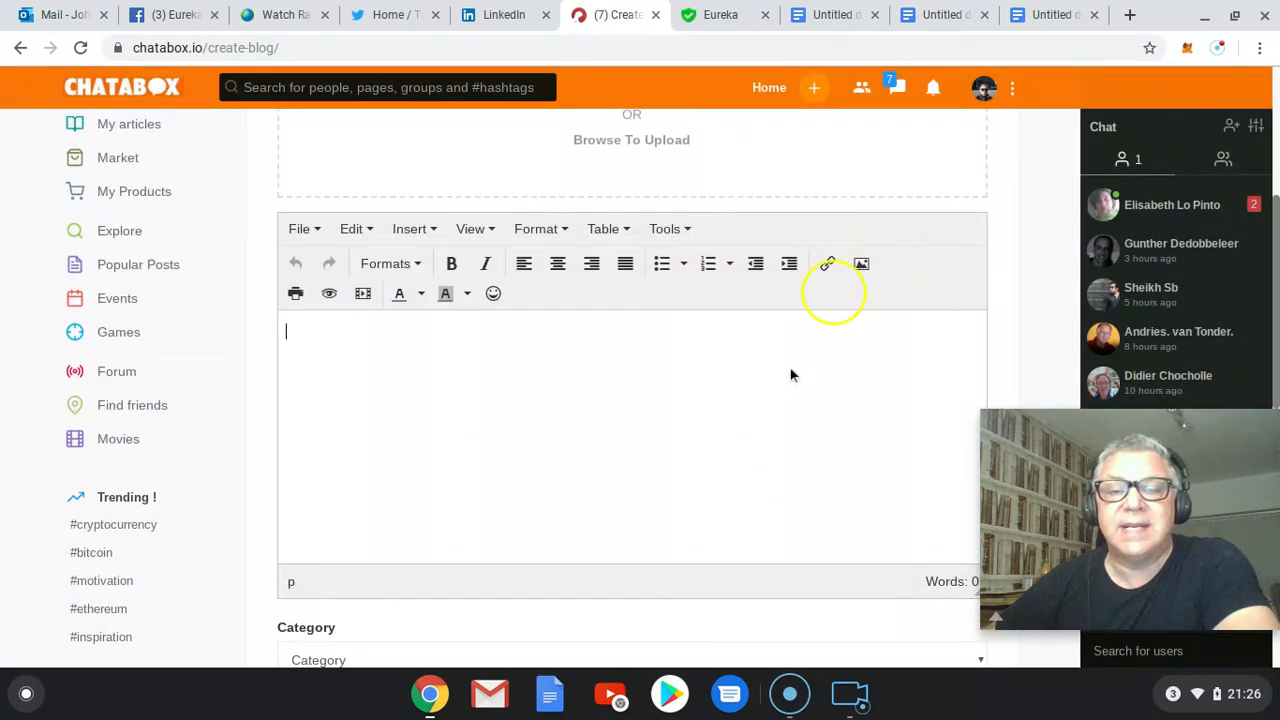
{"action": "scroll", "scroll_direction": "down", "scroll_amount": 3}
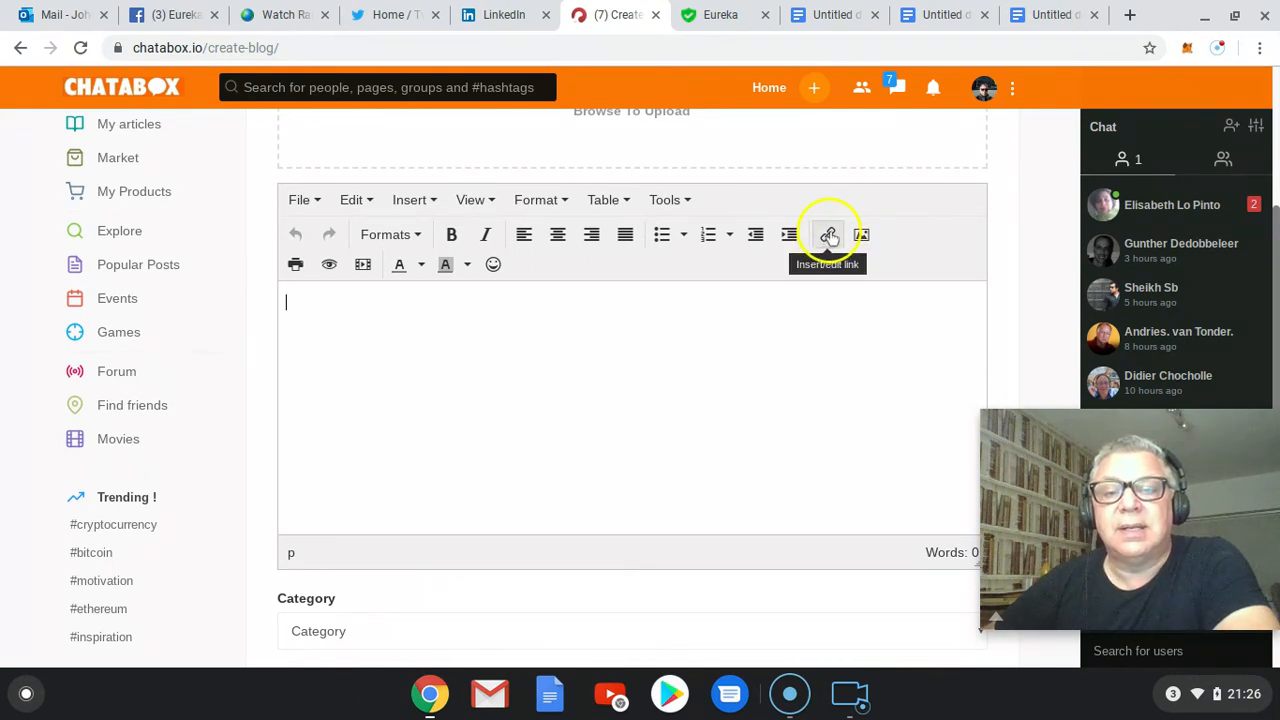
{"action": "left_click", "coordinate": [828, 234]}
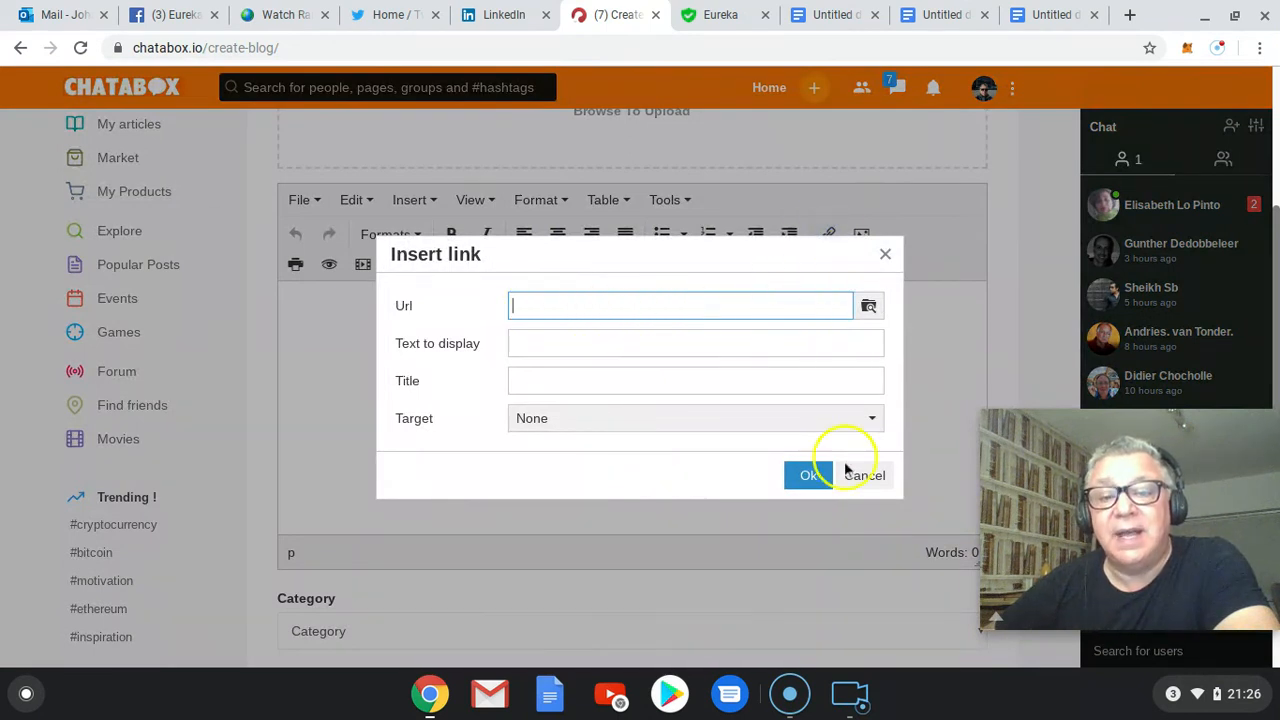
{"action": "left_click", "coordinate": [865, 475]}
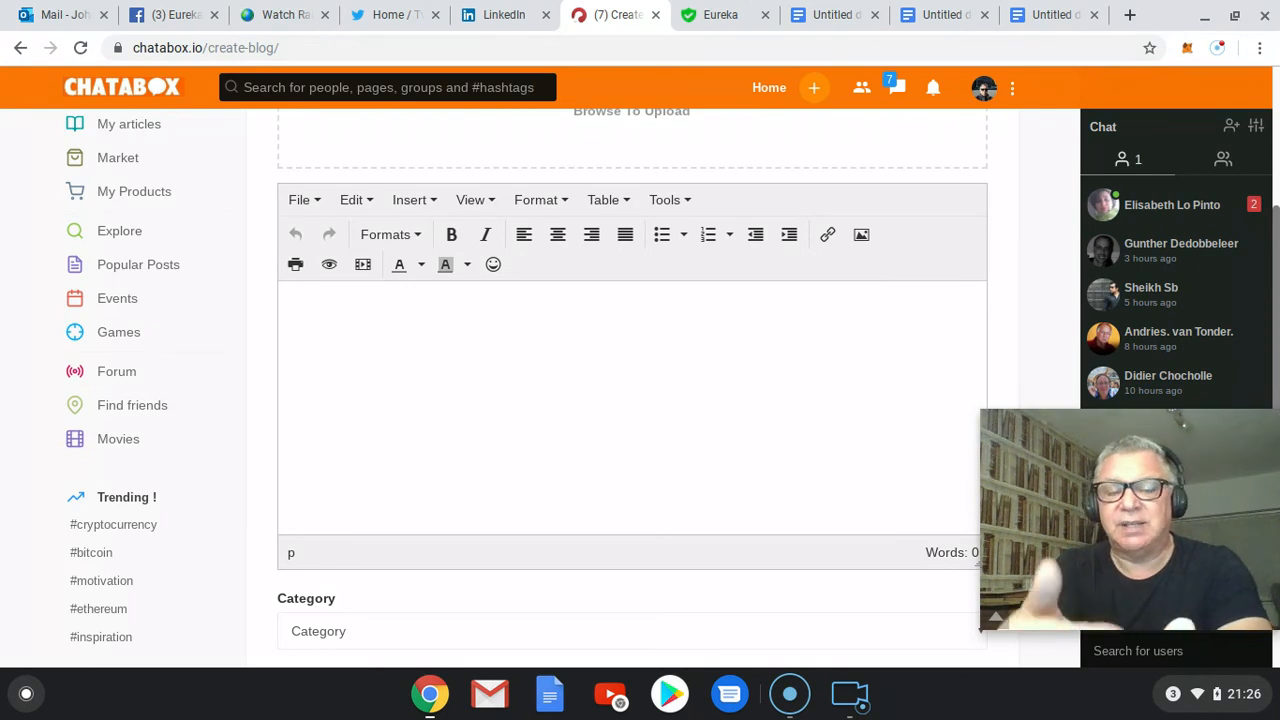
{"action": "left_click", "coordinate": [400, 303]}
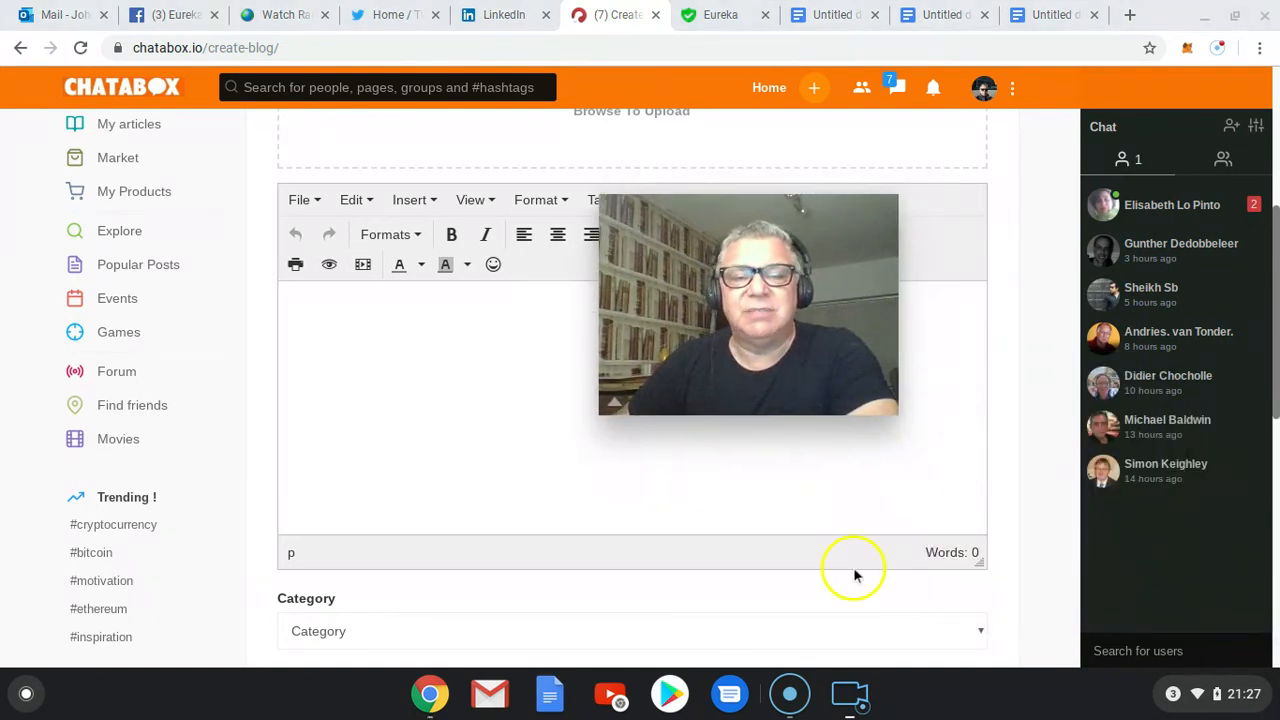
{"action": "mouse_move", "coordinate": [789, 693]}
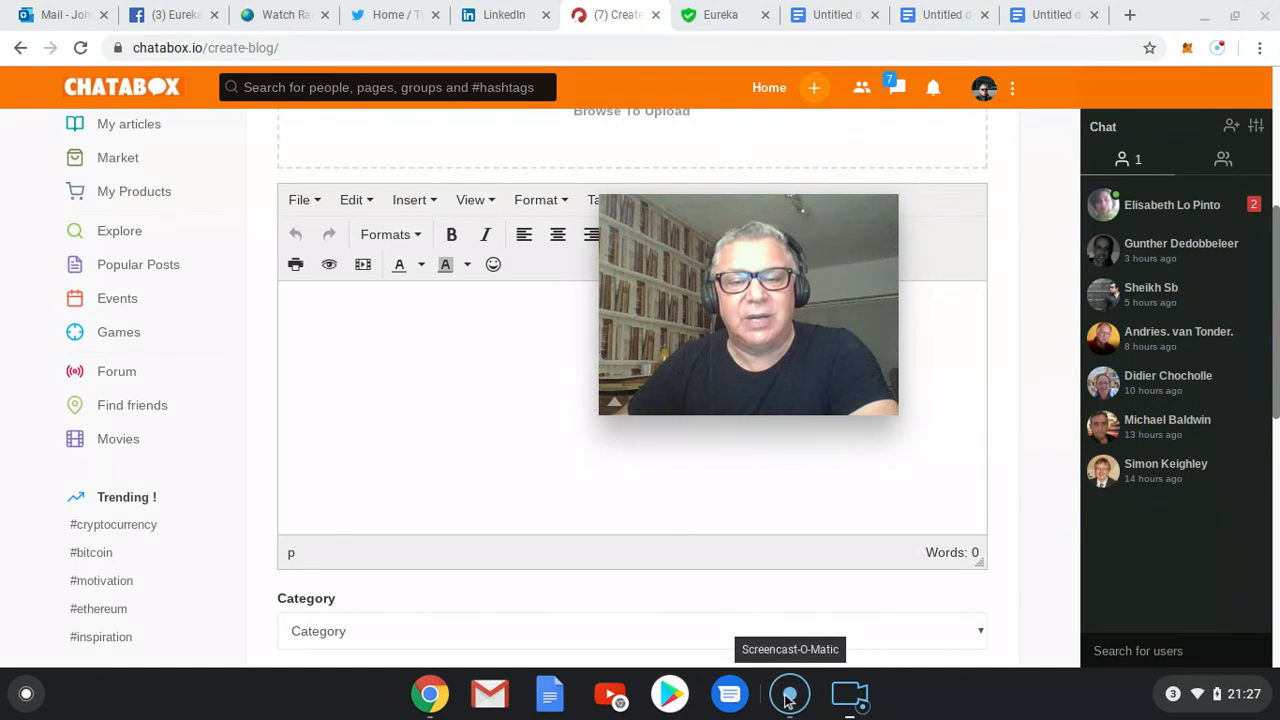